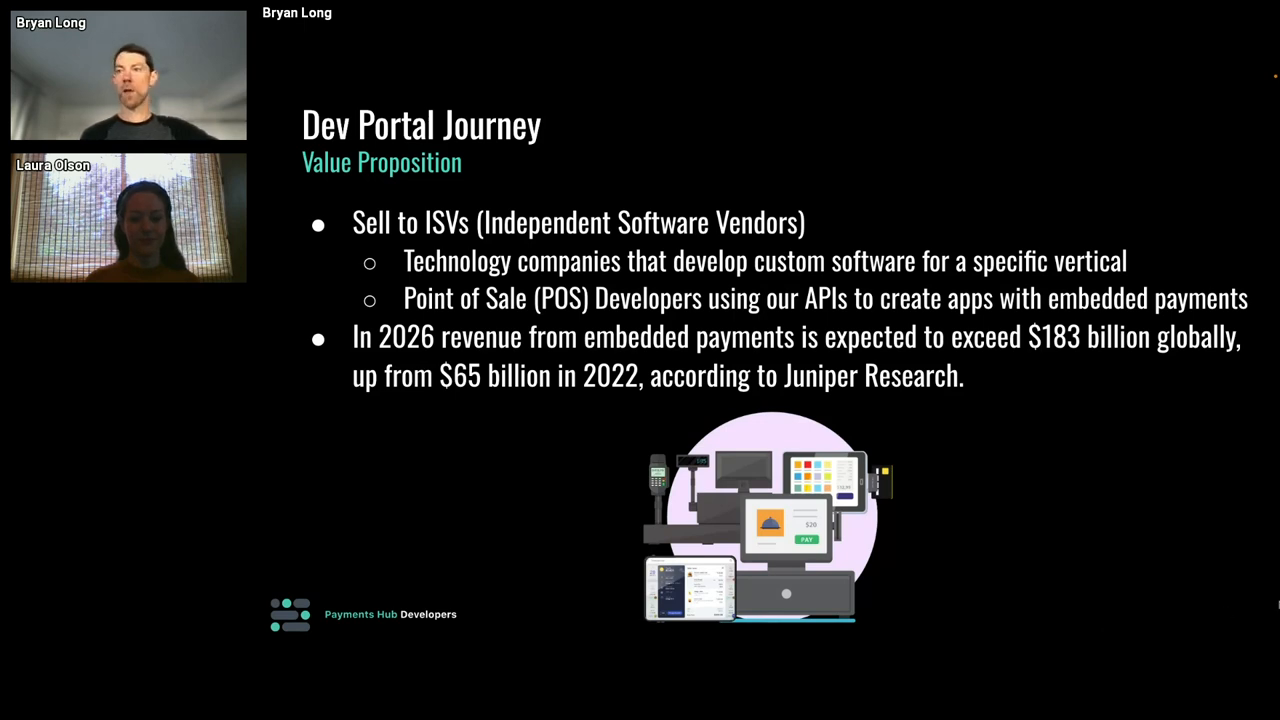
mouse_move(1268, 604)
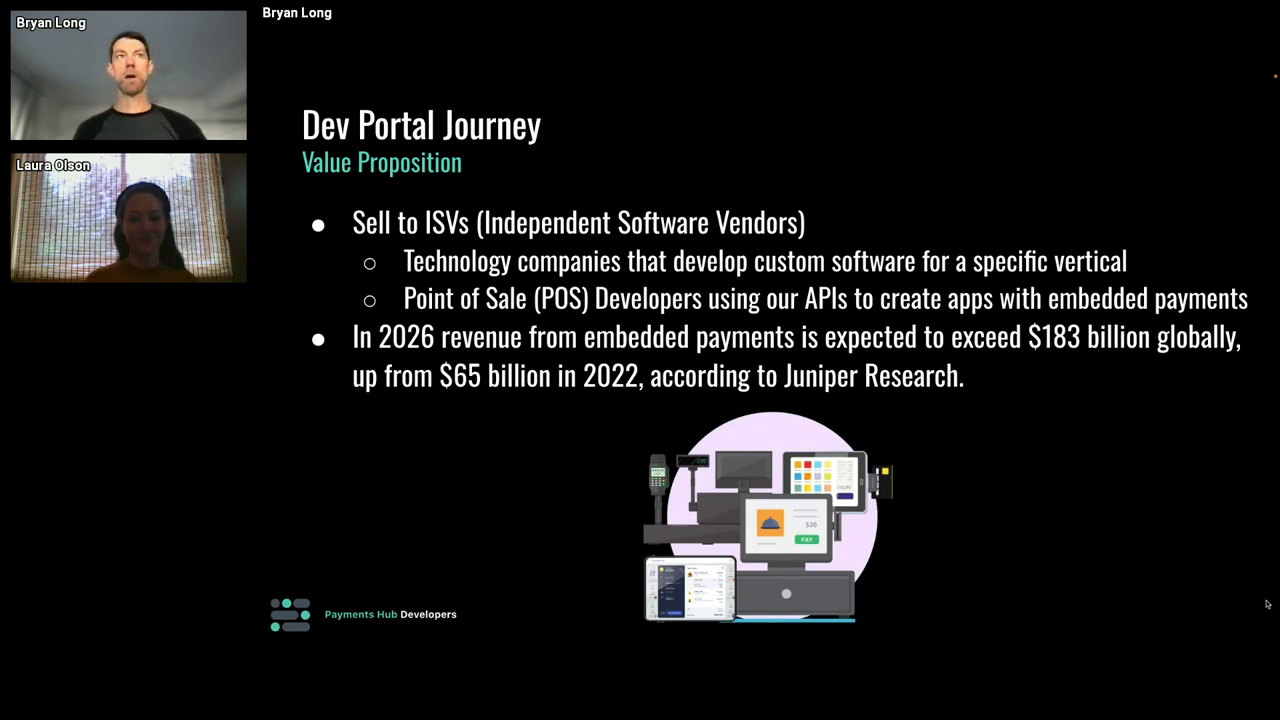
mouse_move(1244, 530)
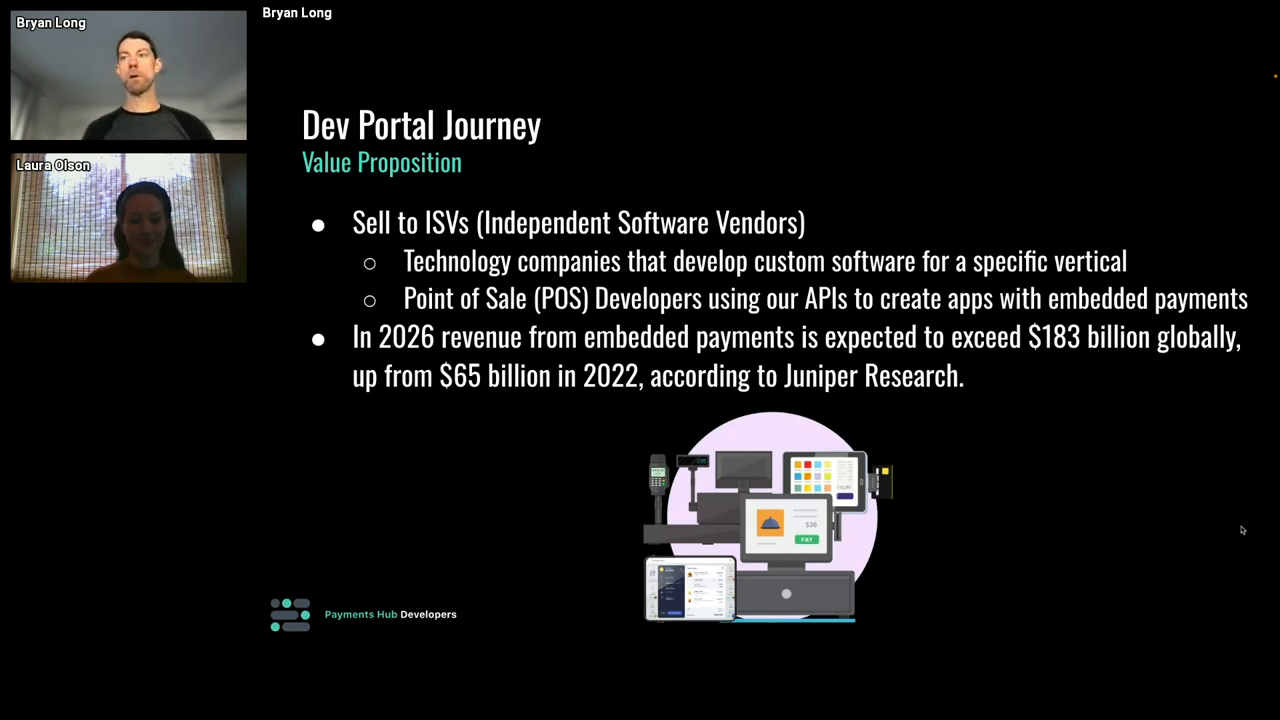
Advance to the Developer Features slide showing API Docs and API Explorer as step 1
key(Right)
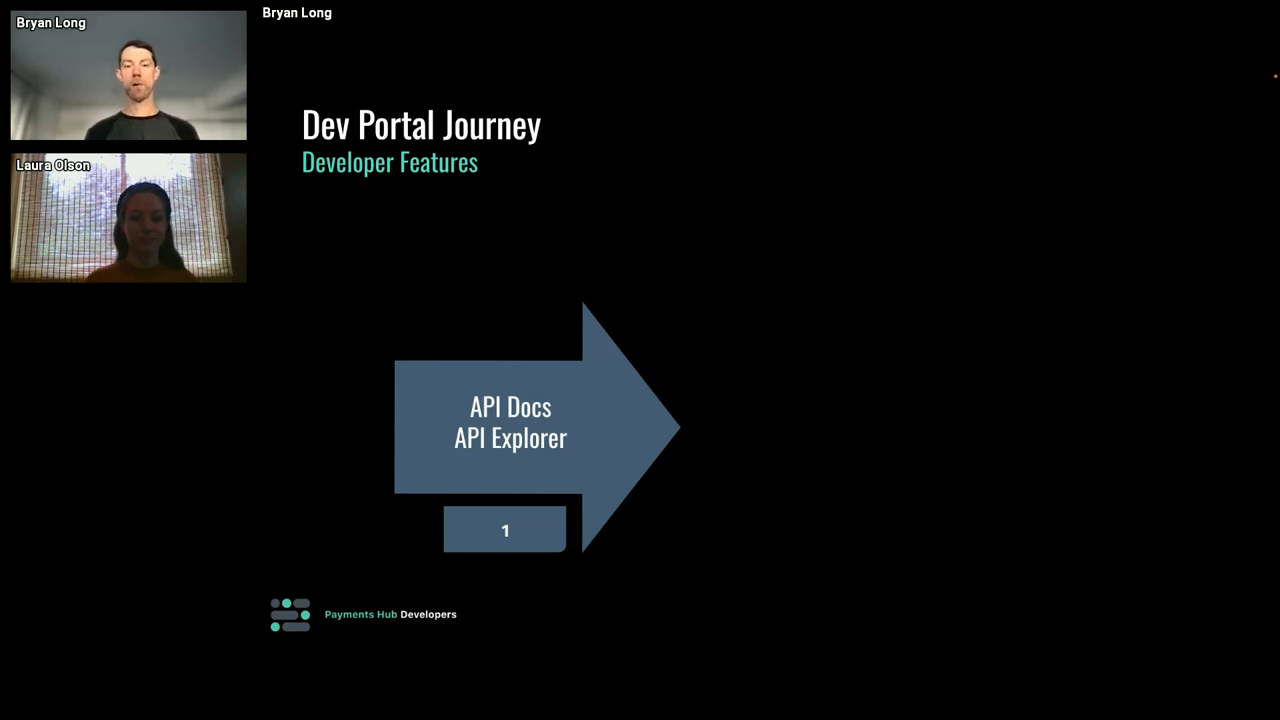
mouse_move(1048, 636)
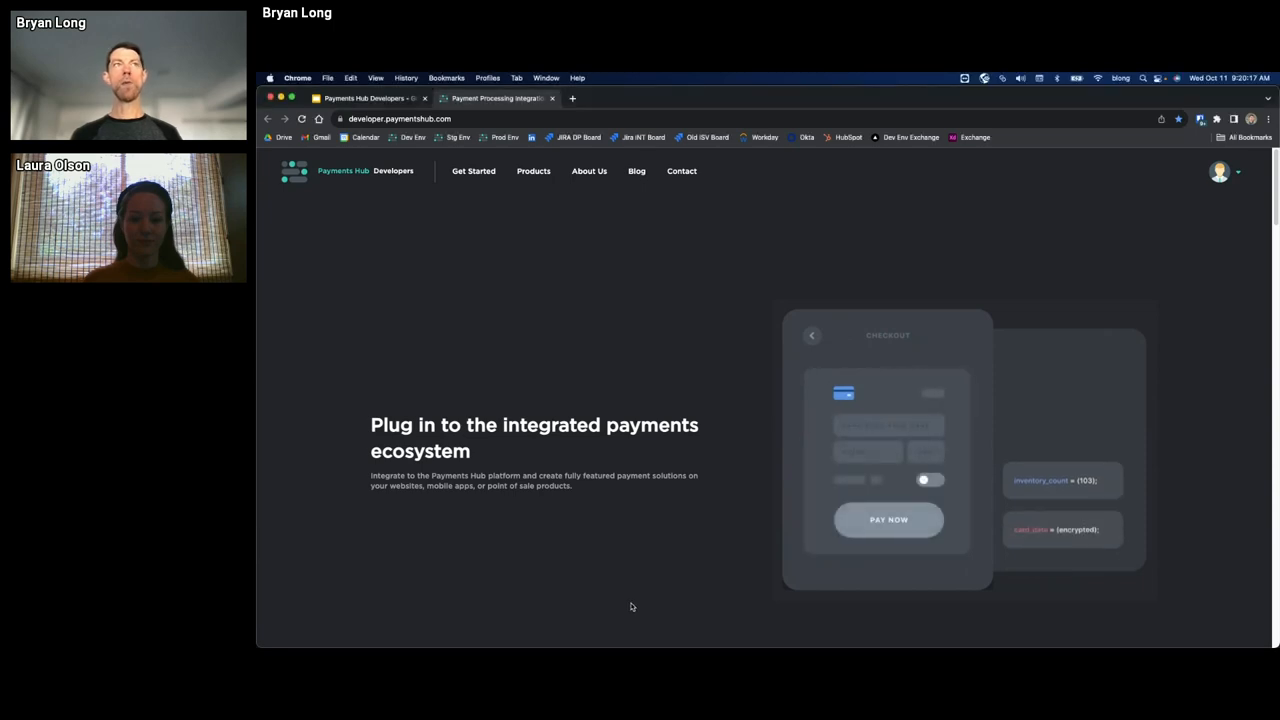
Scroll the home page past the awards banner to the six Featured Use Cases cards
scroll(down, 3)
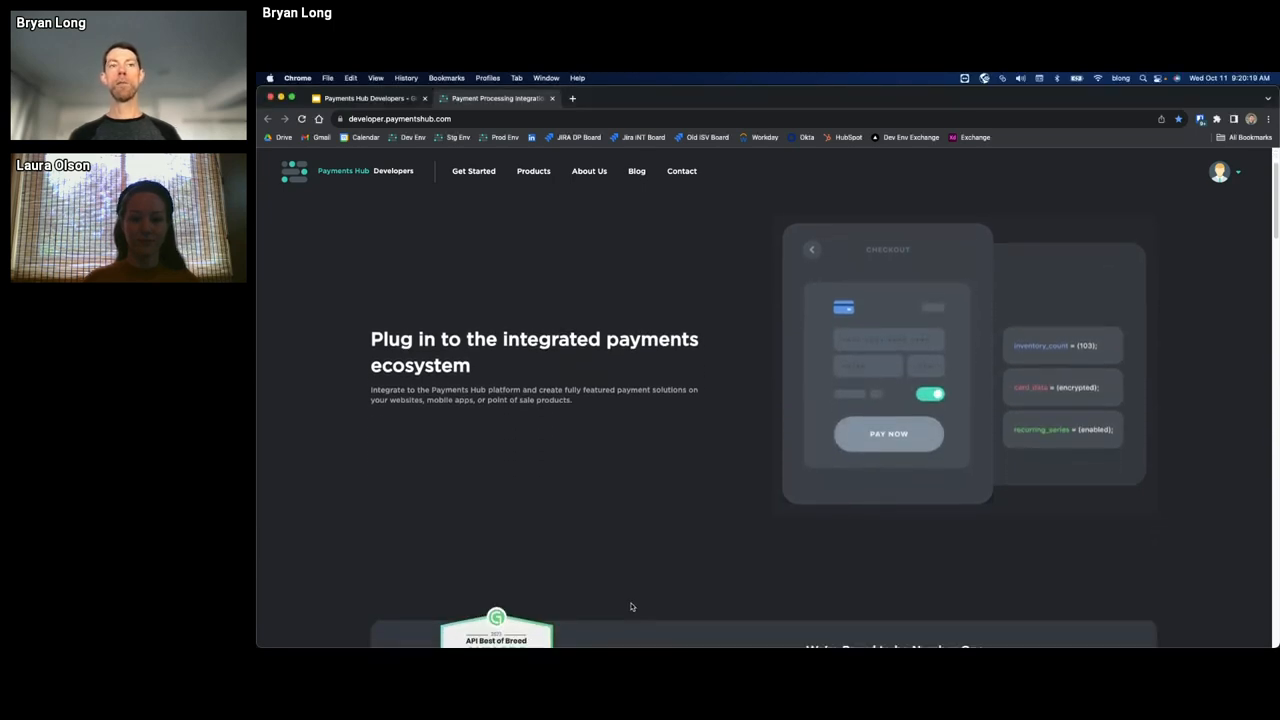
scroll(down, 3)
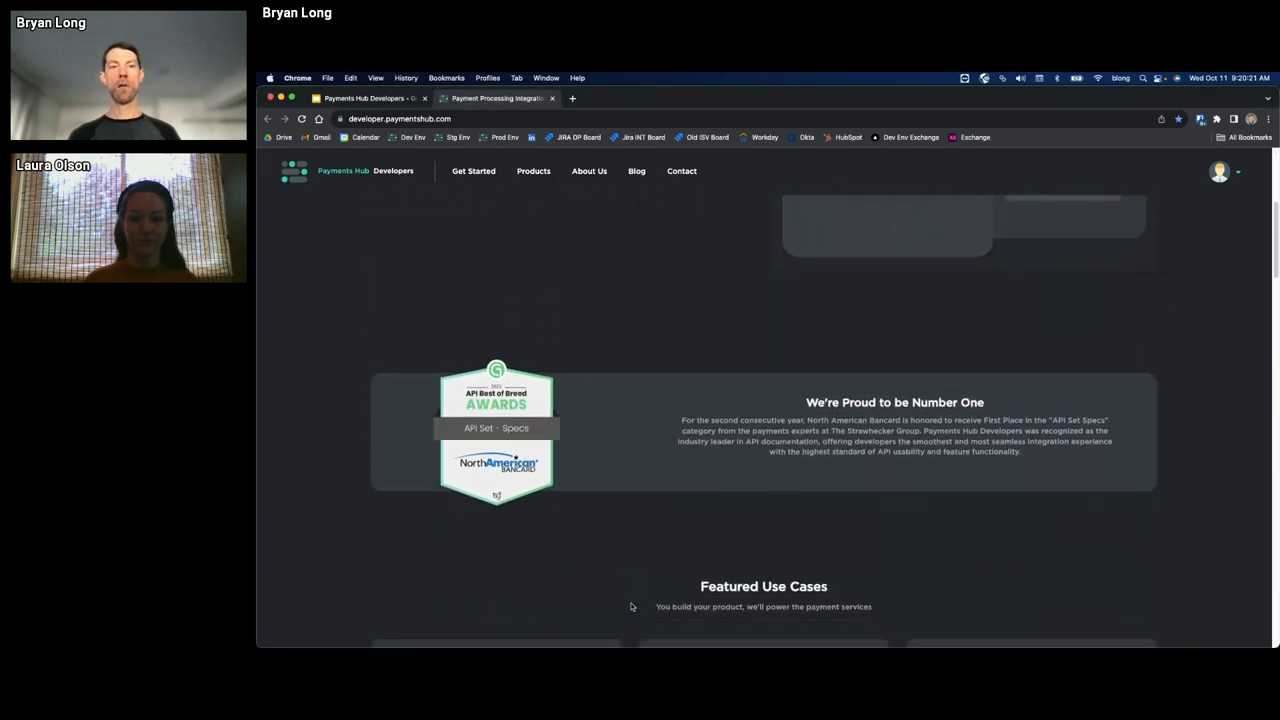
scroll(down, 3)
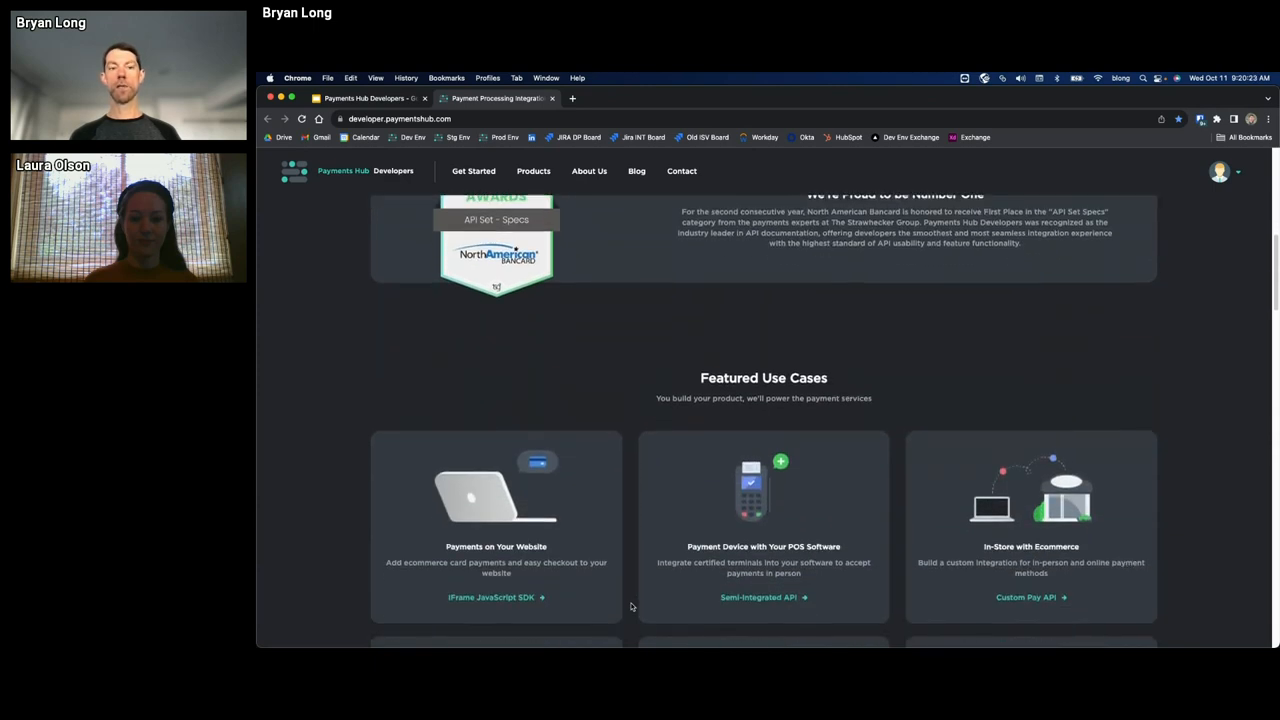
scroll(down, 3)
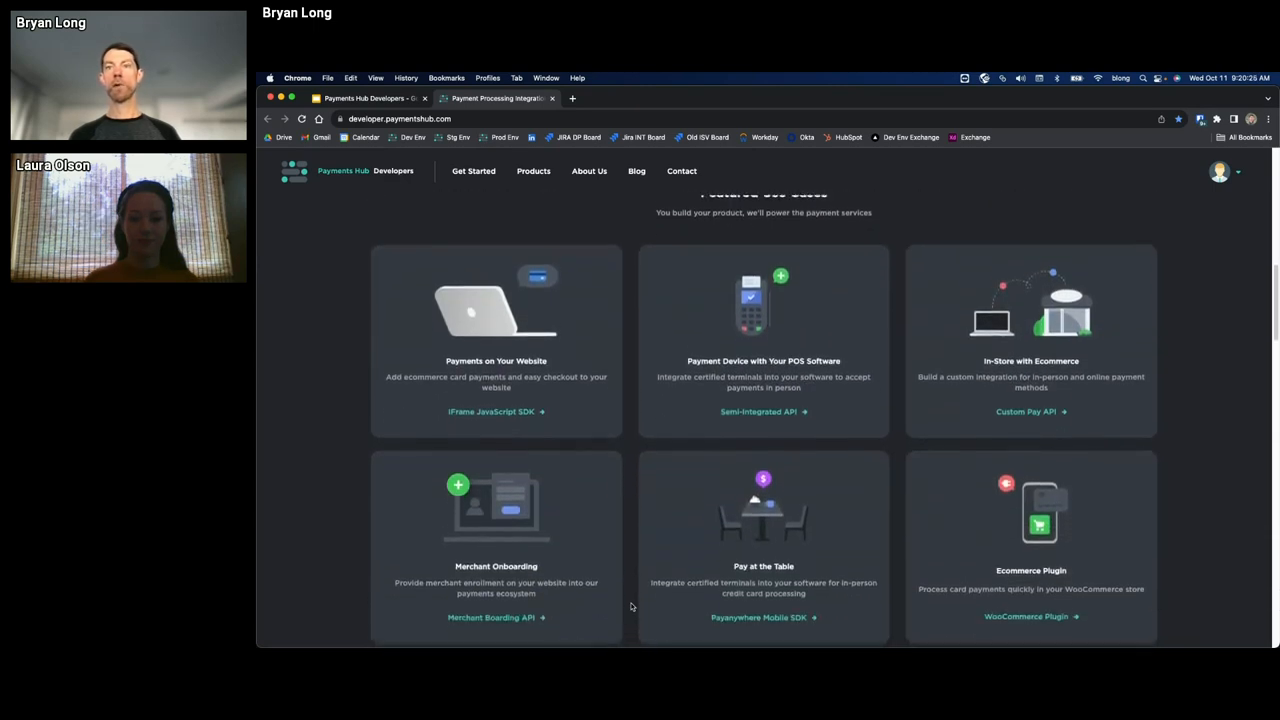
scroll(down, 3)
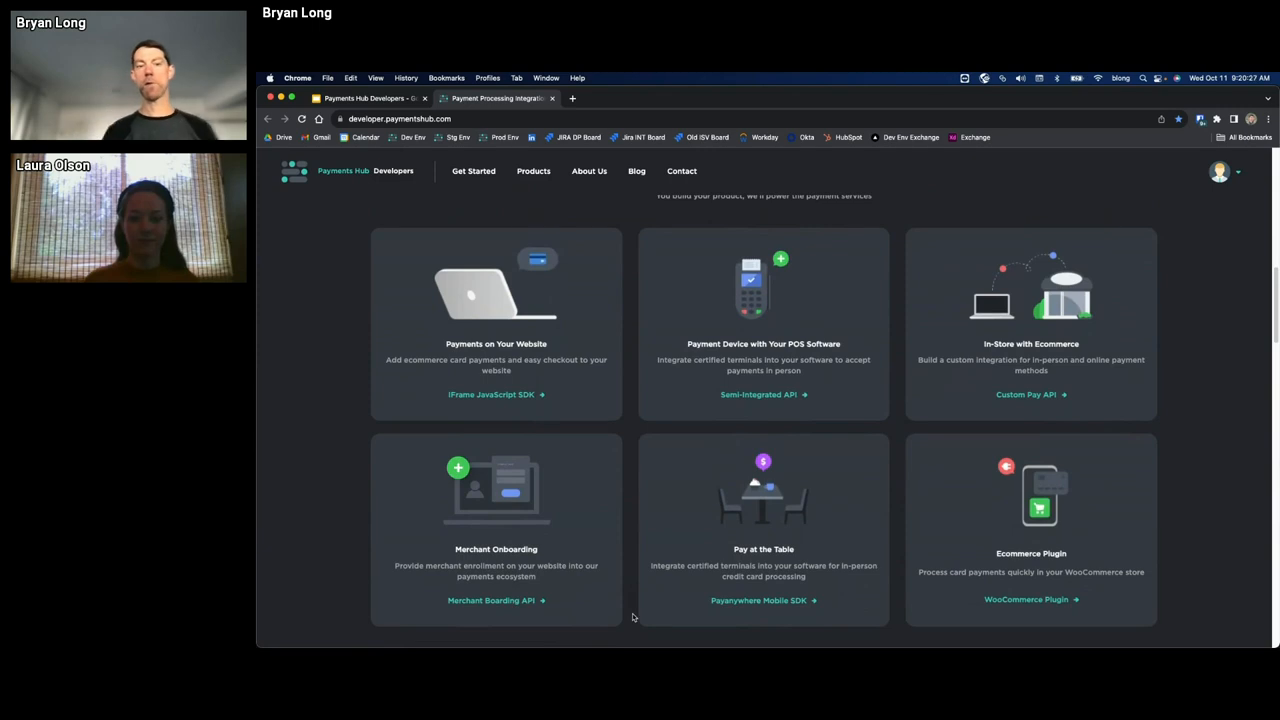
mouse_move(964, 596)
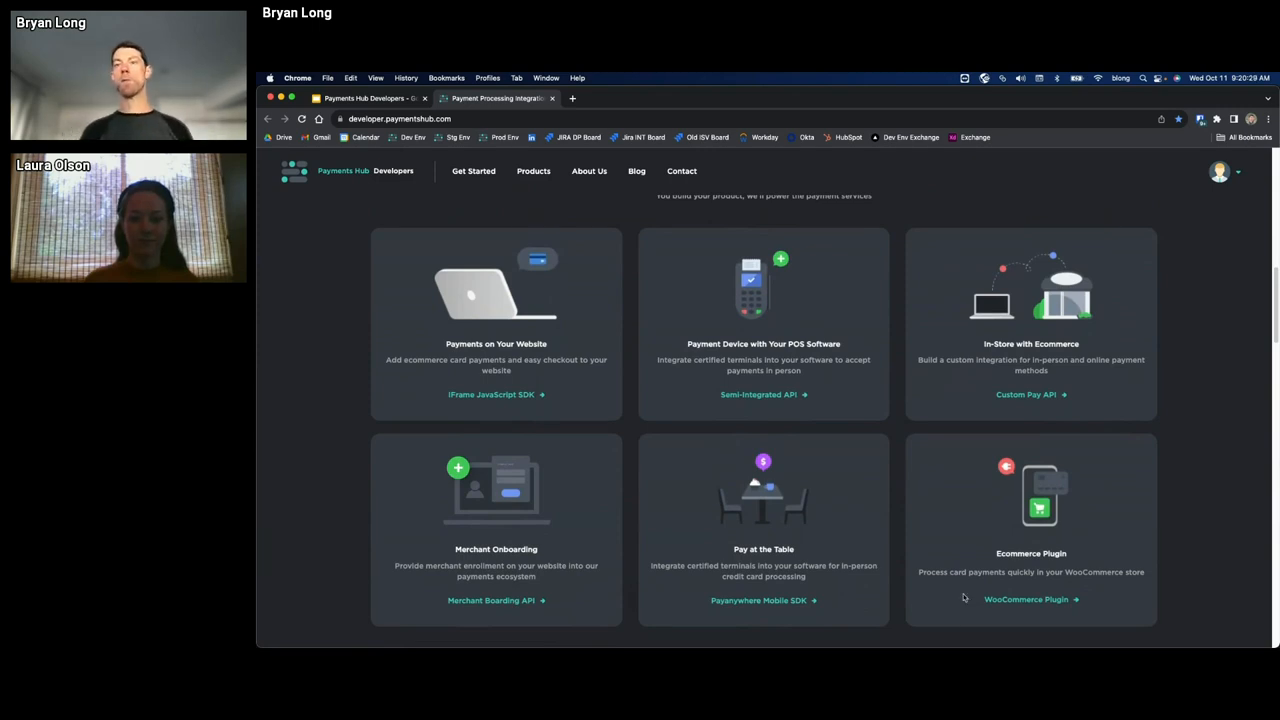
mouse_move(1100, 602)
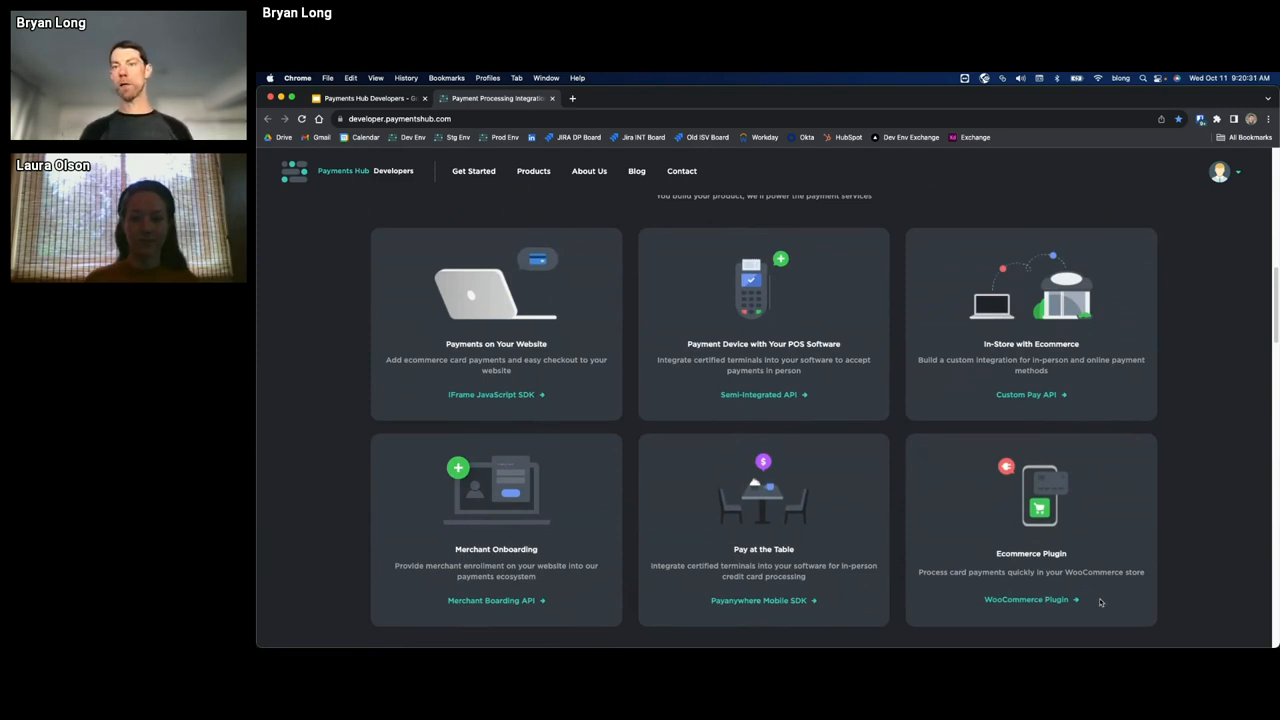
mouse_move(960, 618)
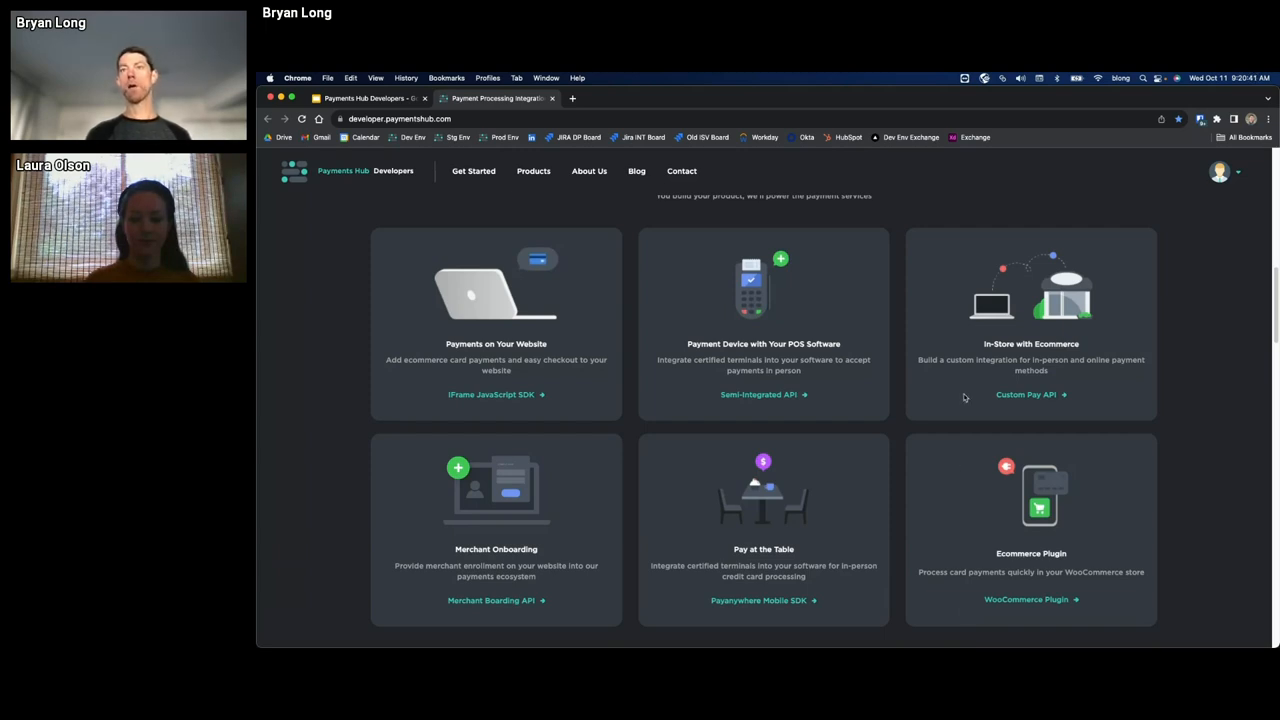
mouse_move(1128, 396)
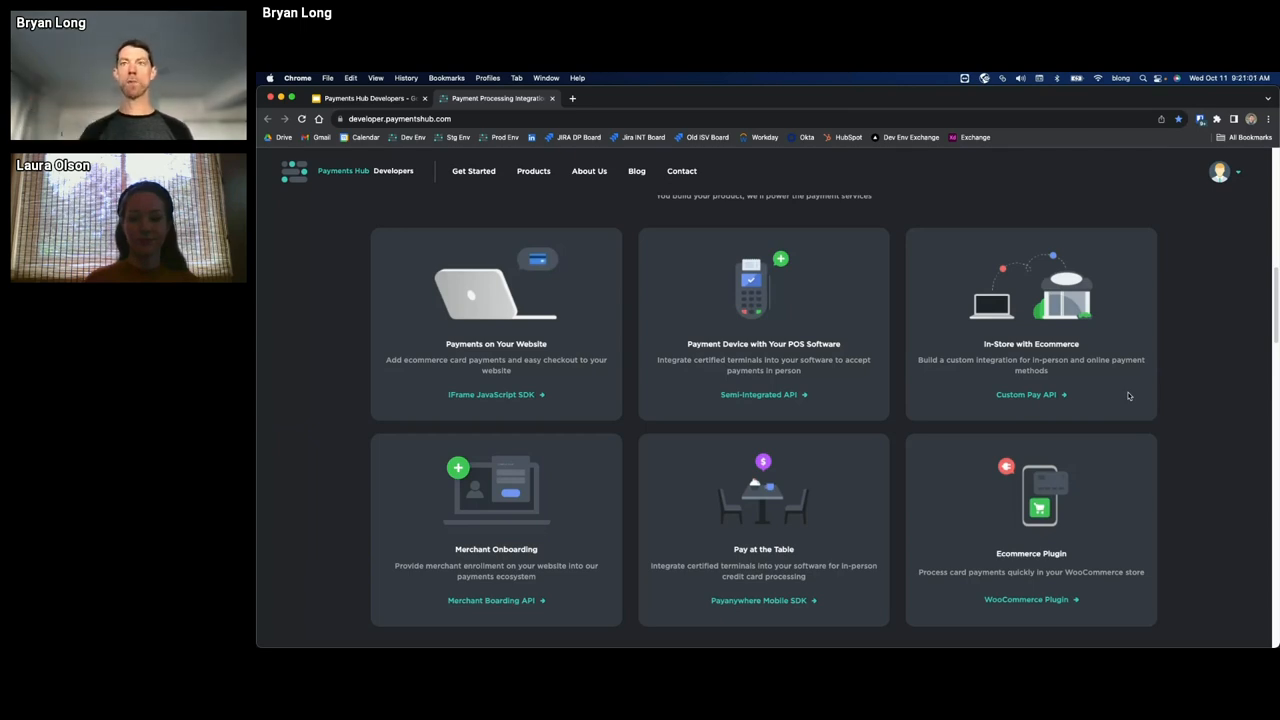
mouse_move(952, 312)
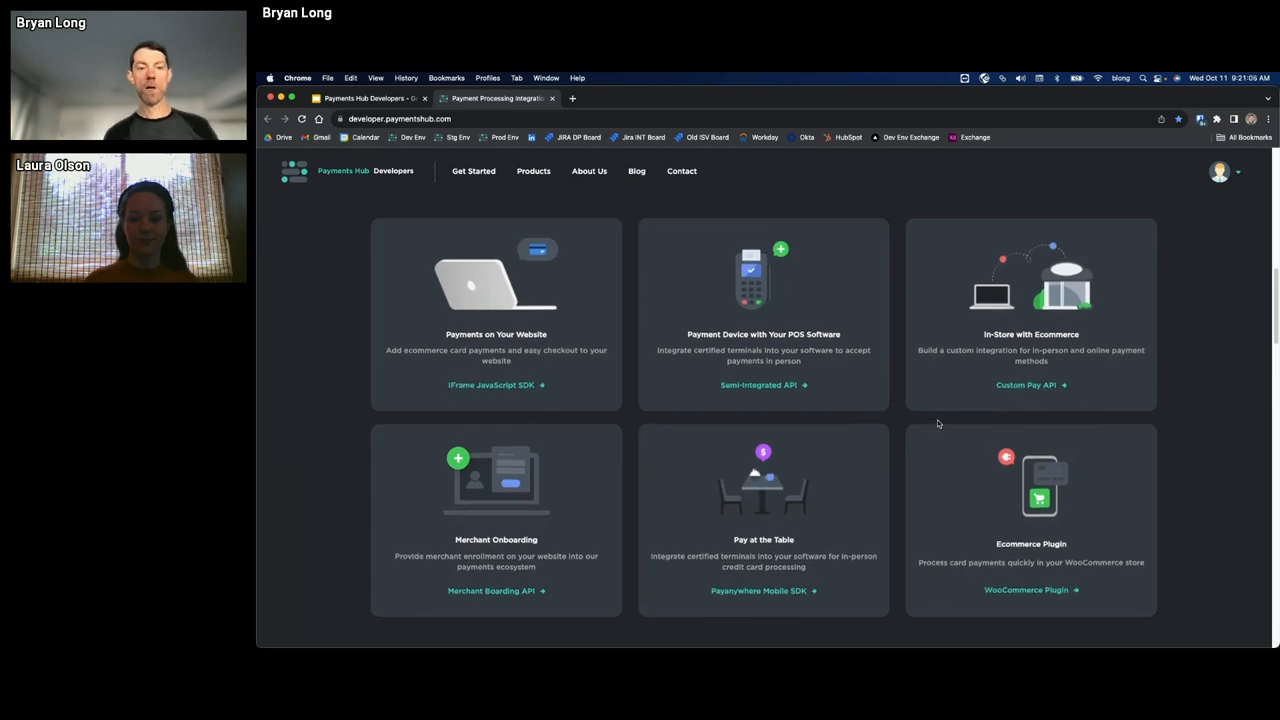
scroll(down, 3)
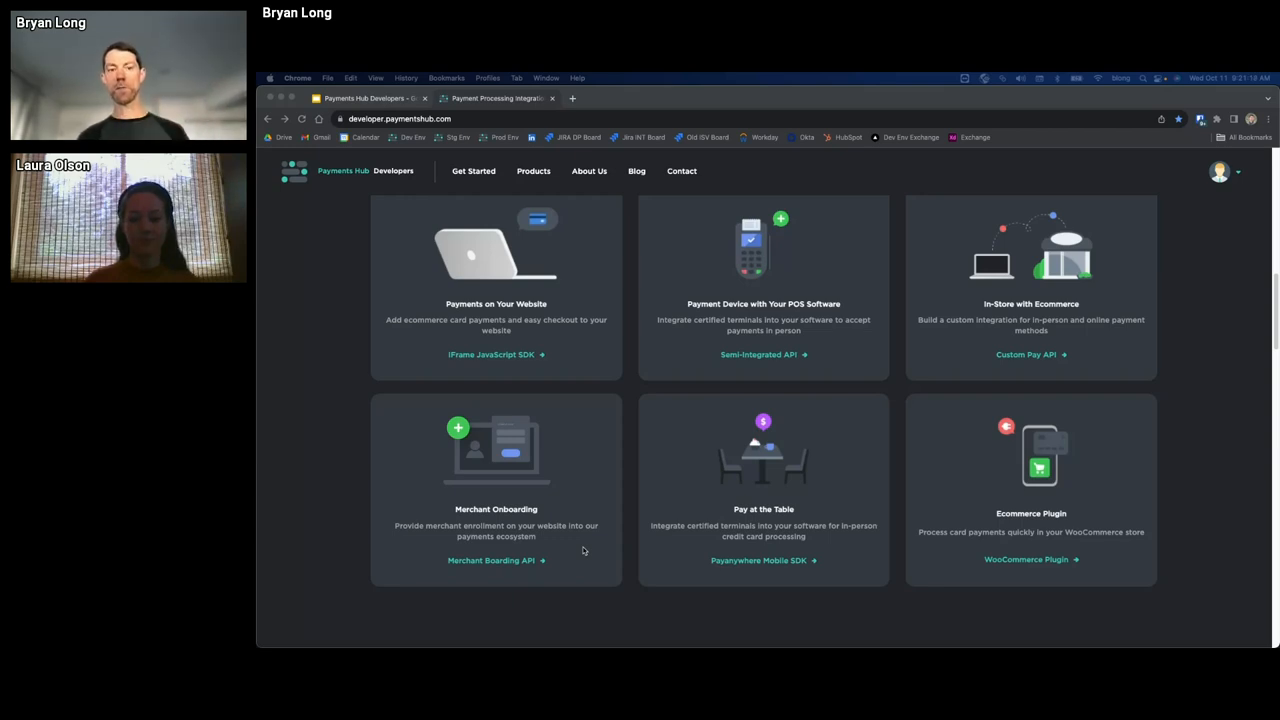
mouse_move(490, 560)
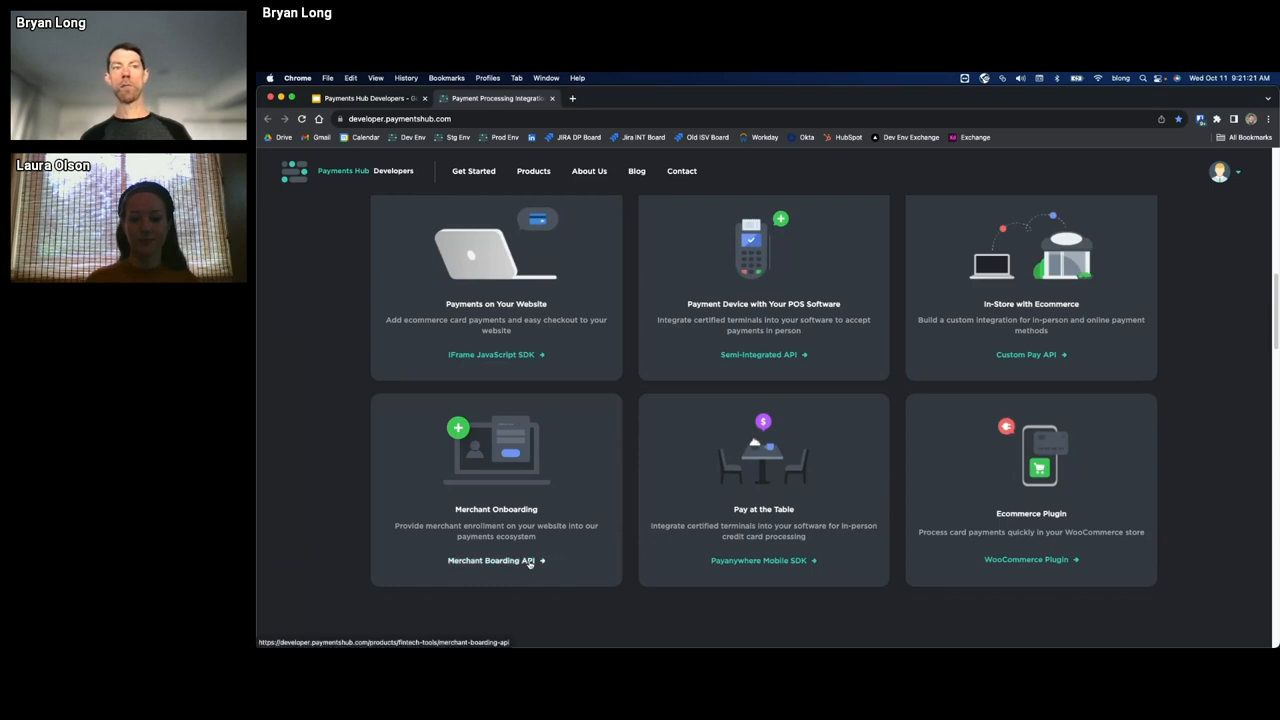
Go to the Merchant Boarding API page and reach its Simplified Enrollment section
click(490, 560)
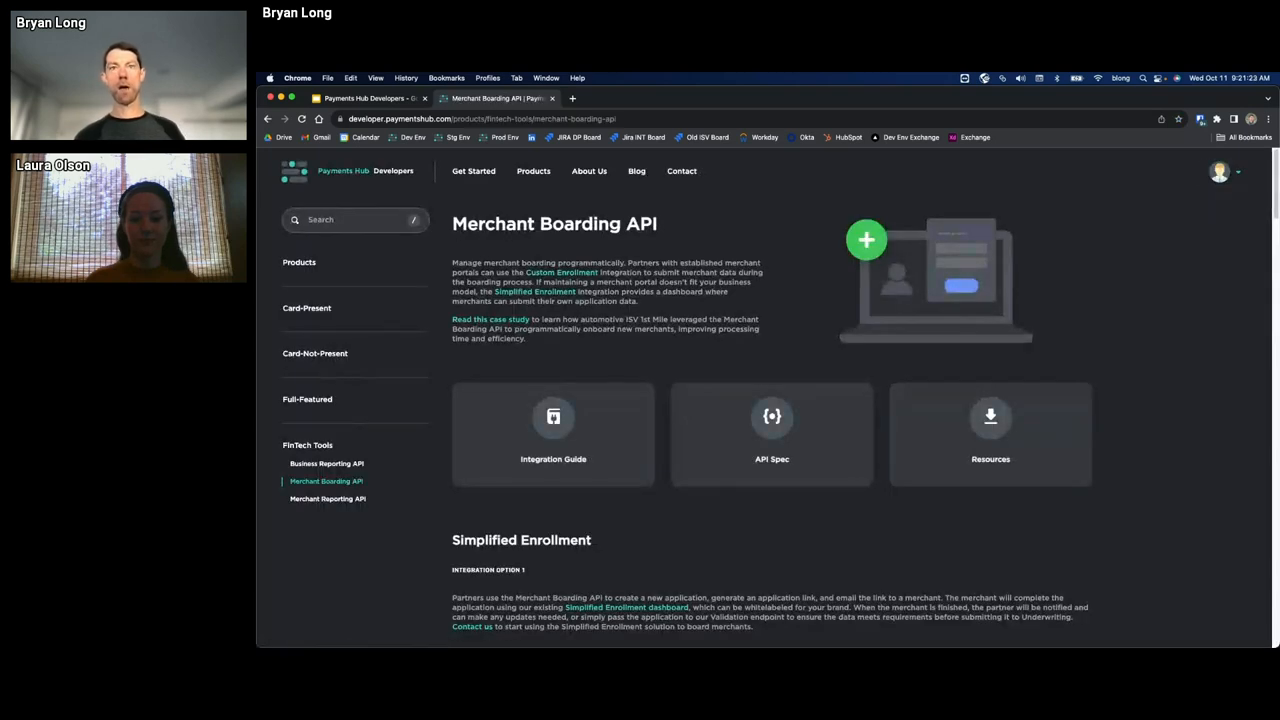
mouse_move(812, 584)
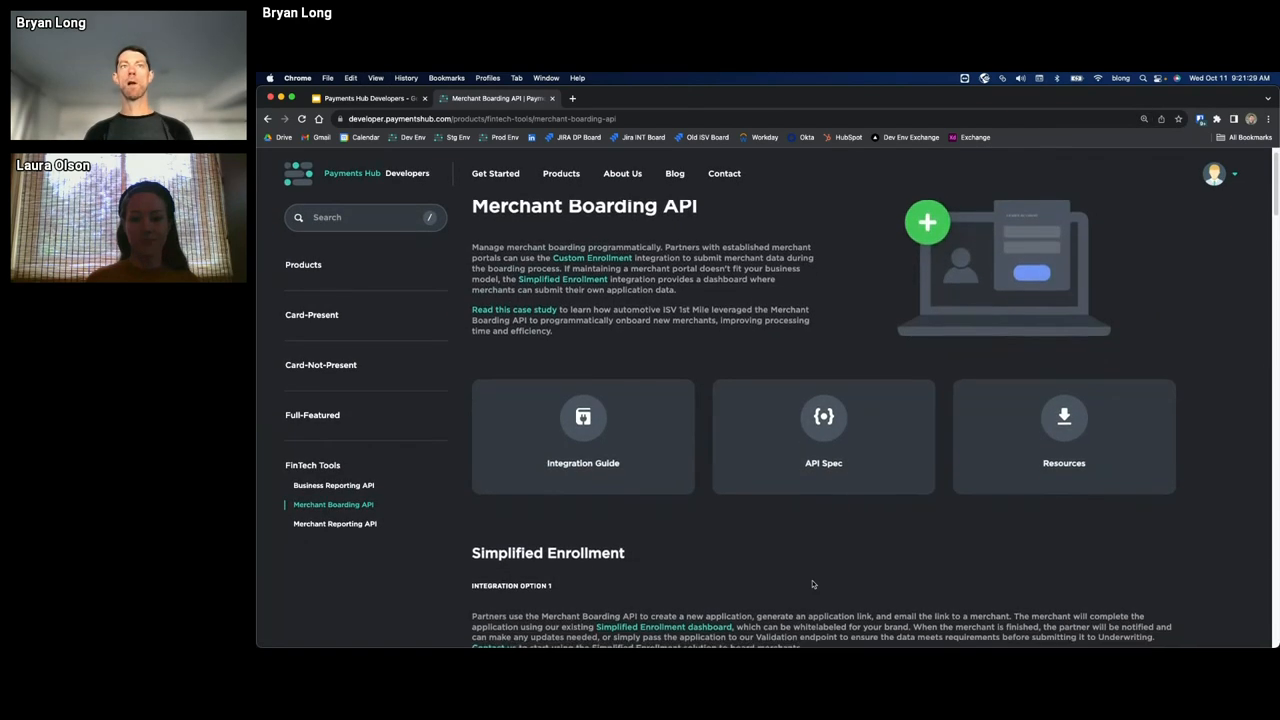
scroll(down, 3)
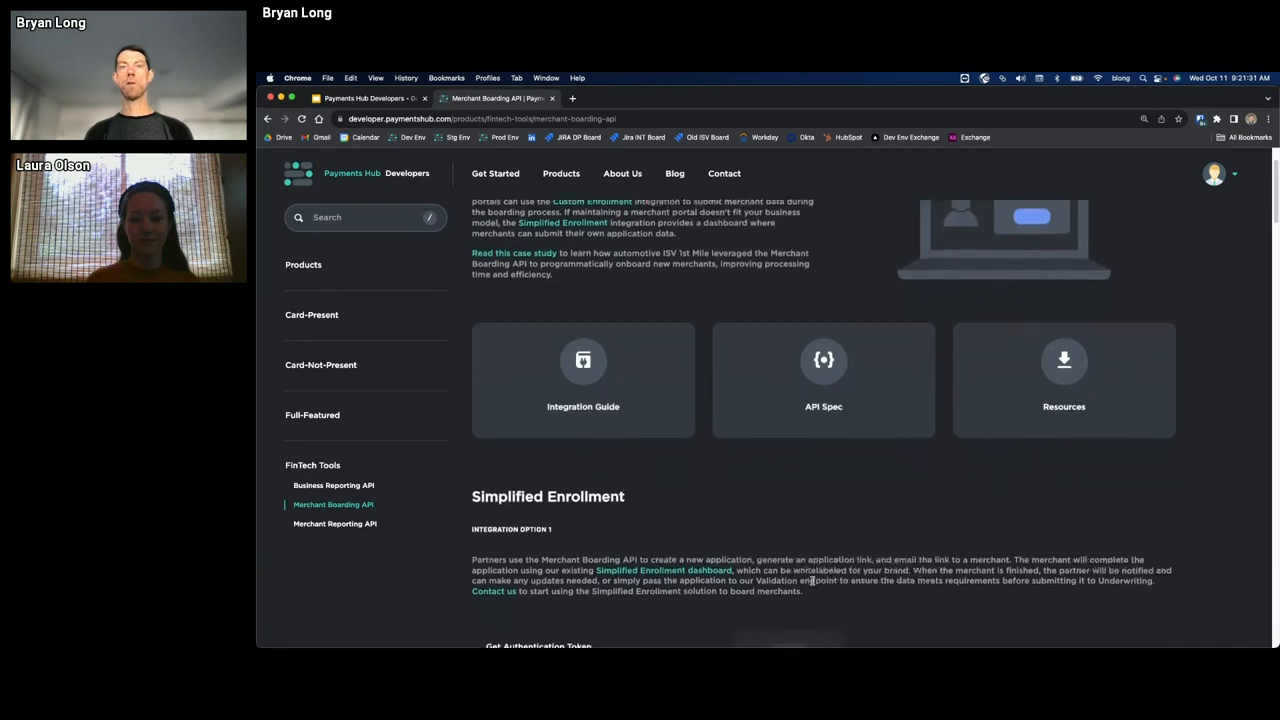
scroll(down, 3)
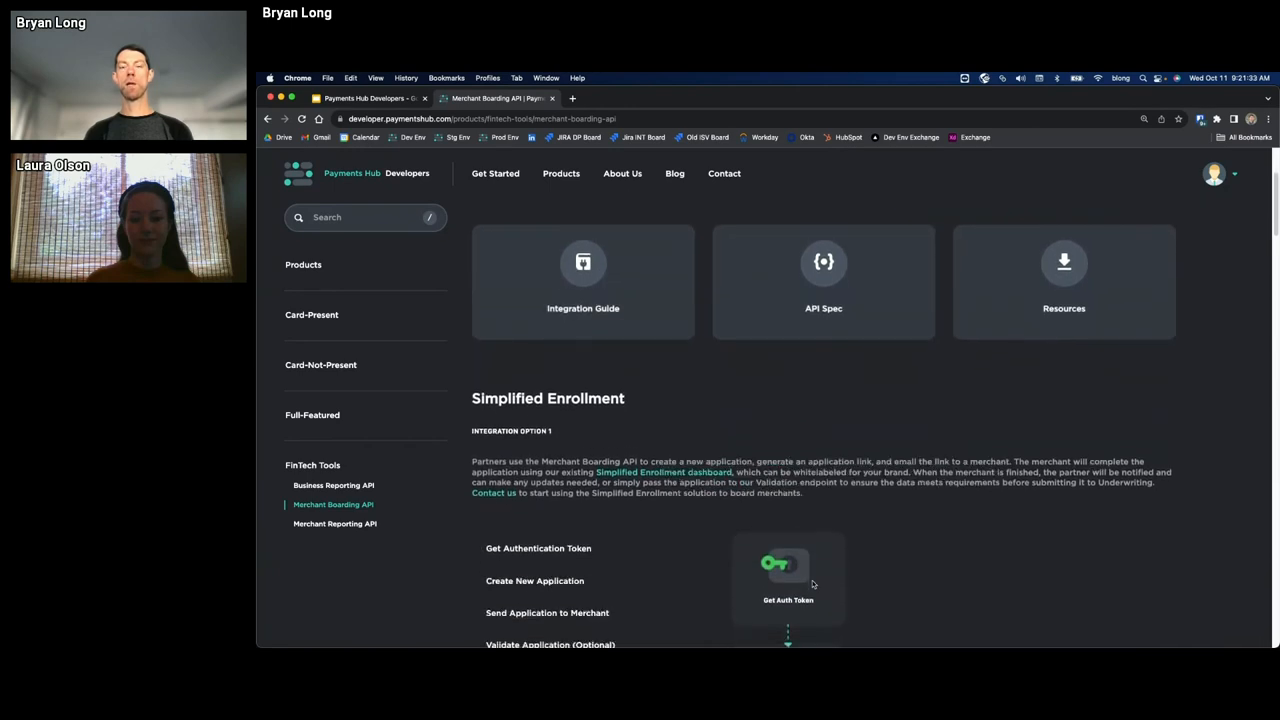
scroll(down, 3)
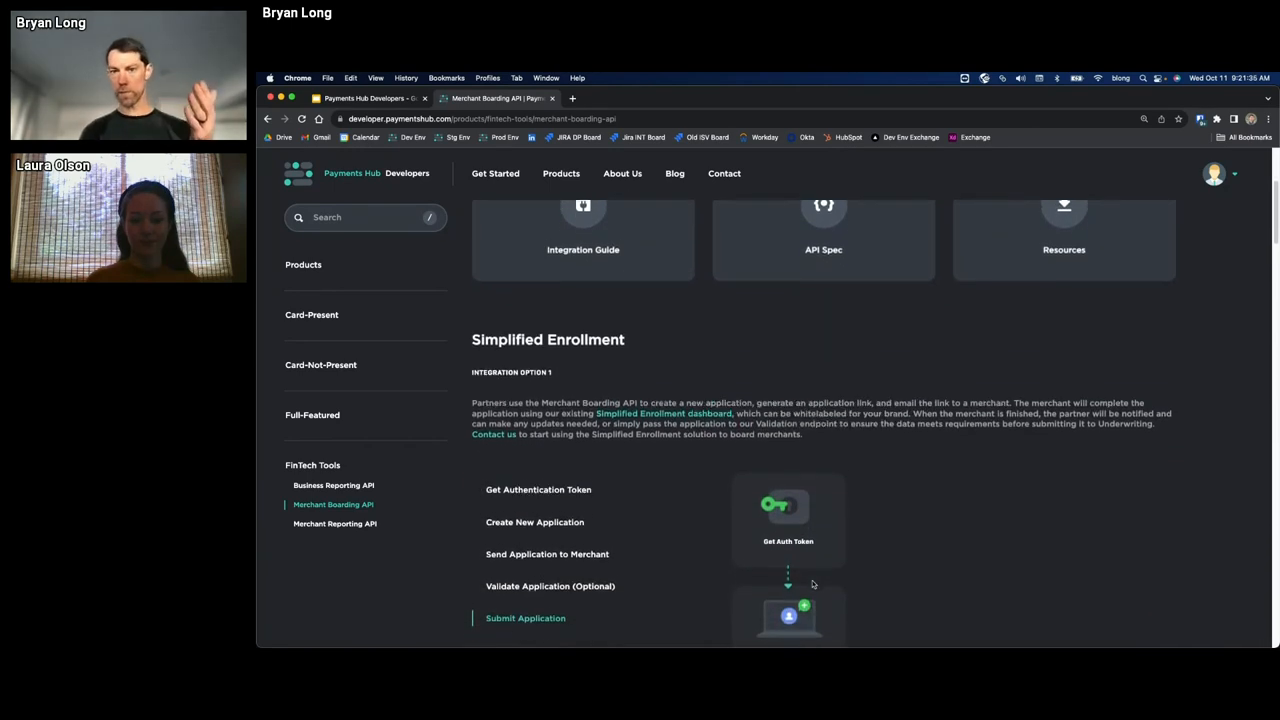
scroll(down, 3)
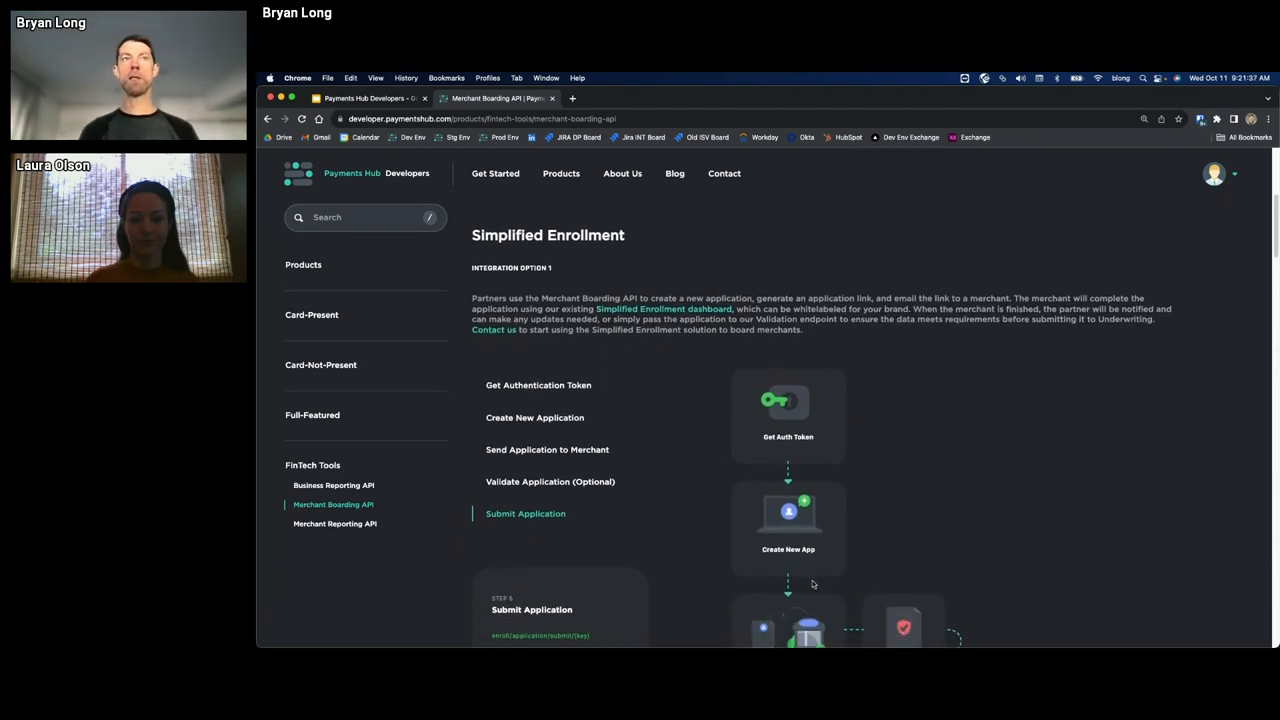
scroll(down, 3)
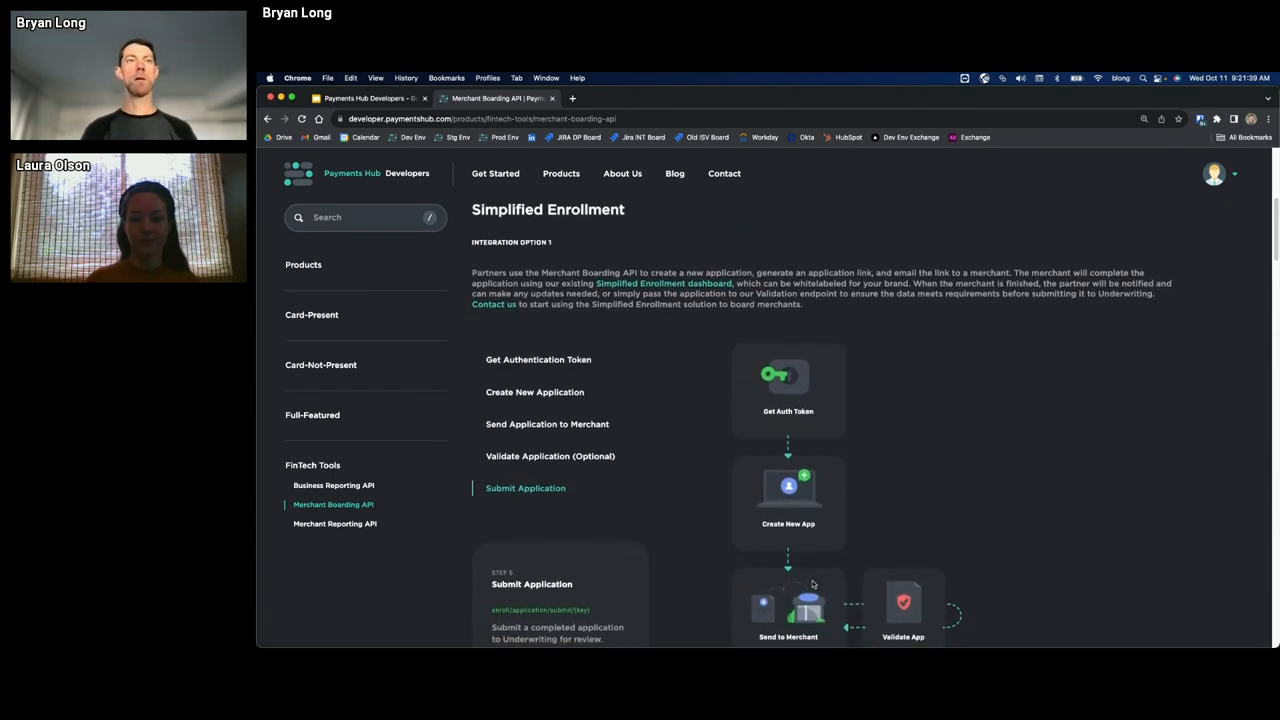
scroll(down, 3)
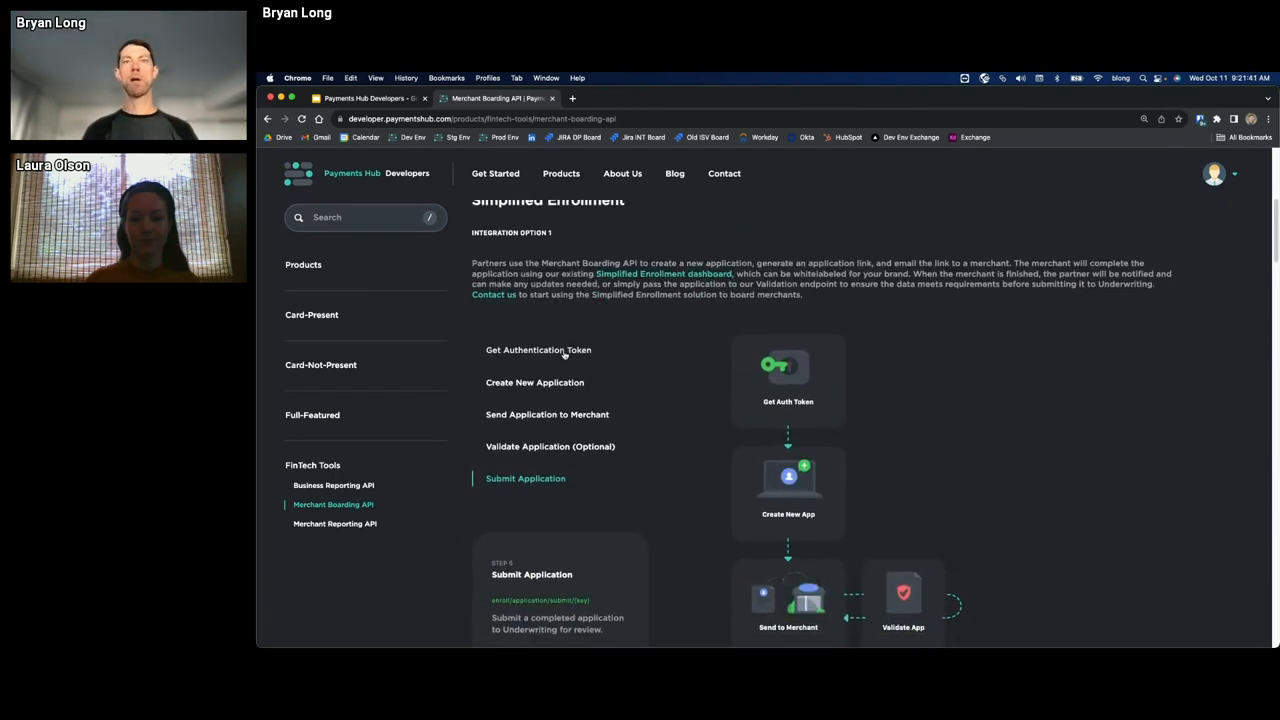
Walk through the enrollment steps: Create New Application, Send Application to Merchant, and the next
click(534, 382)
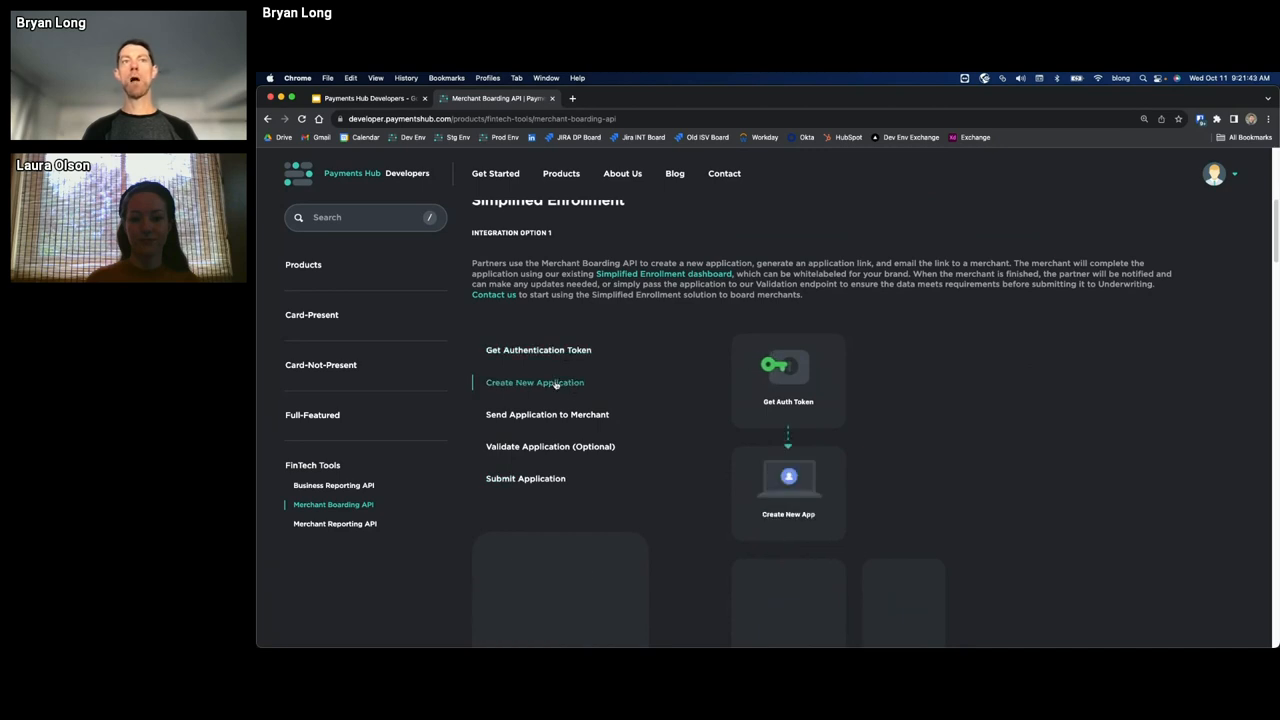
click(548, 400)
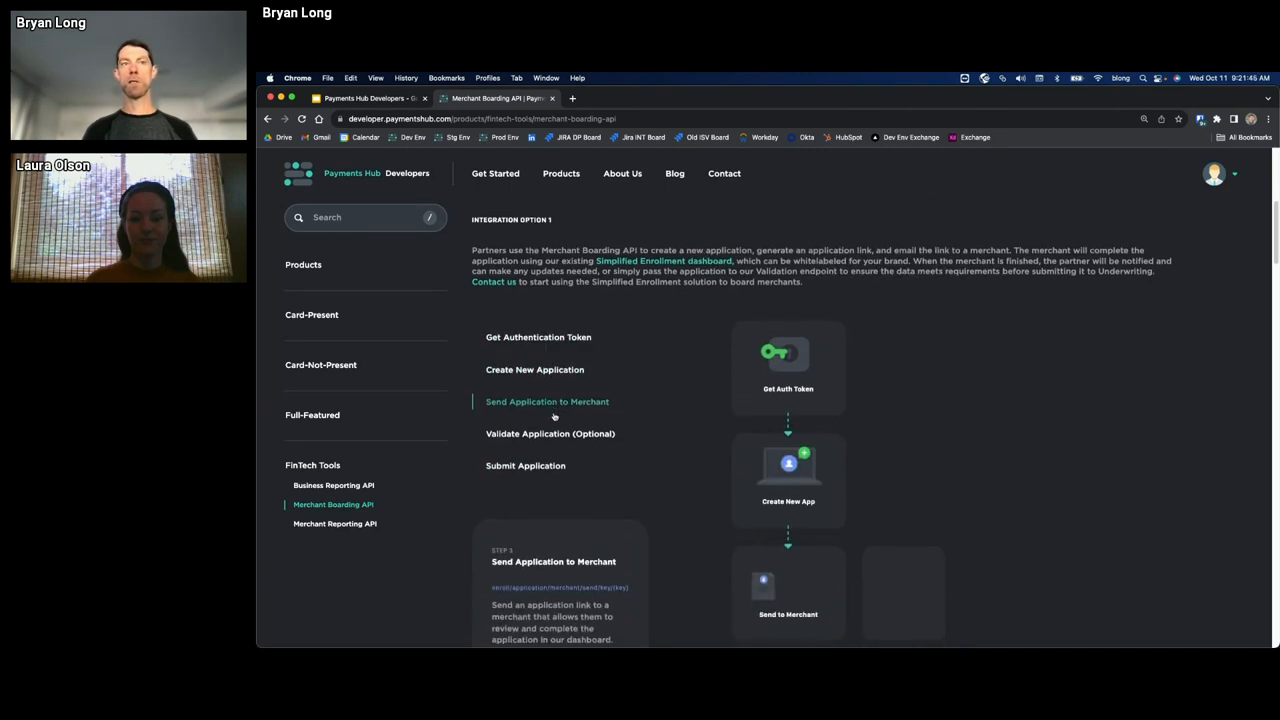
click(550, 404)
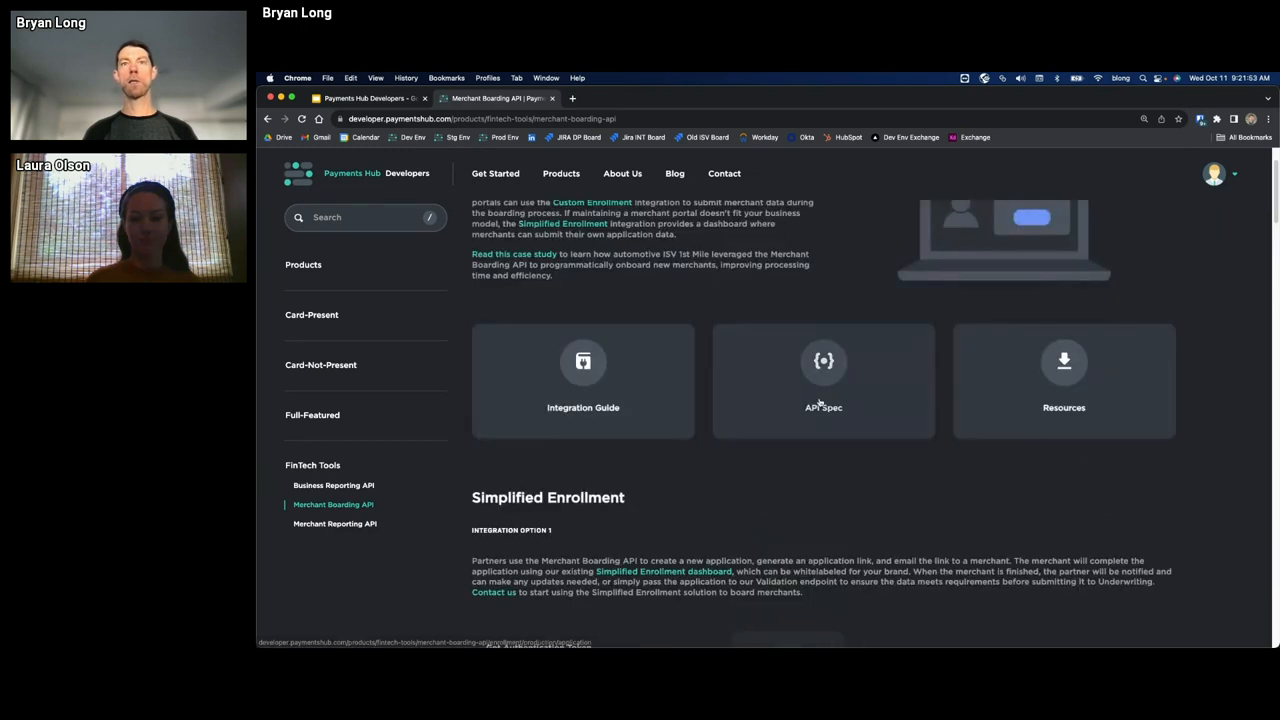
View the Create New Application endpoint's request schema down to the plan and shipping fields
click(824, 380)
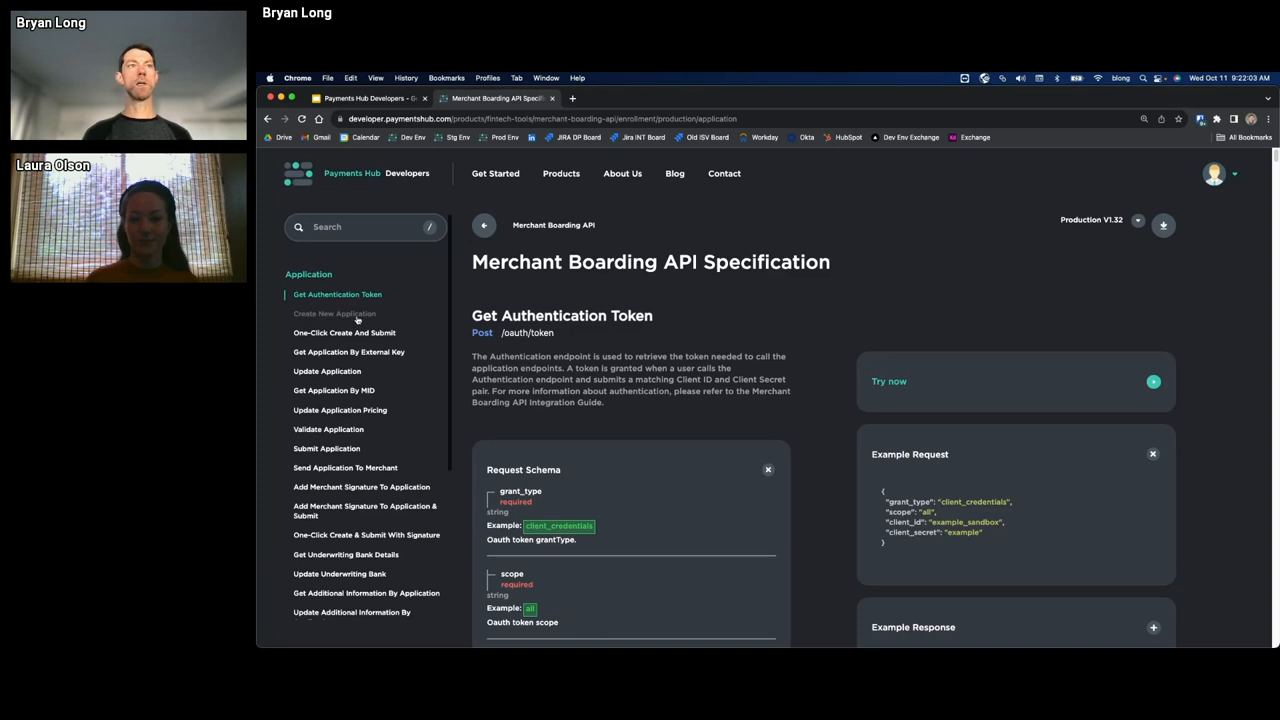
click(334, 312)
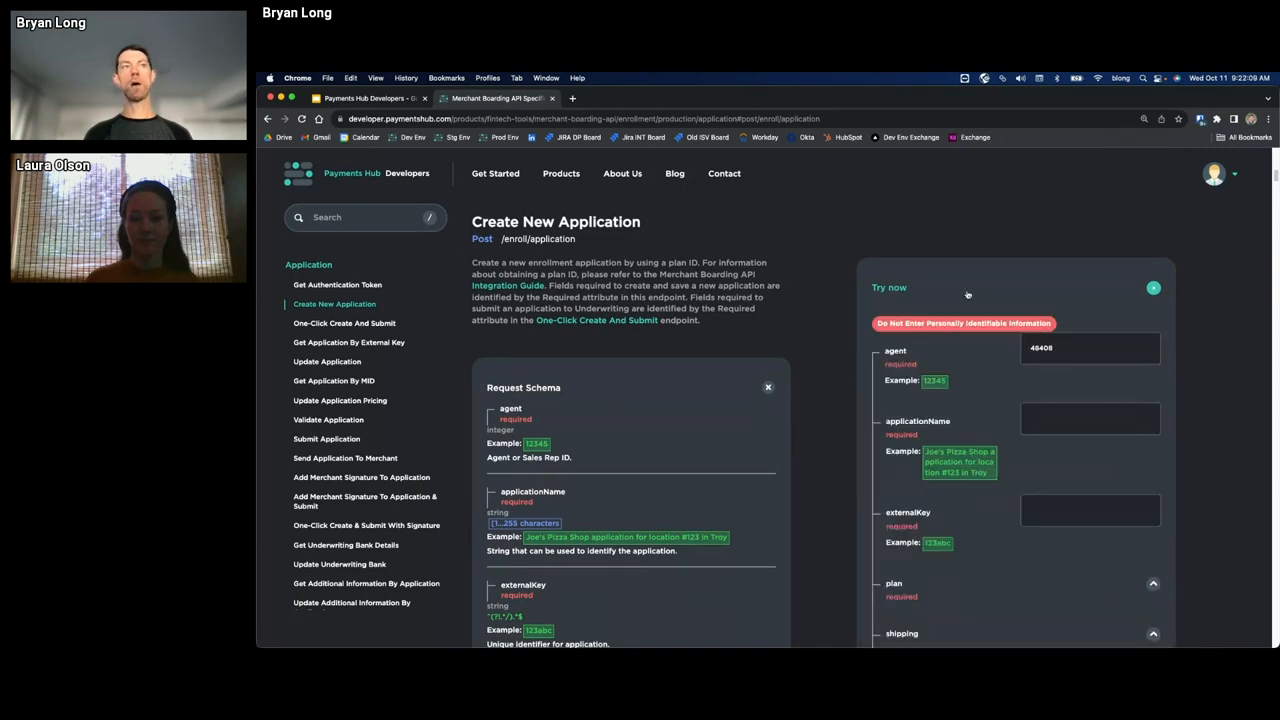
scroll(down, 3)
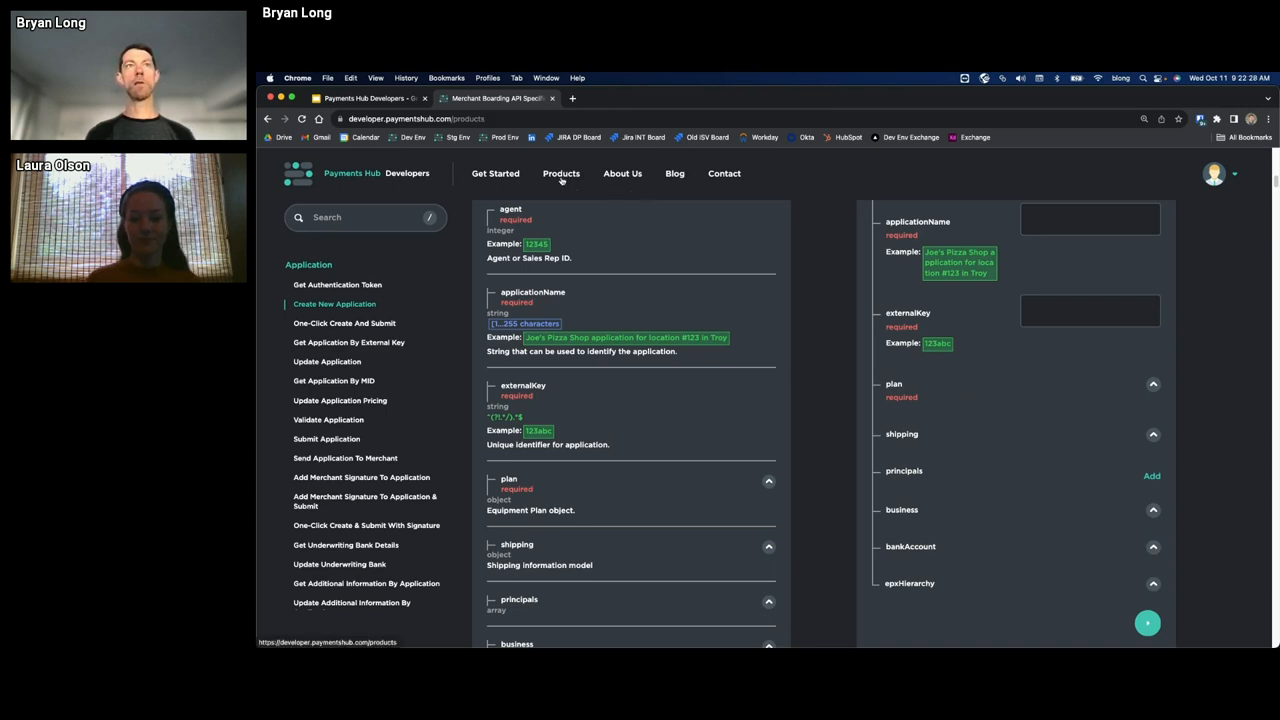
Navigate Products to the Card-Not-Present BigCommerce payment integration page
click(560, 172)
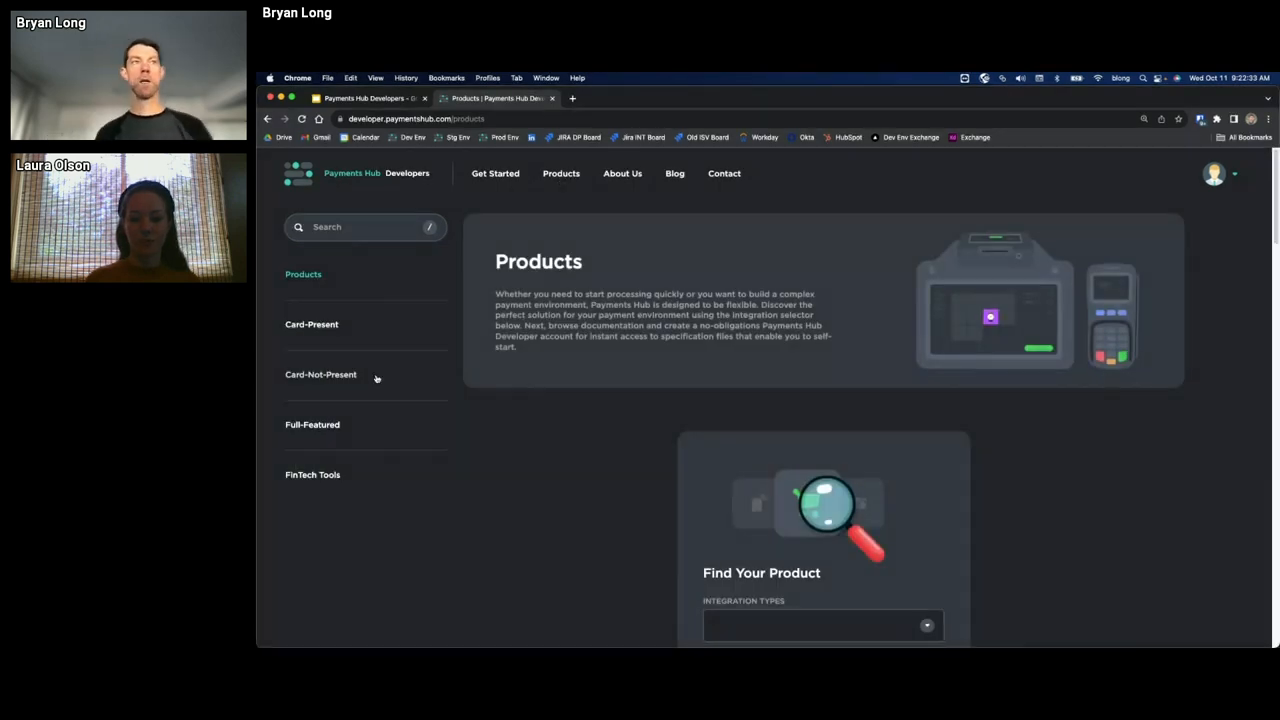
click(320, 374)
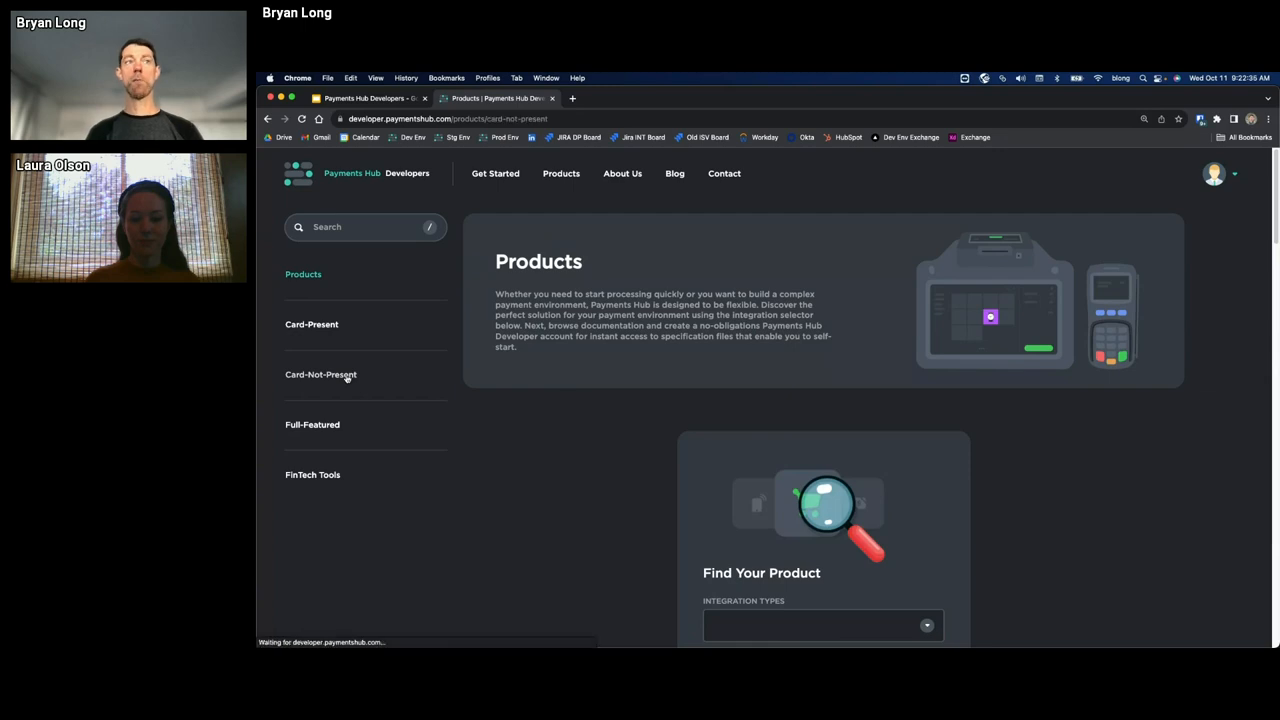
click(320, 374)
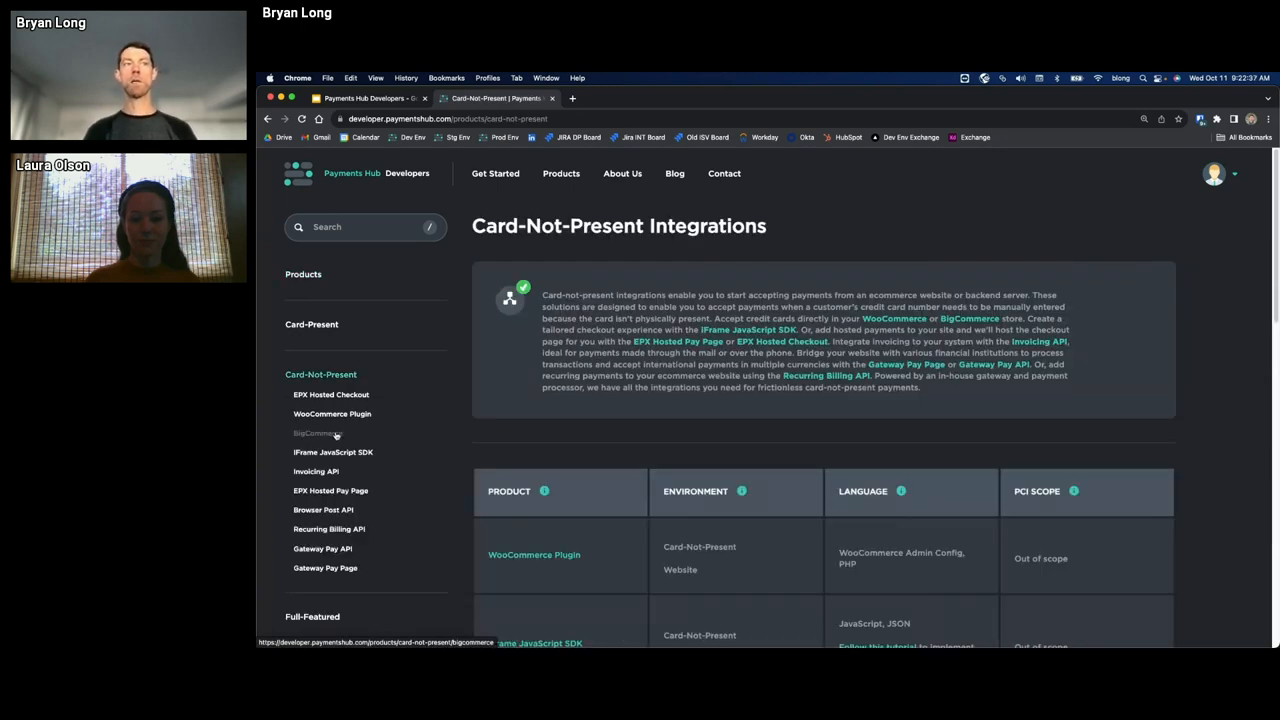
click(316, 432)
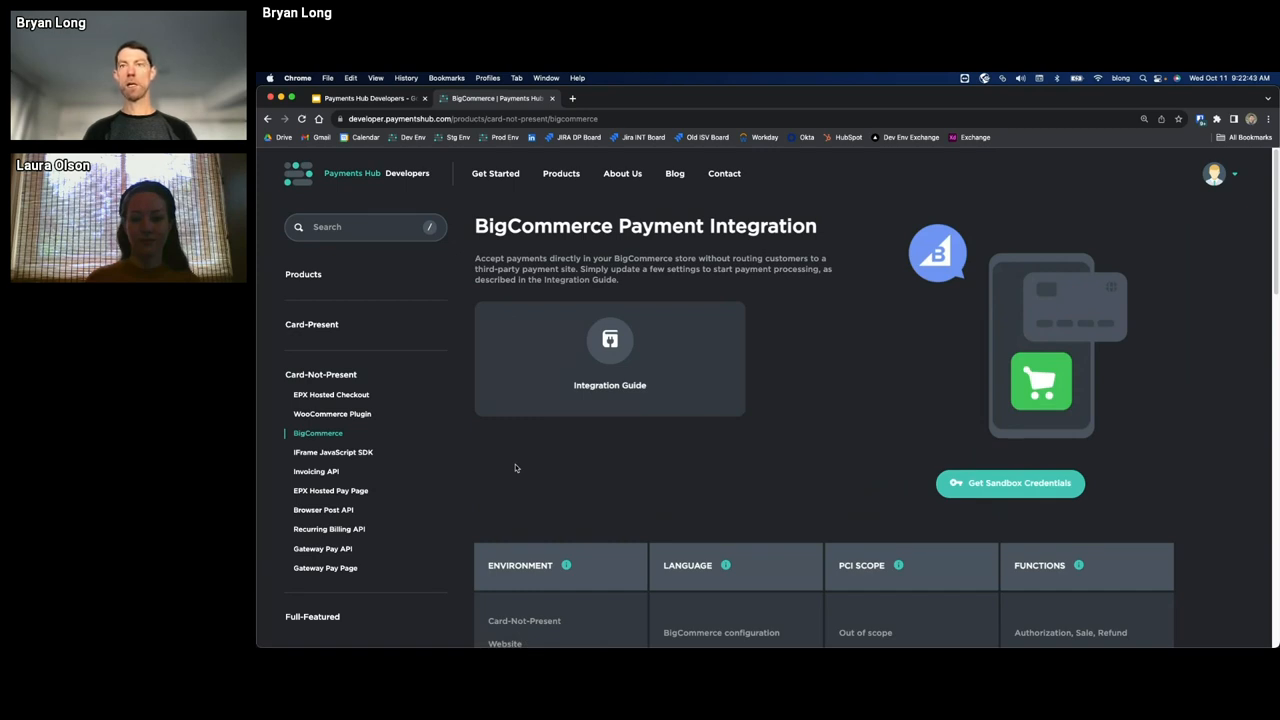
mouse_move(1012, 462)
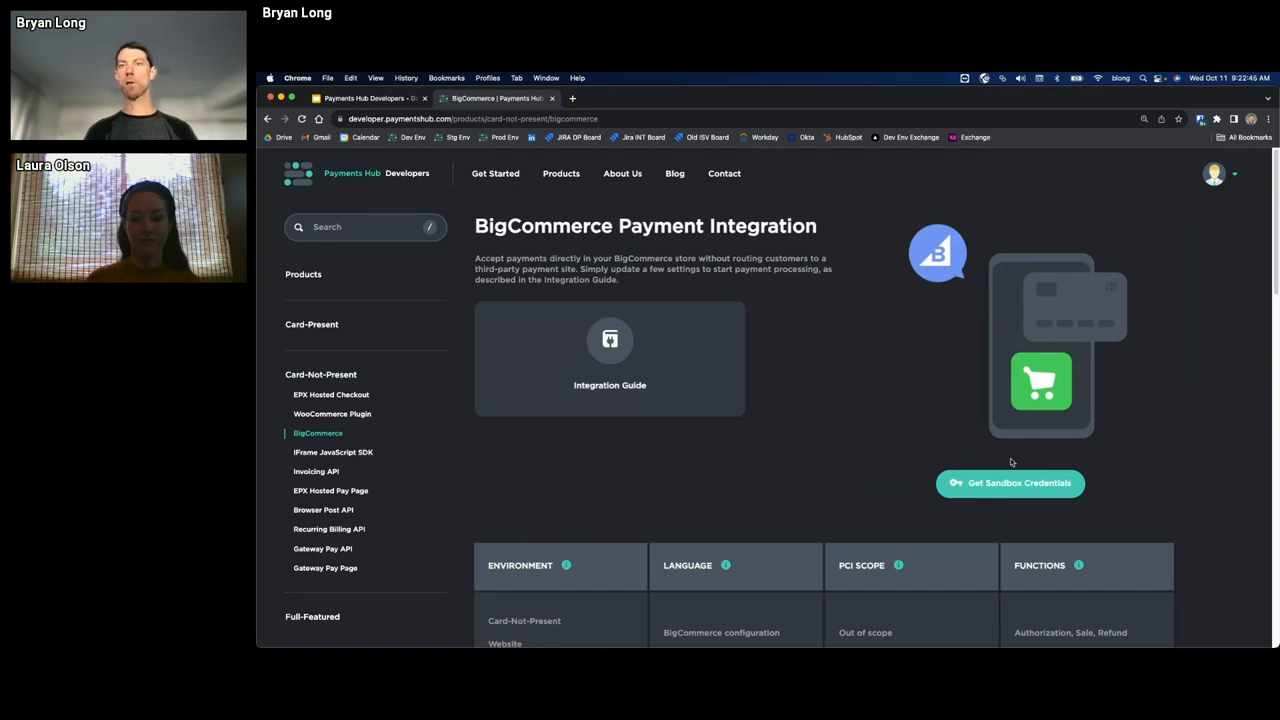
Generate BigCommerce sandbox credentials, accept the sandbox-only terms, then go to Get Started
click(1010, 482)
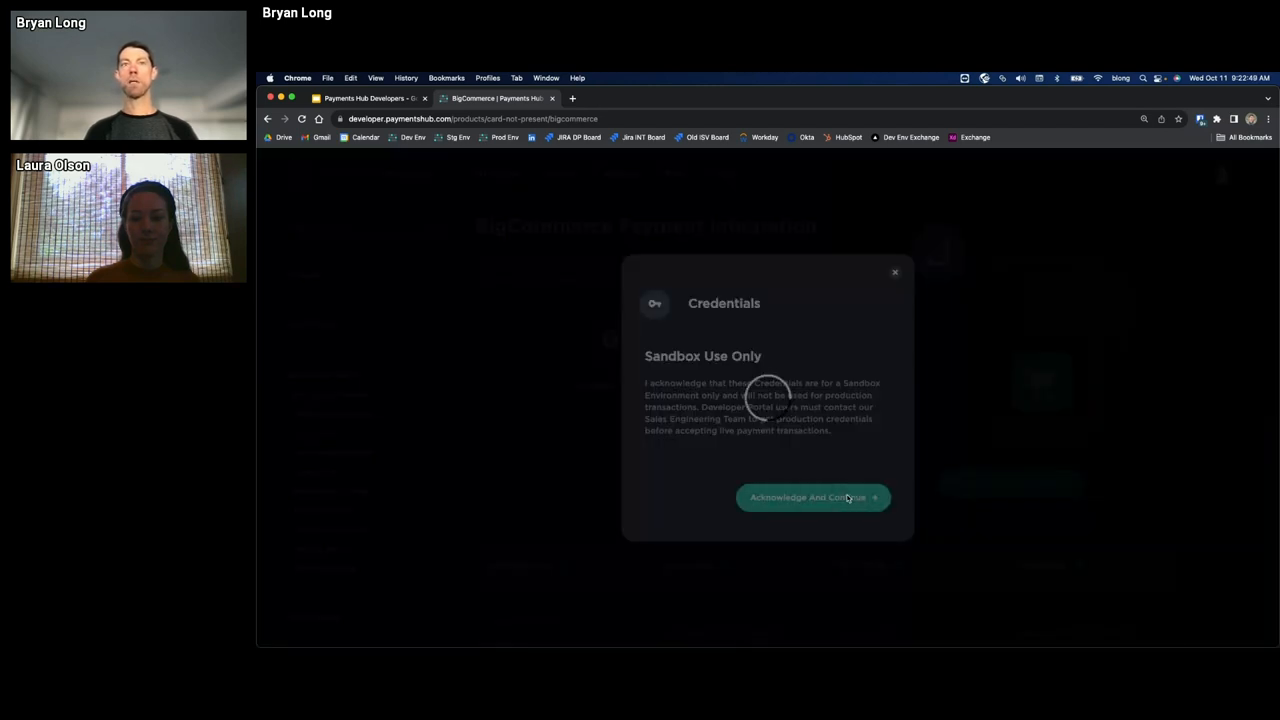
click(812, 496)
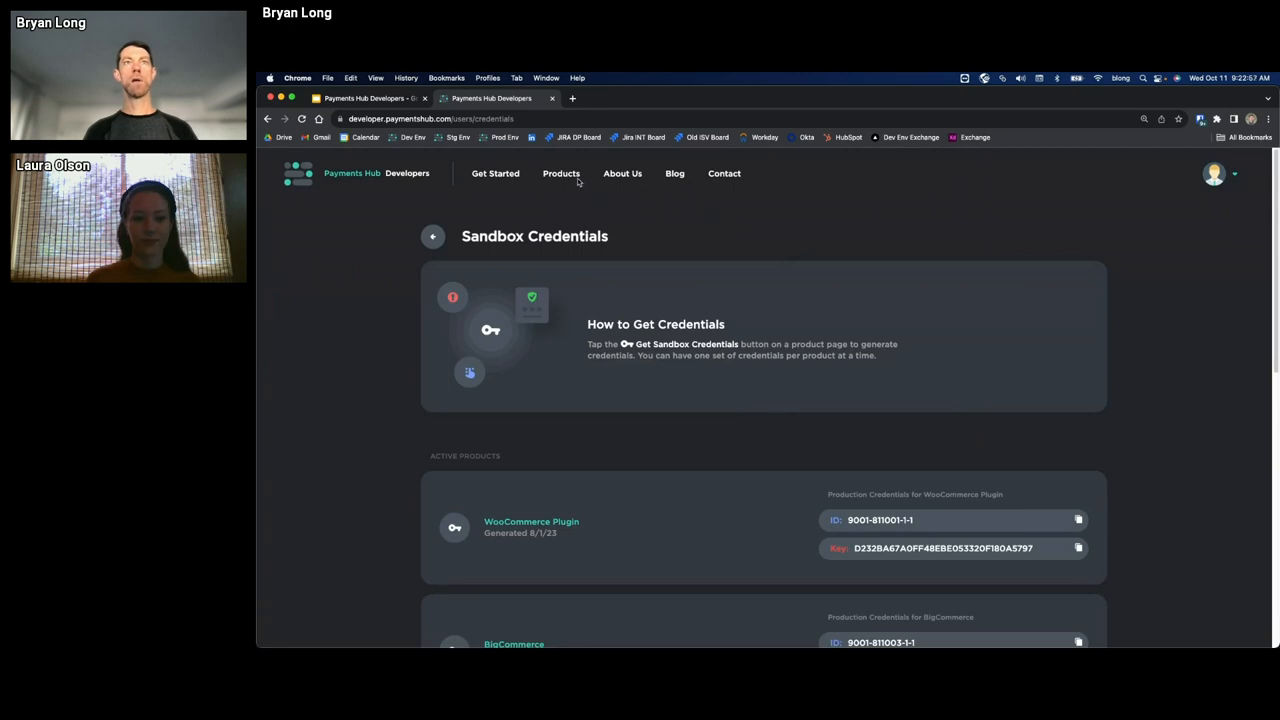
click(496, 172)
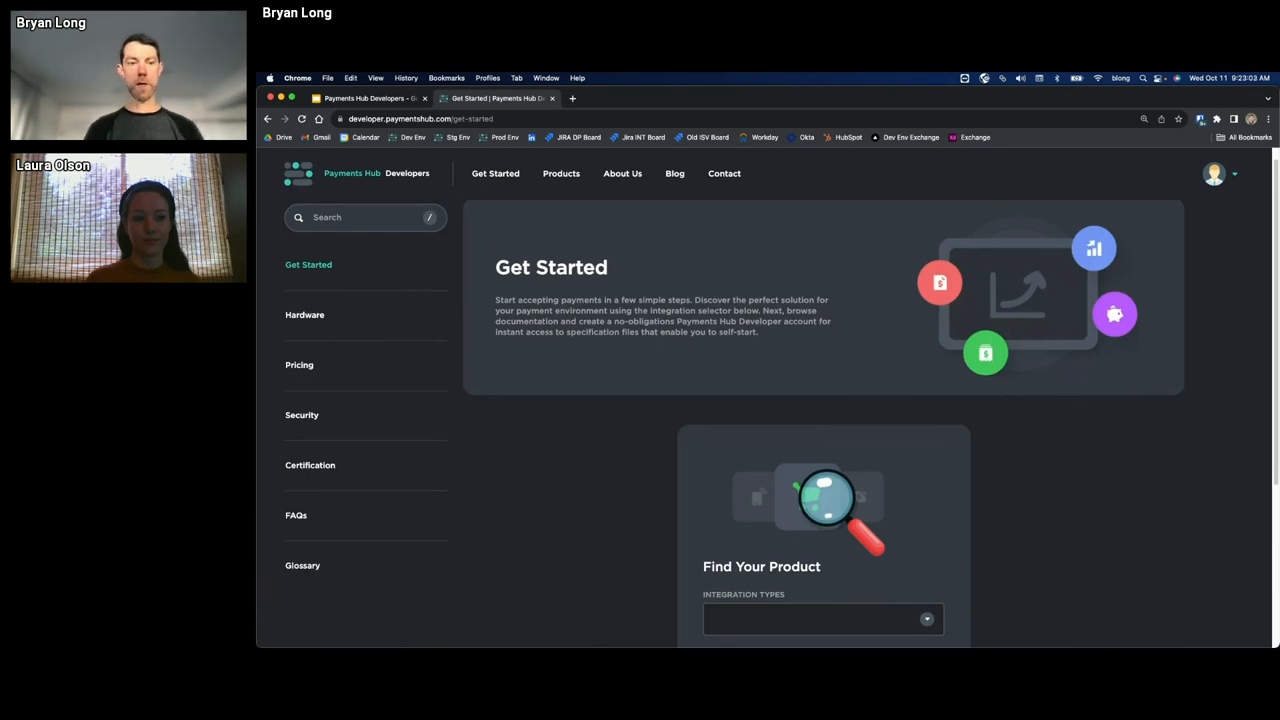
mouse_move(348, 320)
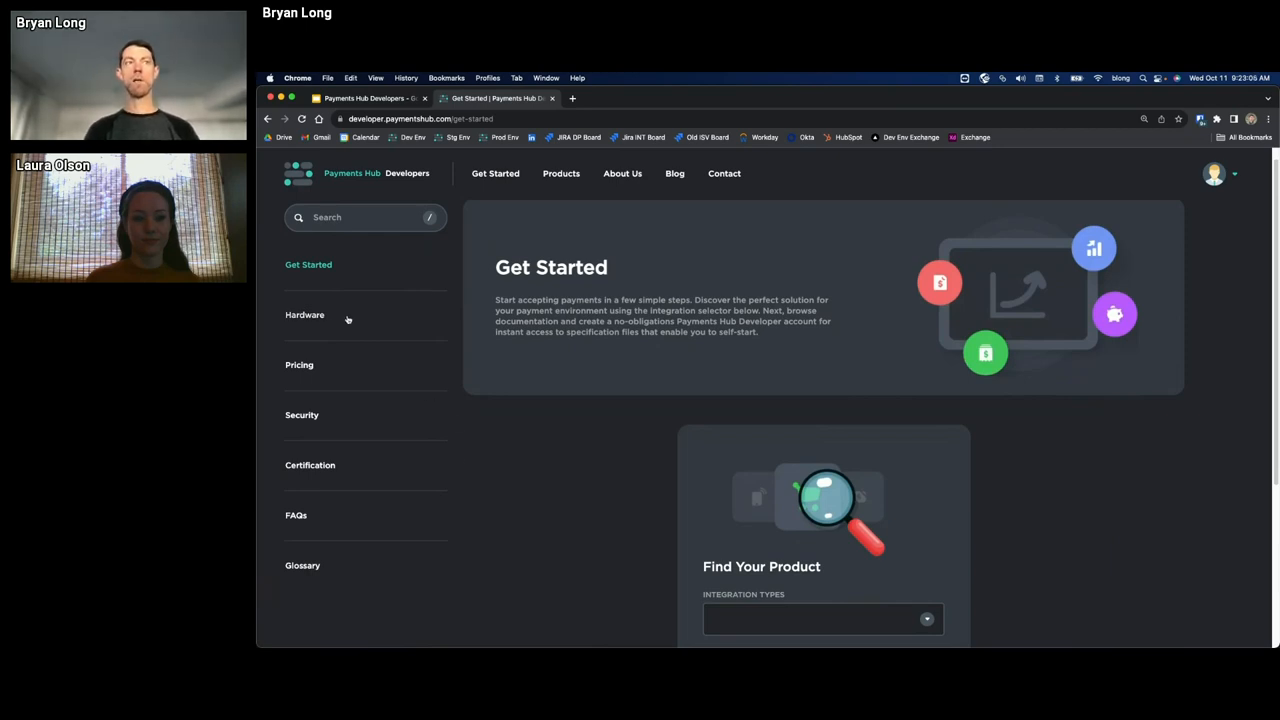
Show the Hardware page's Traditional Terminals cards with their prices
click(304, 314)
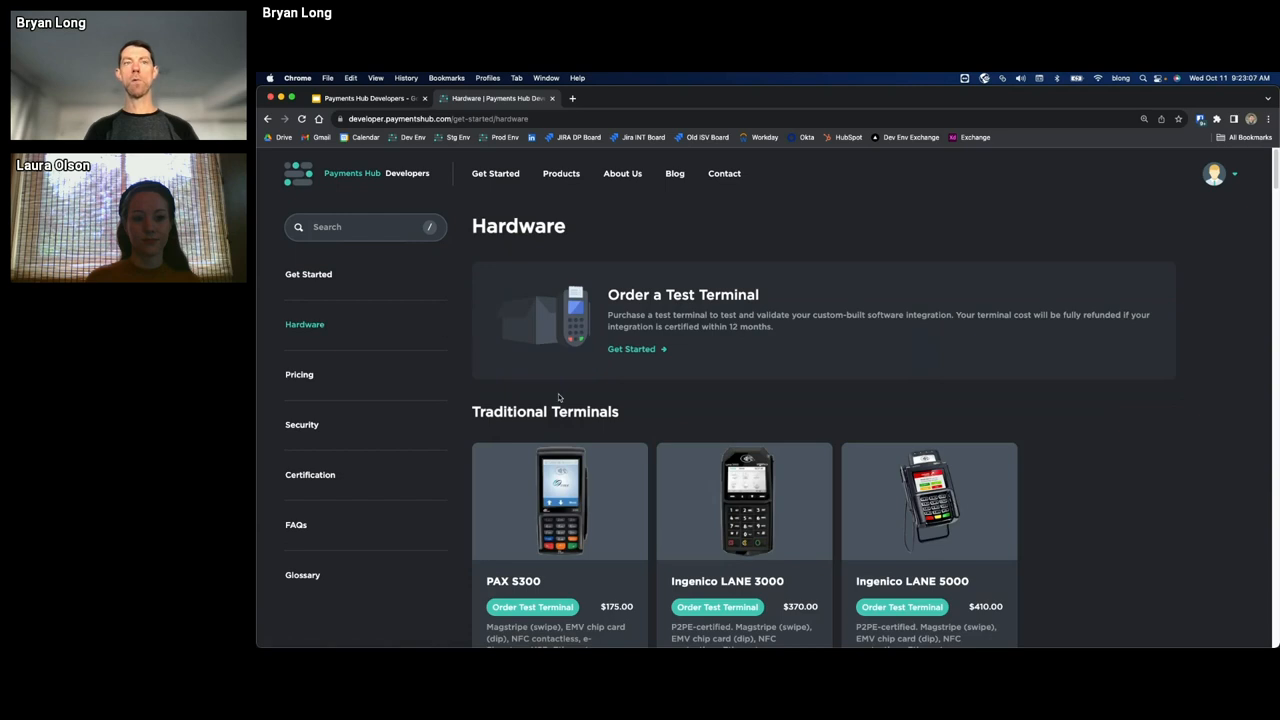
scroll(down, 3)
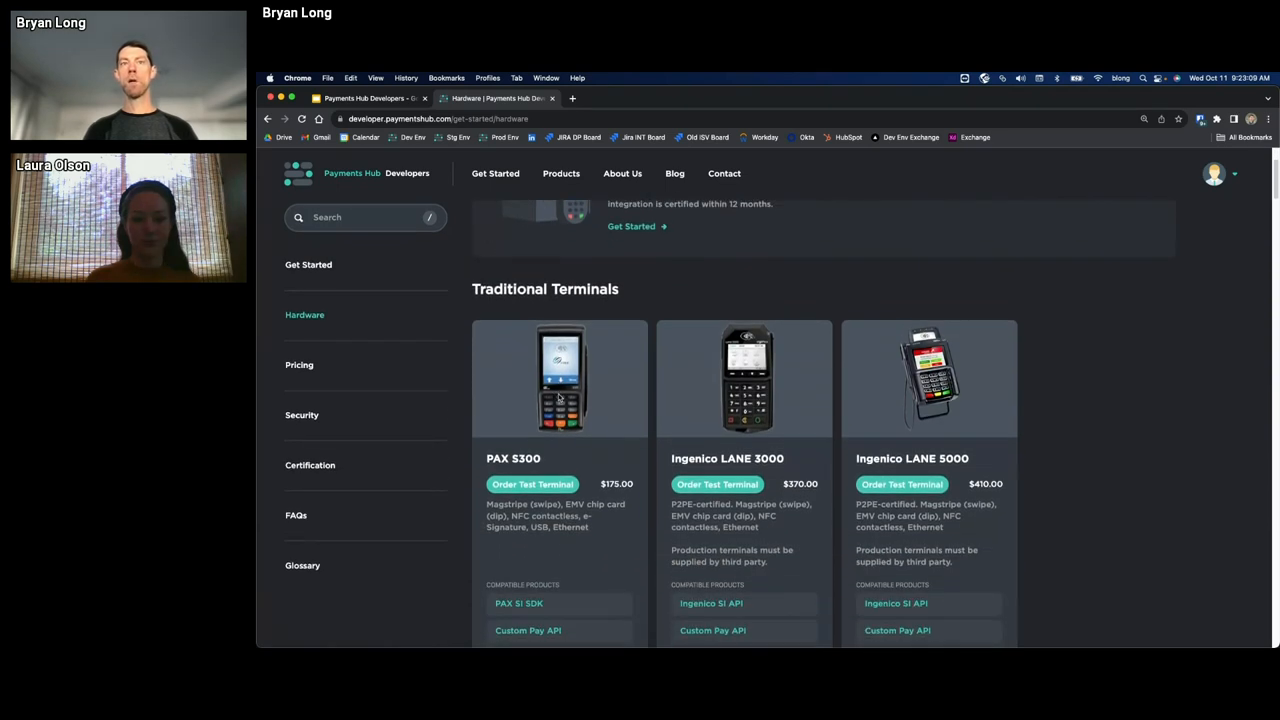
scroll(down, 3)
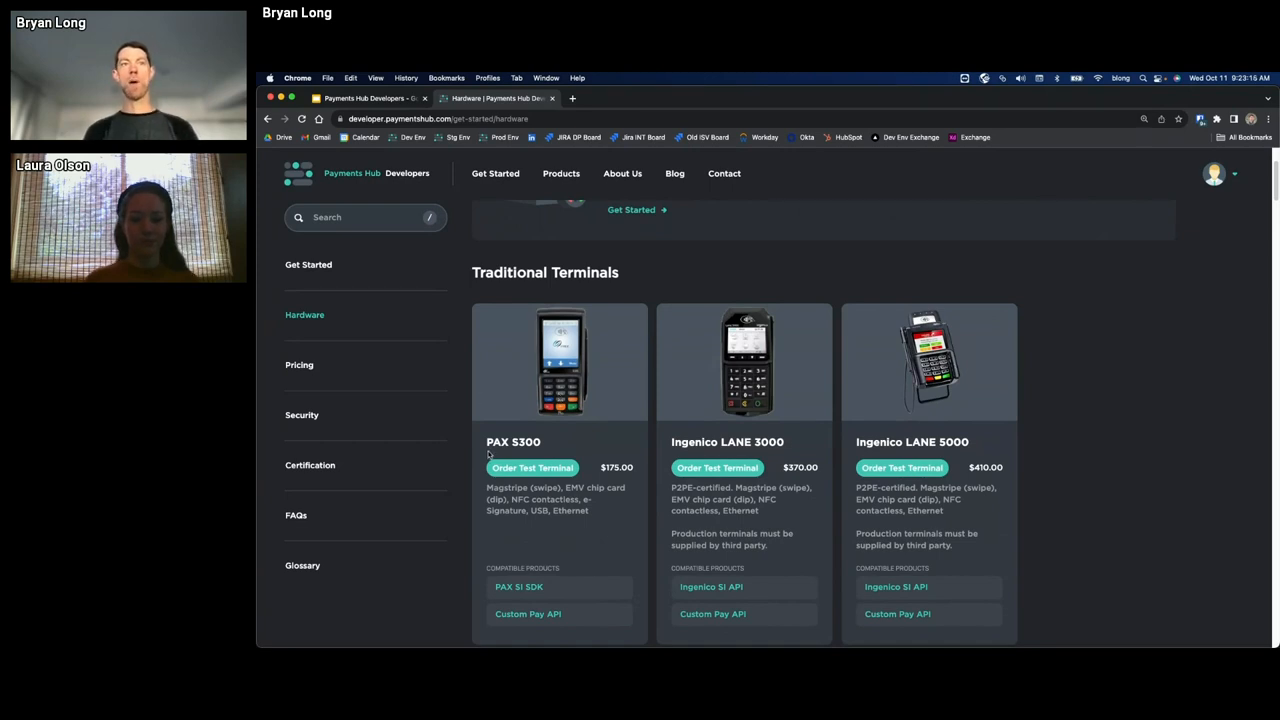
mouse_move(686, 448)
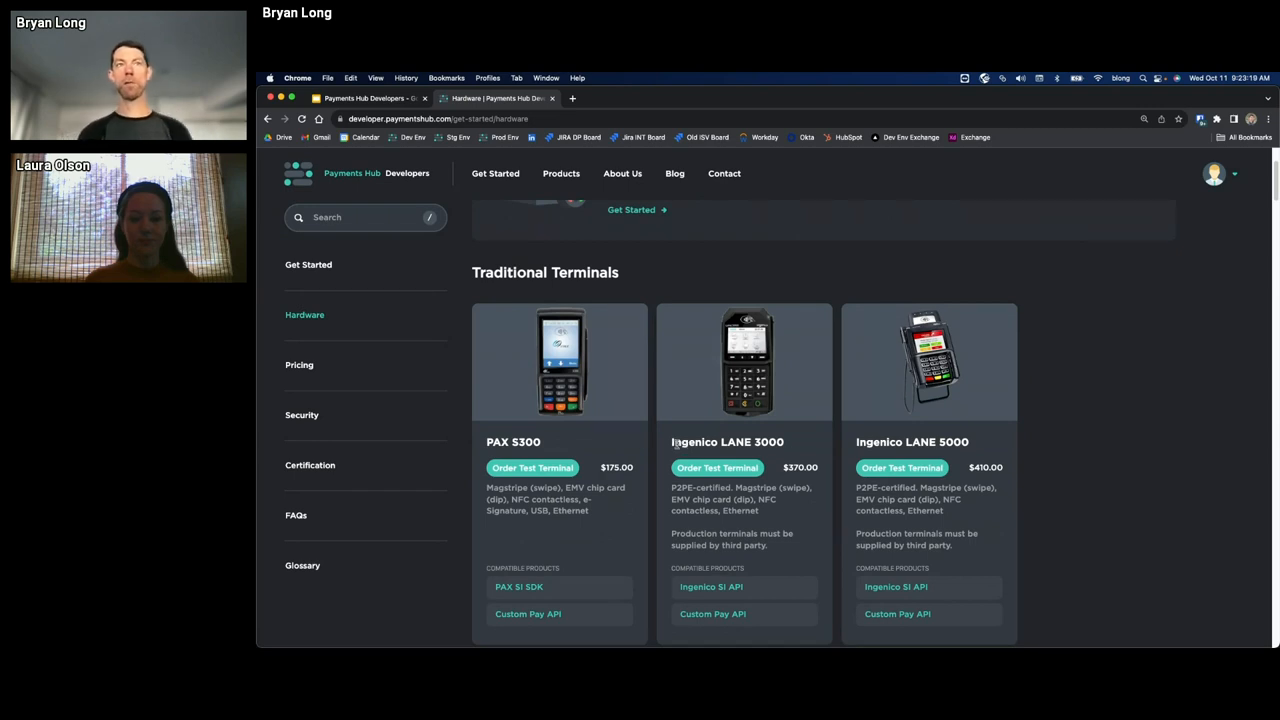
mouse_move(580, 442)
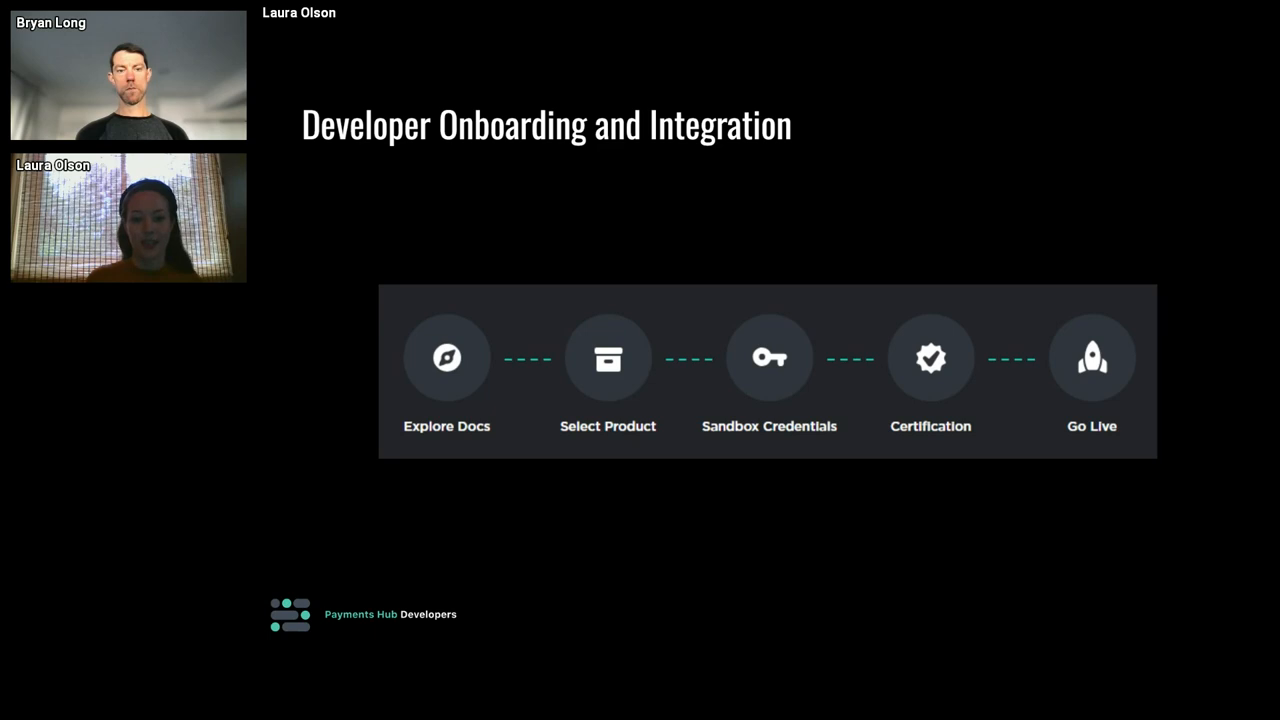
mouse_move(1180, 232)
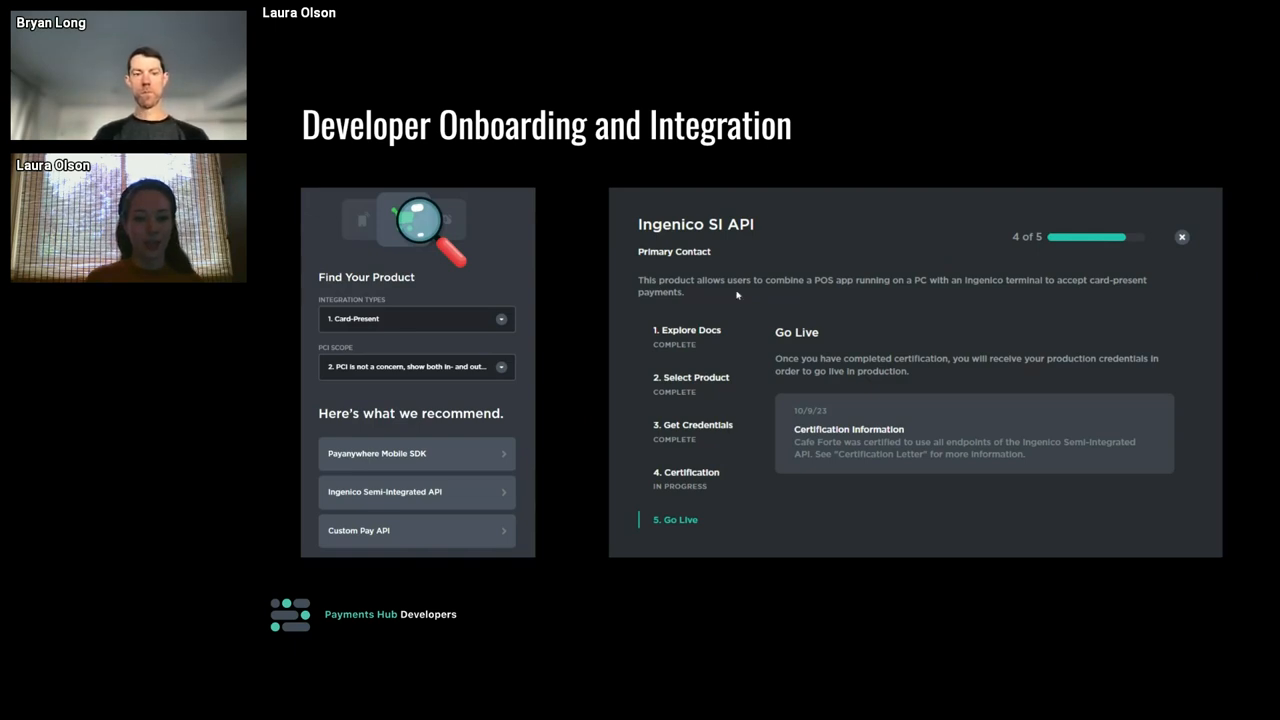
mouse_move(576, 268)
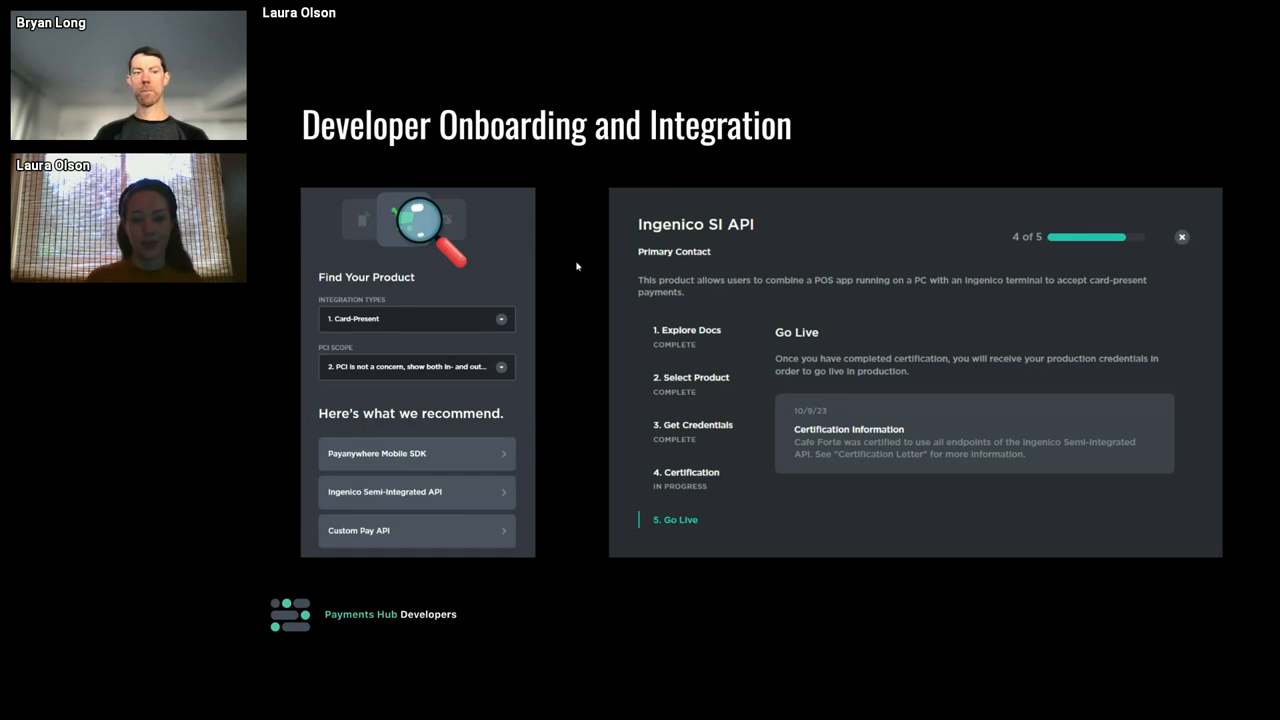
mouse_move(520, 256)
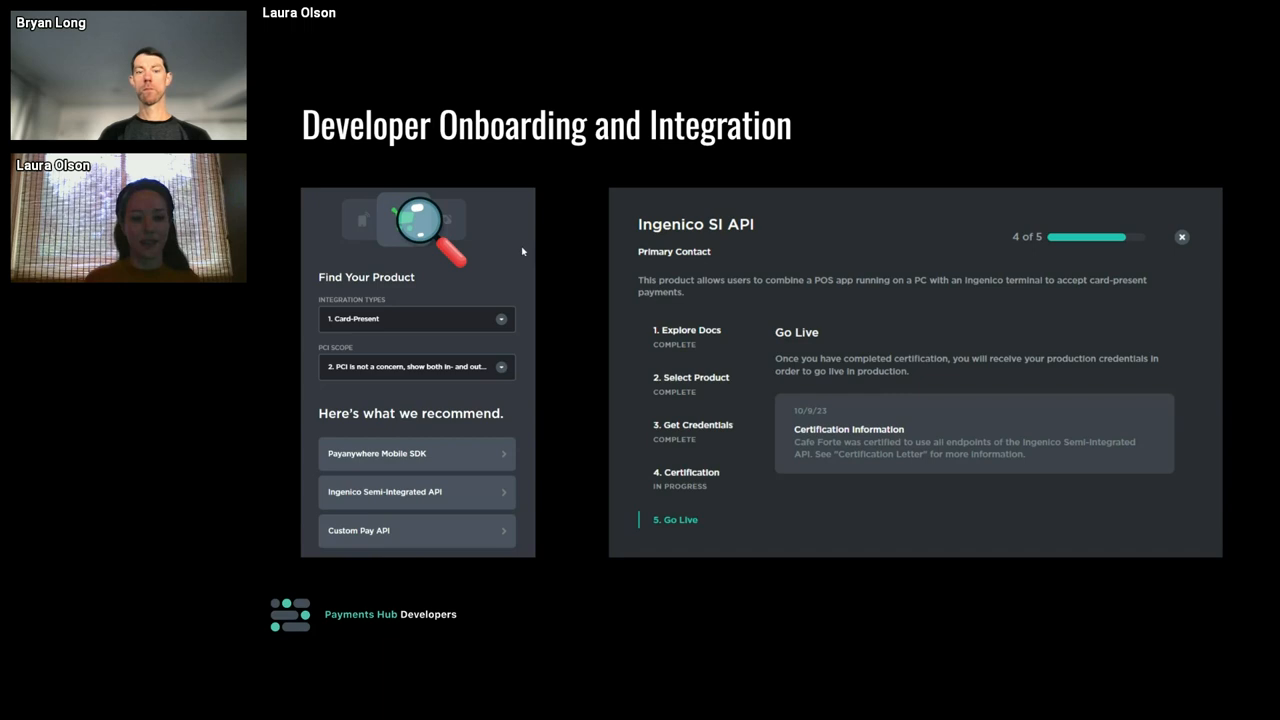
mouse_move(712, 358)
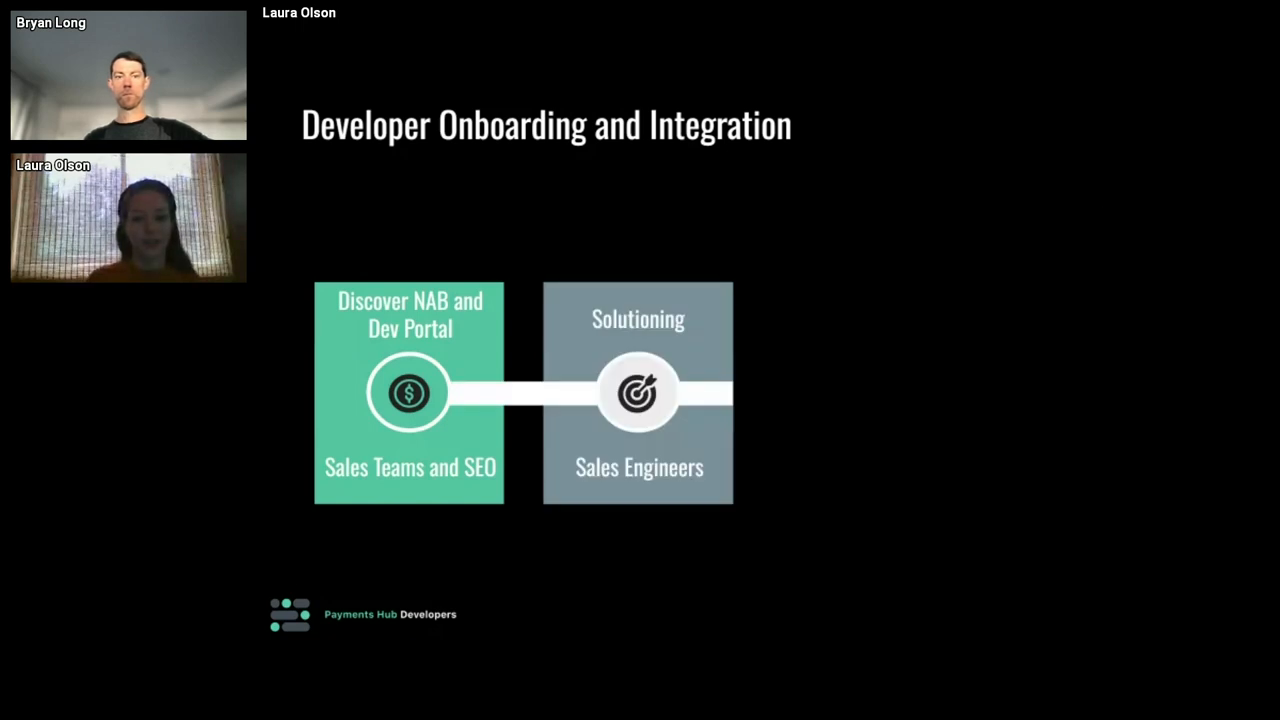
mouse_move(948, 376)
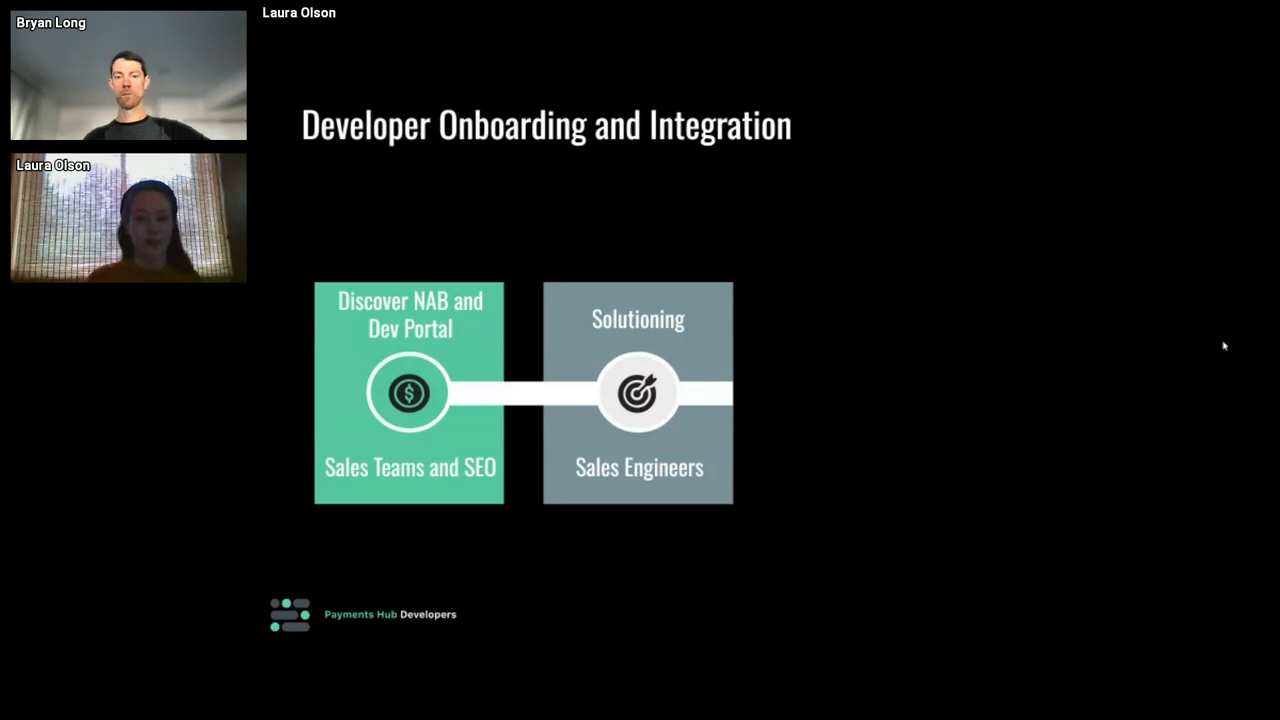
mouse_move(882, 286)
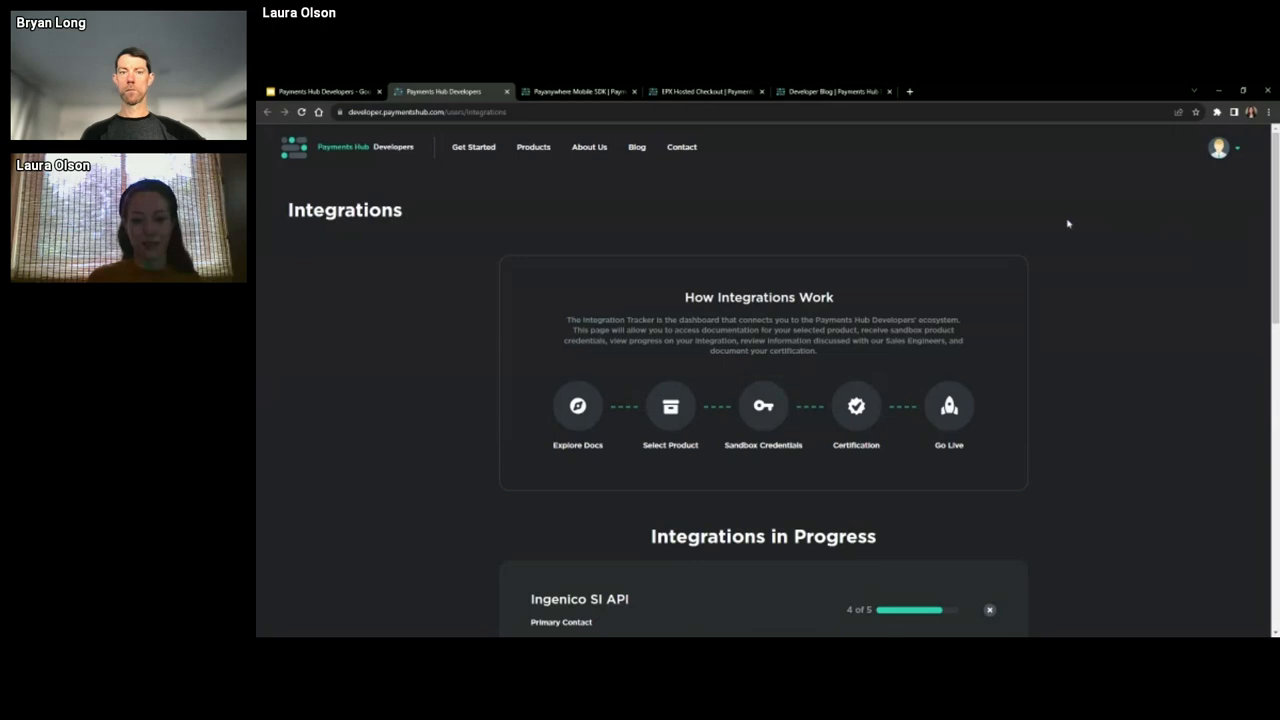
Review the Ingenico SI API integration's delivered sandbox credentials and certification steps
scroll(down, 3)
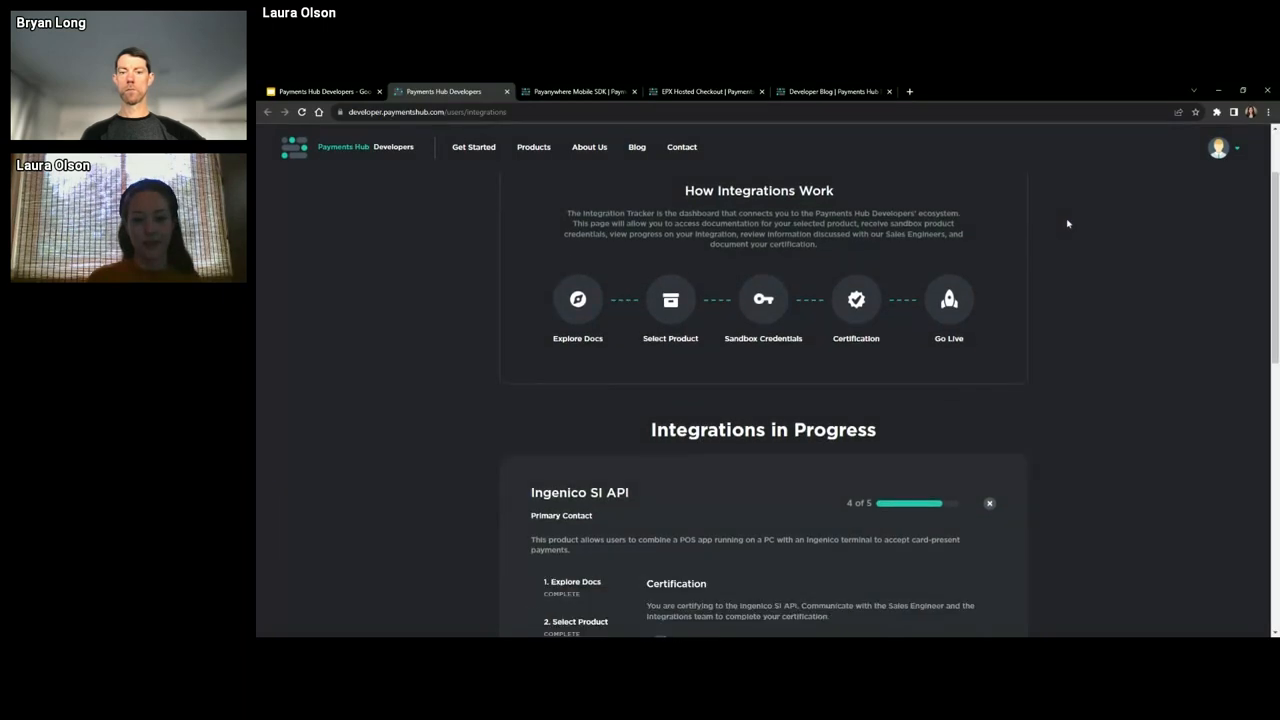
scroll(down, 3)
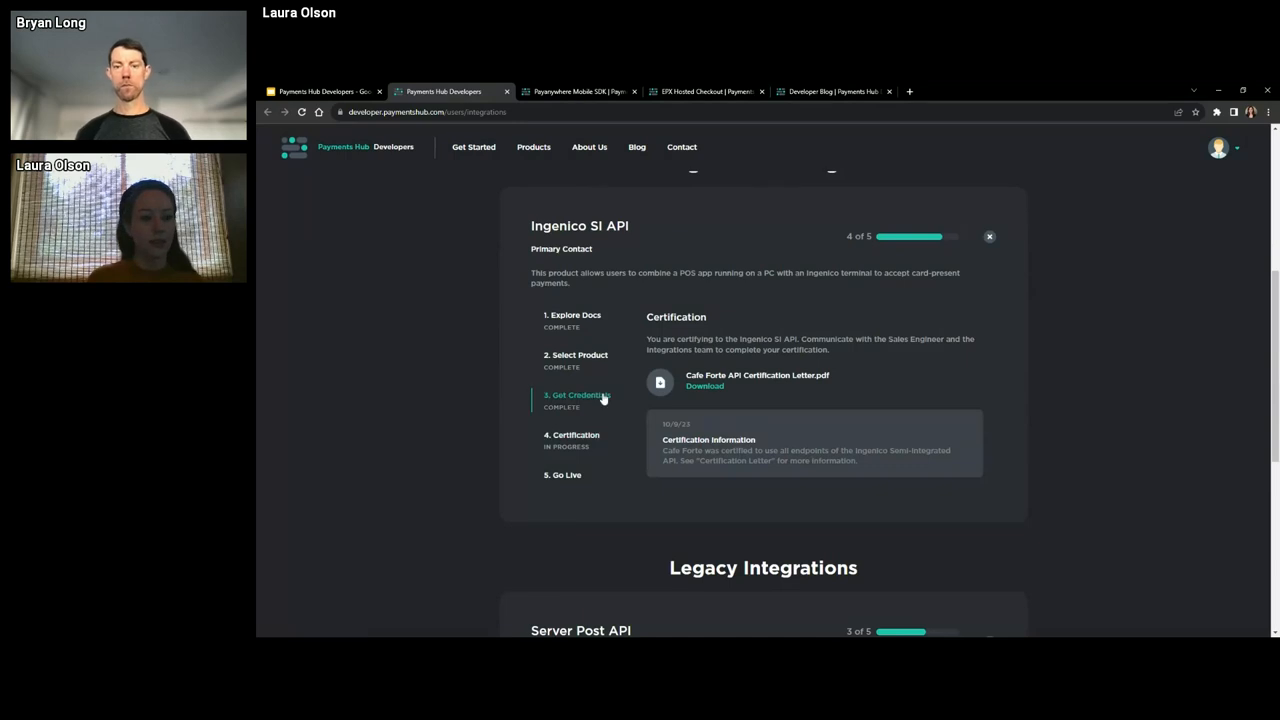
click(576, 394)
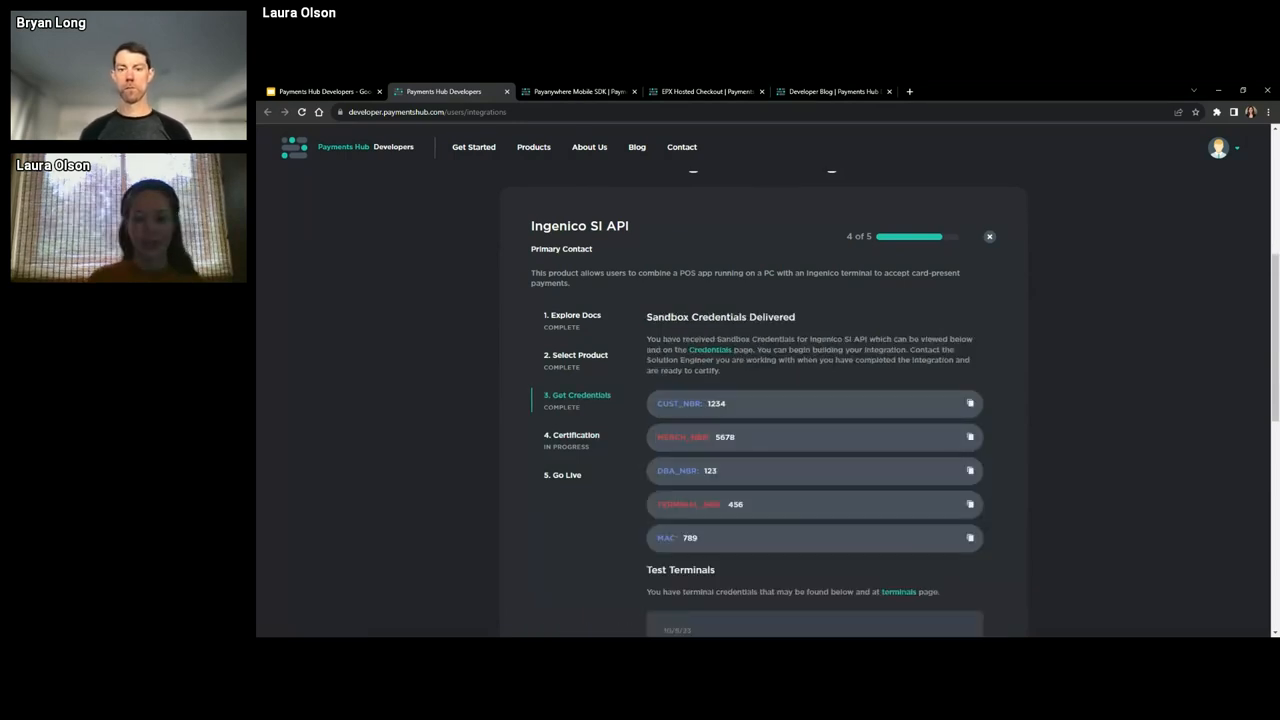
click(572, 436)
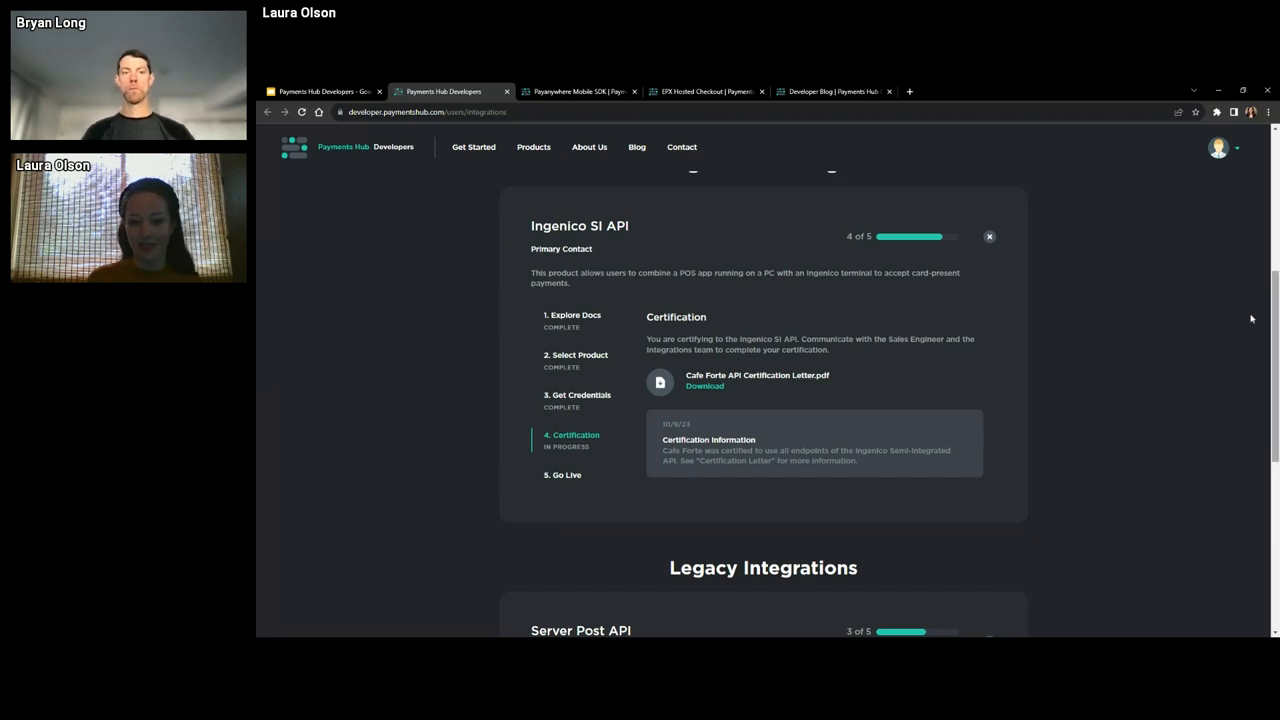
Review the Select Product meeting notes, then move on via the top navigation
click(576, 356)
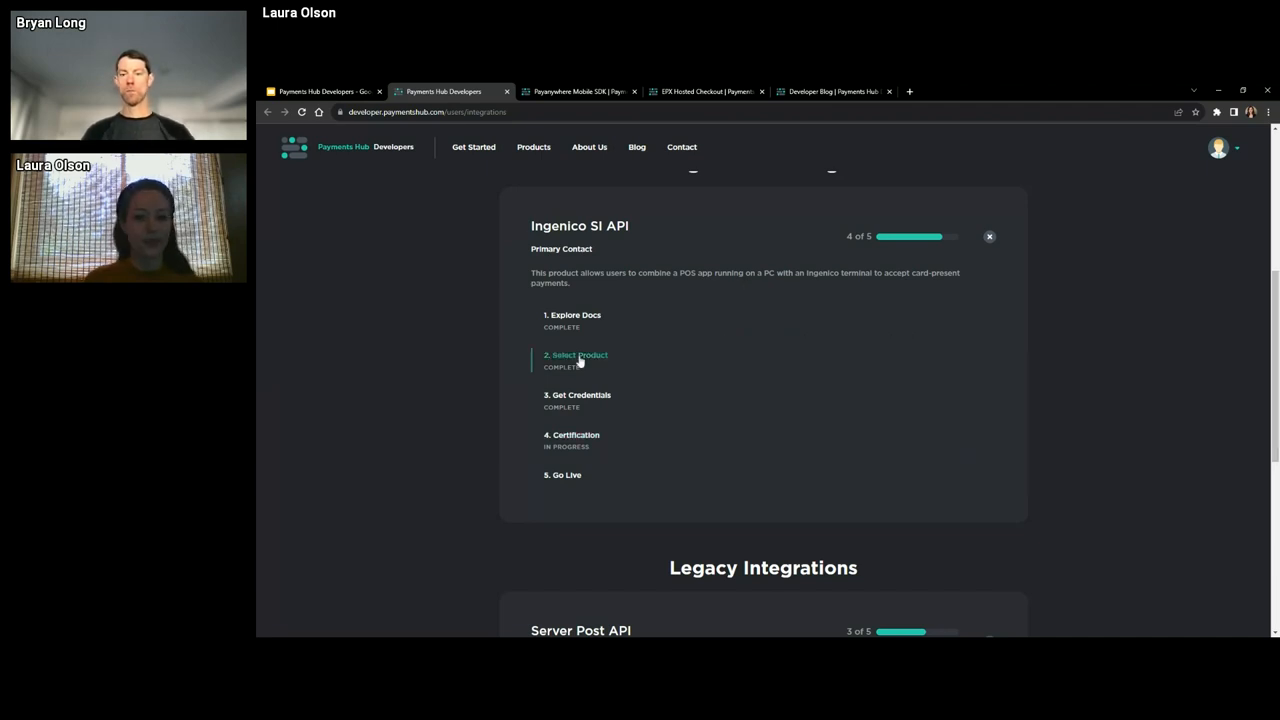
click(576, 356)
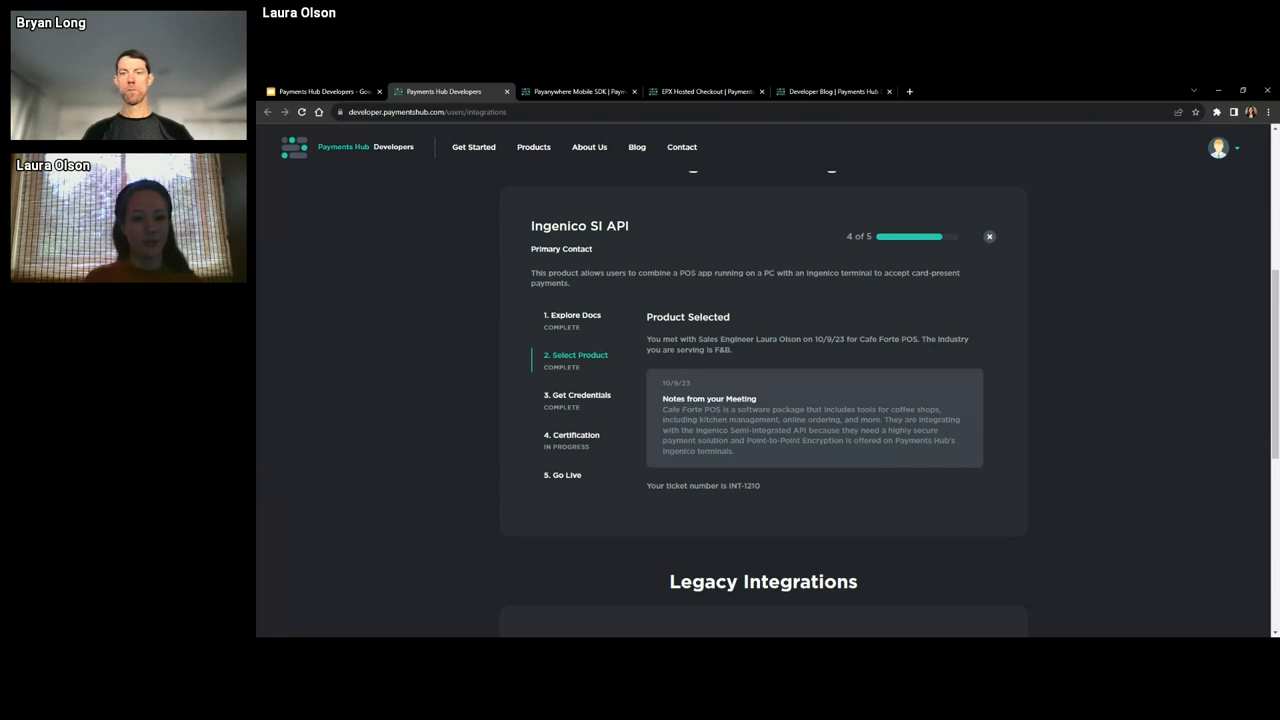
click(578, 92)
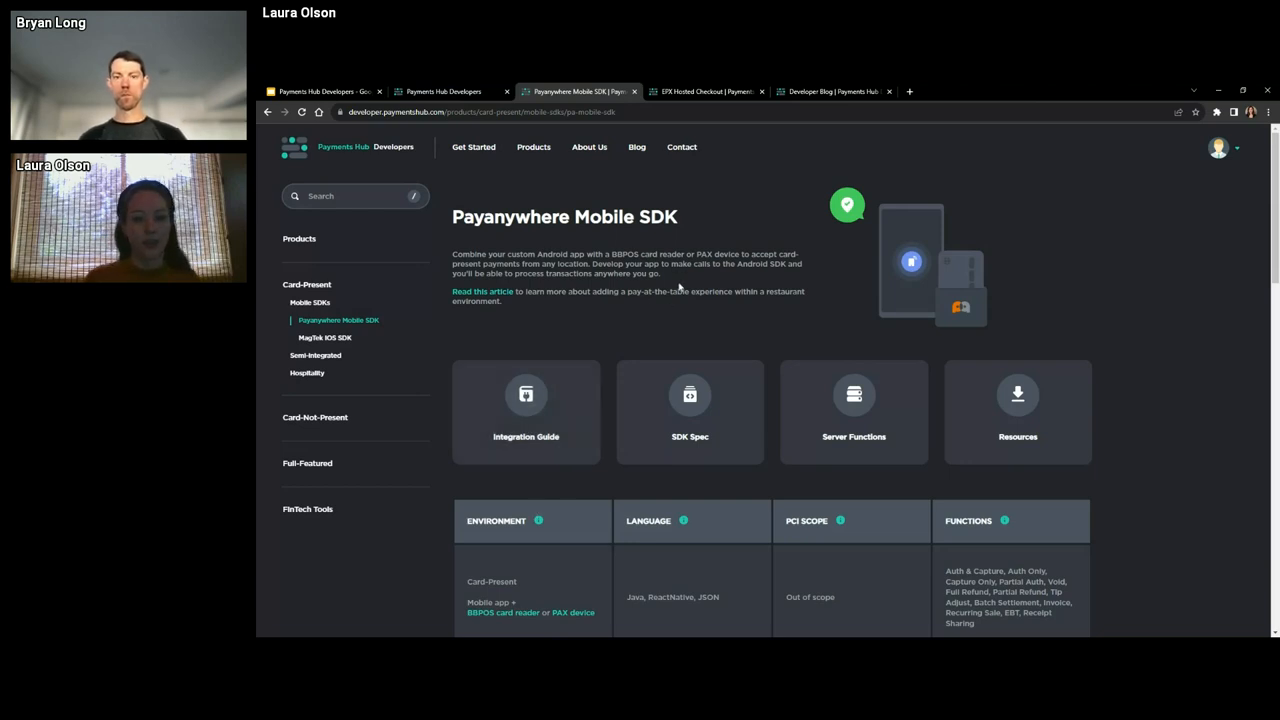
scroll(down, 3)
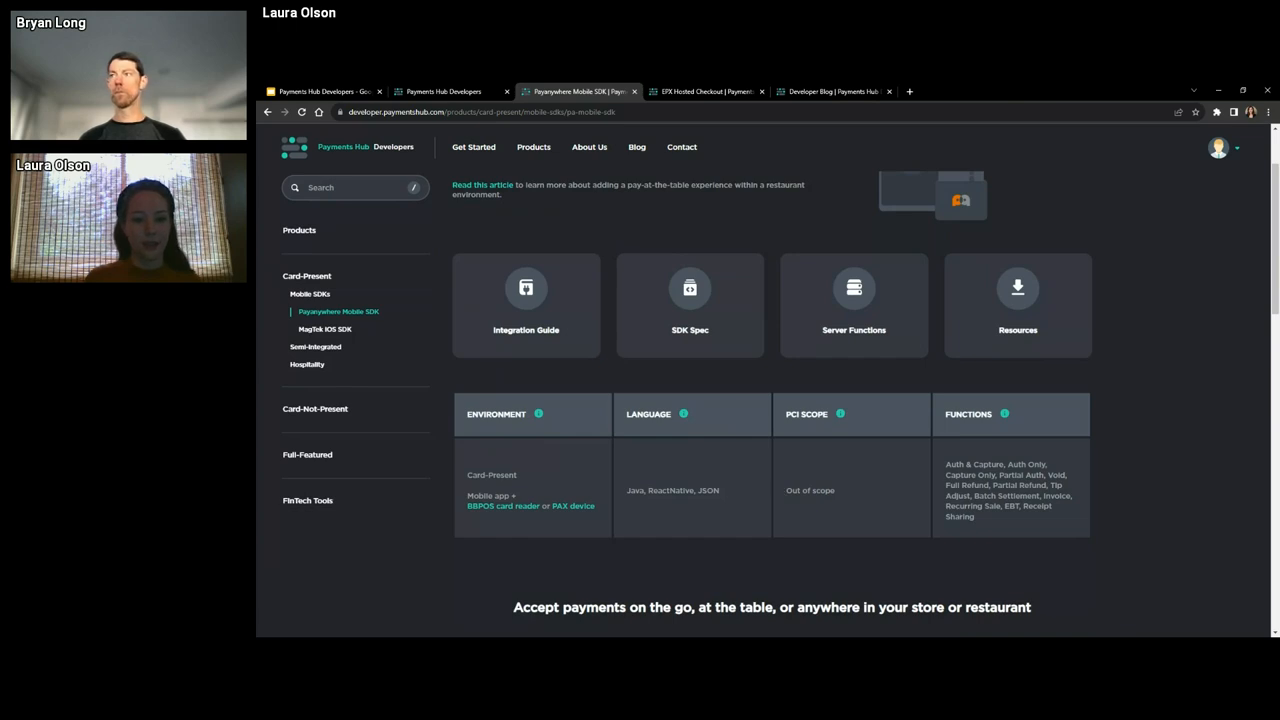
mouse_move(564, 492)
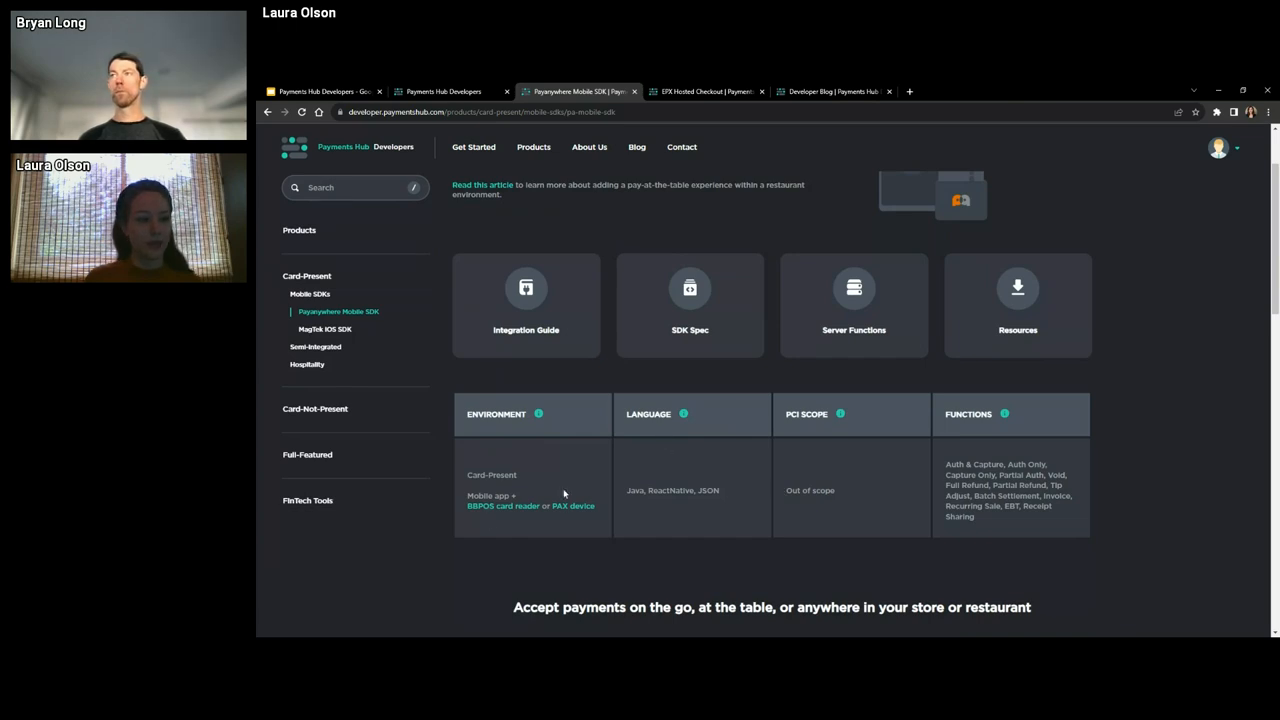
Start a PAX A35 test terminal order from Smart Terminals, accepting the compatibility notice
click(572, 504)
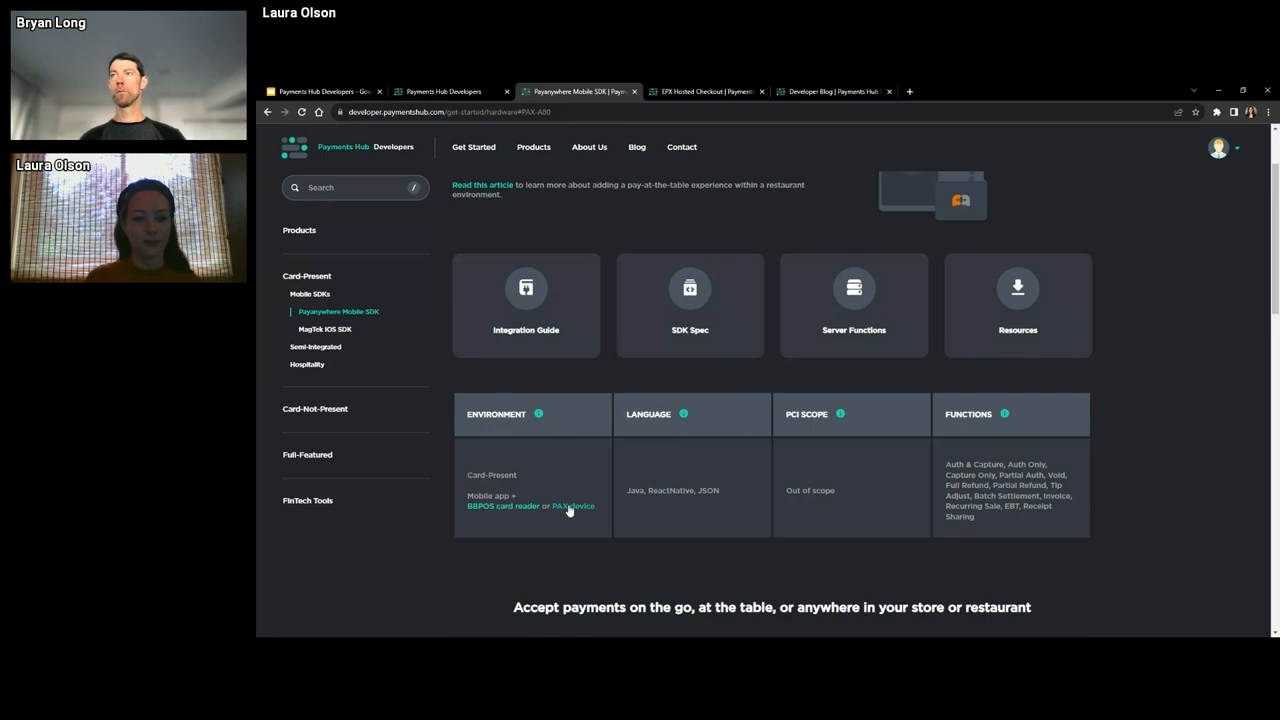
mouse_move(1018, 438)
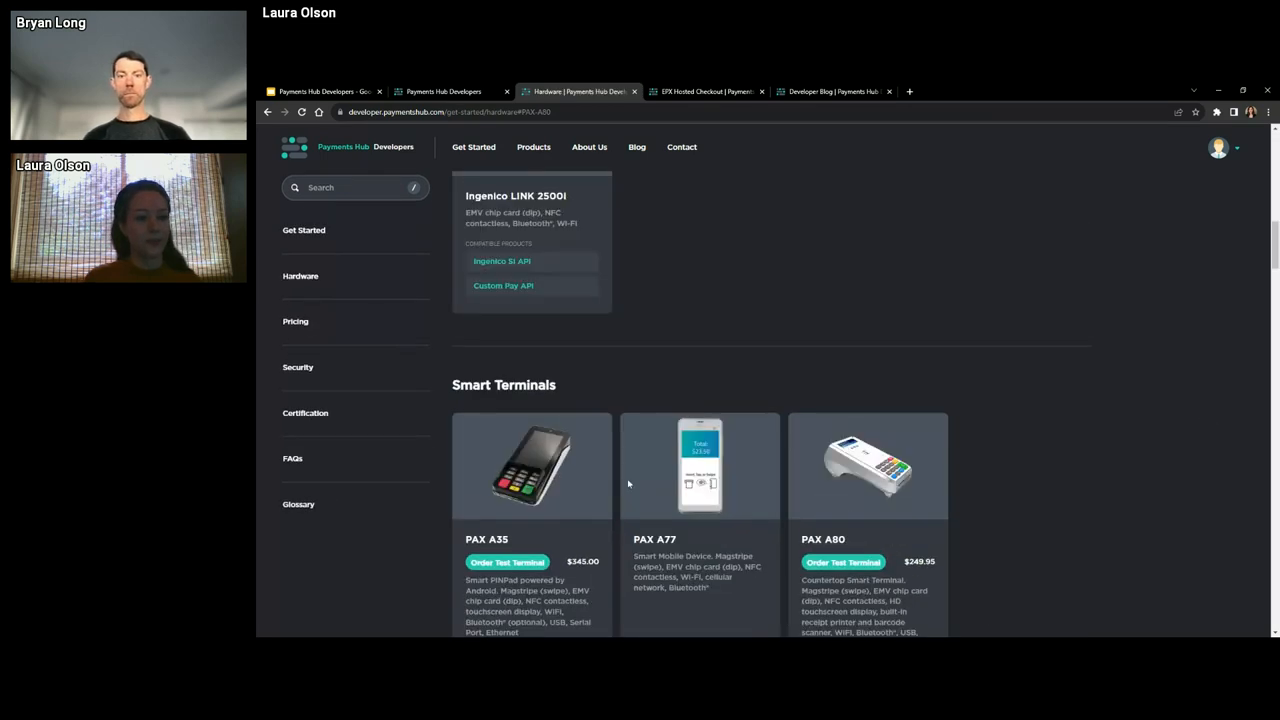
scroll(down, 3)
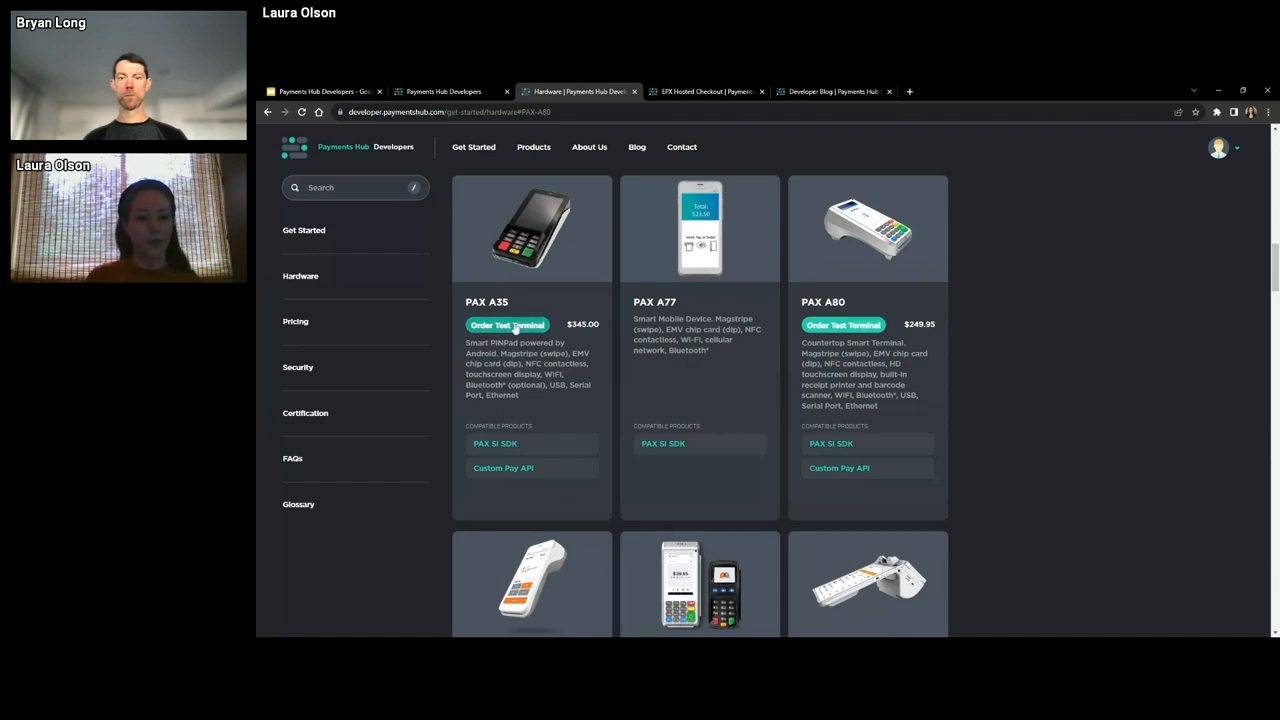
click(508, 324)
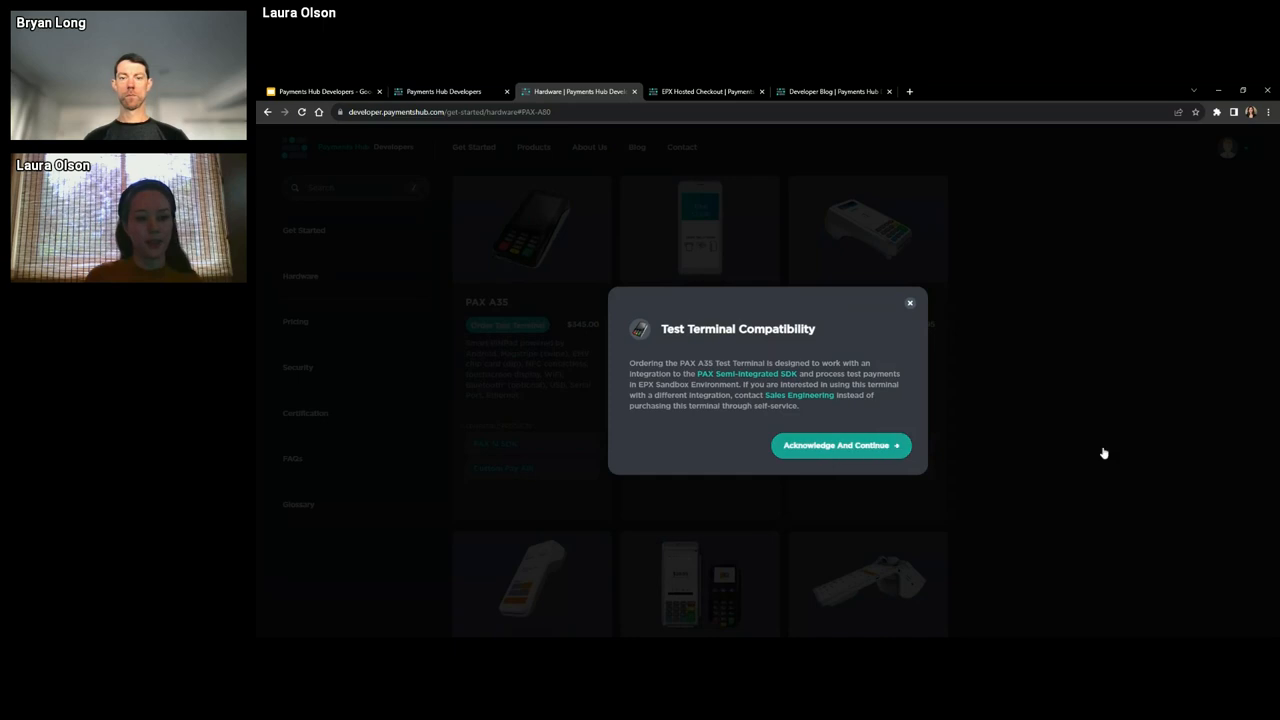
click(840, 444)
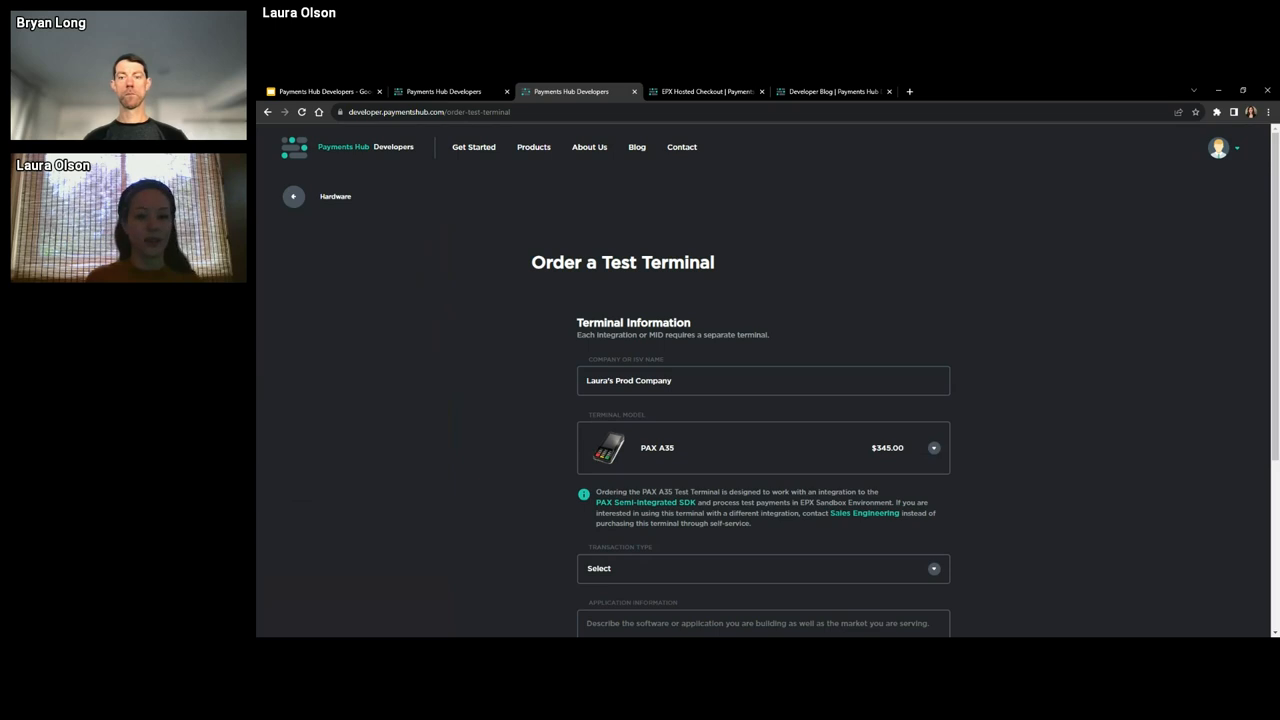
click(704, 92)
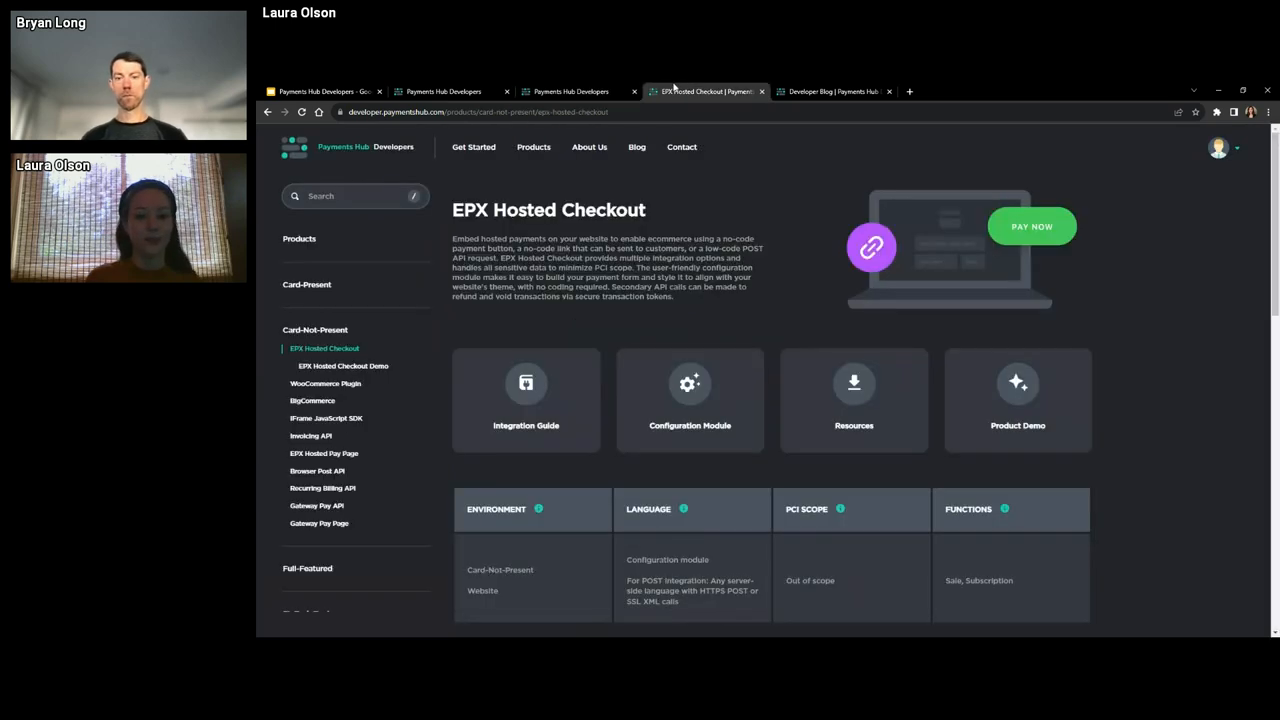
mouse_move(784, 350)
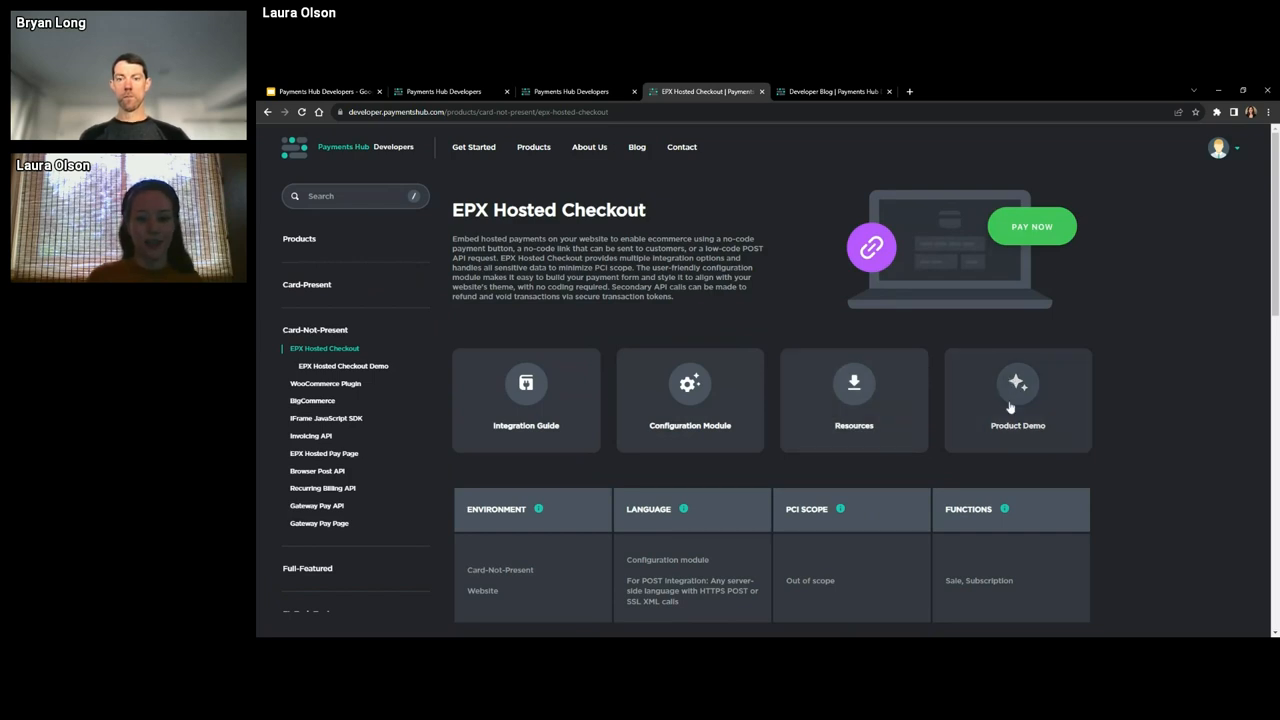
click(1016, 400)
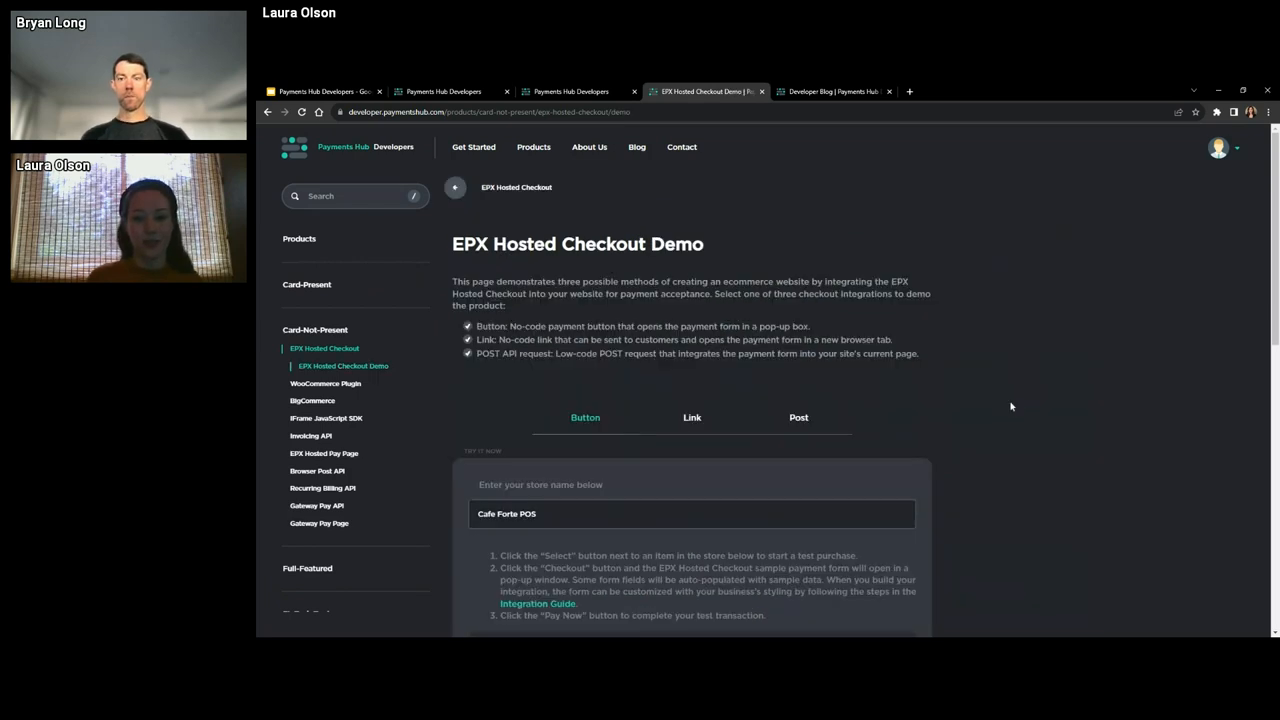
mouse_move(1228, 440)
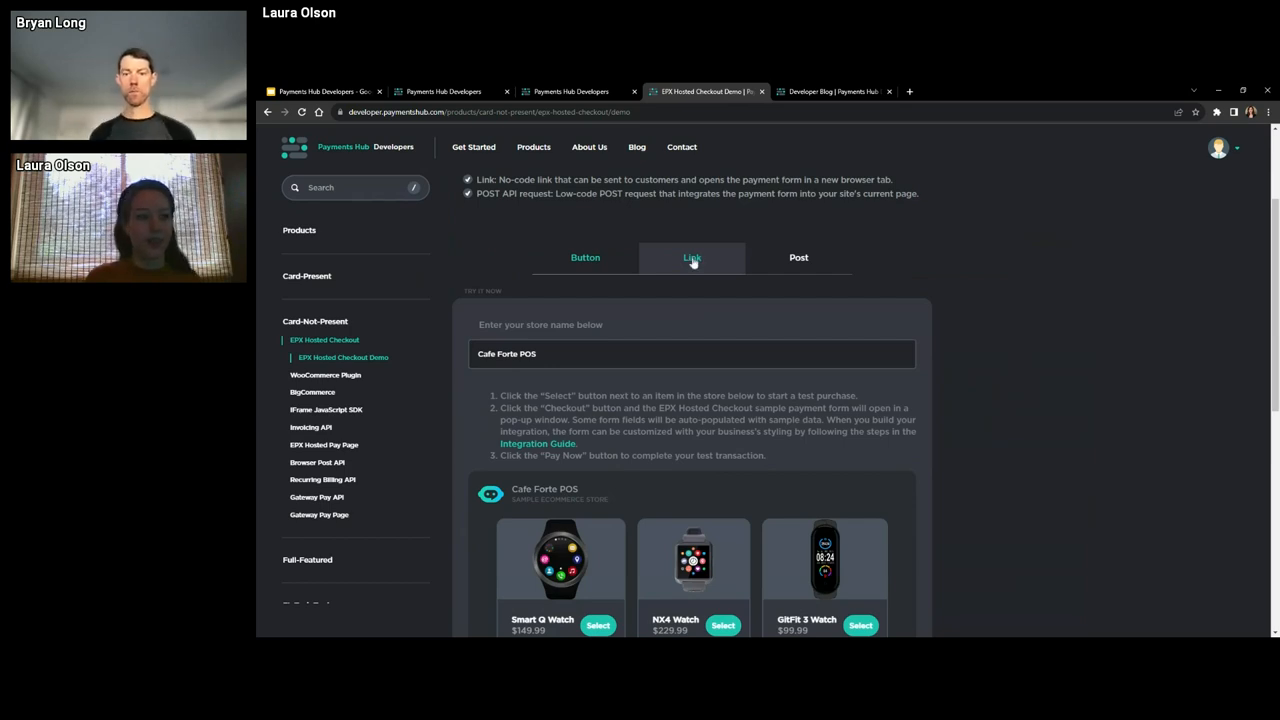
click(798, 256)
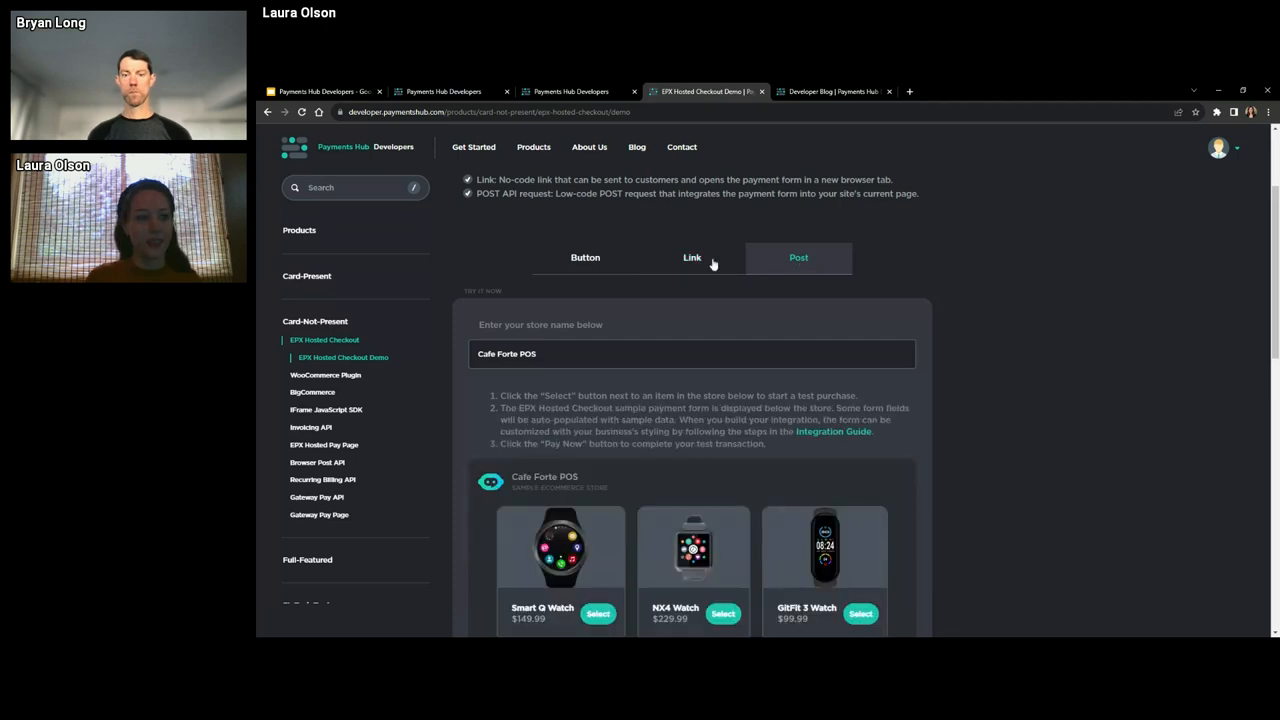
click(598, 360)
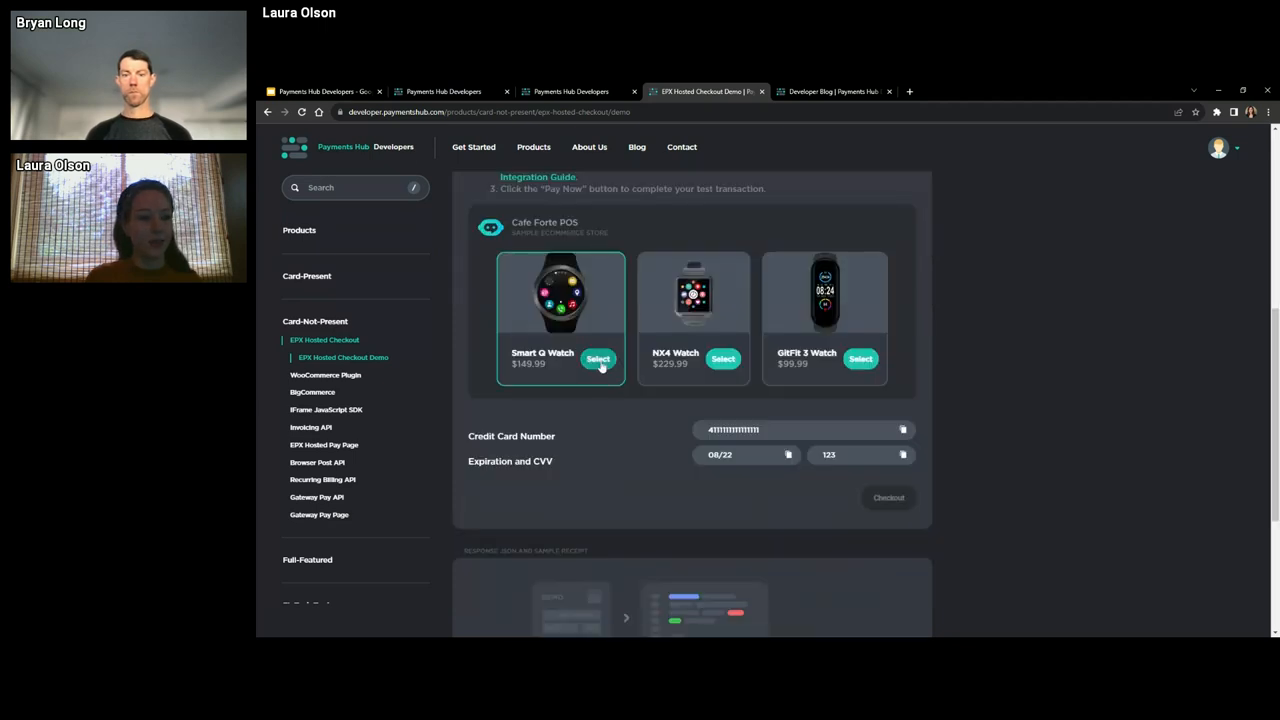
click(598, 360)
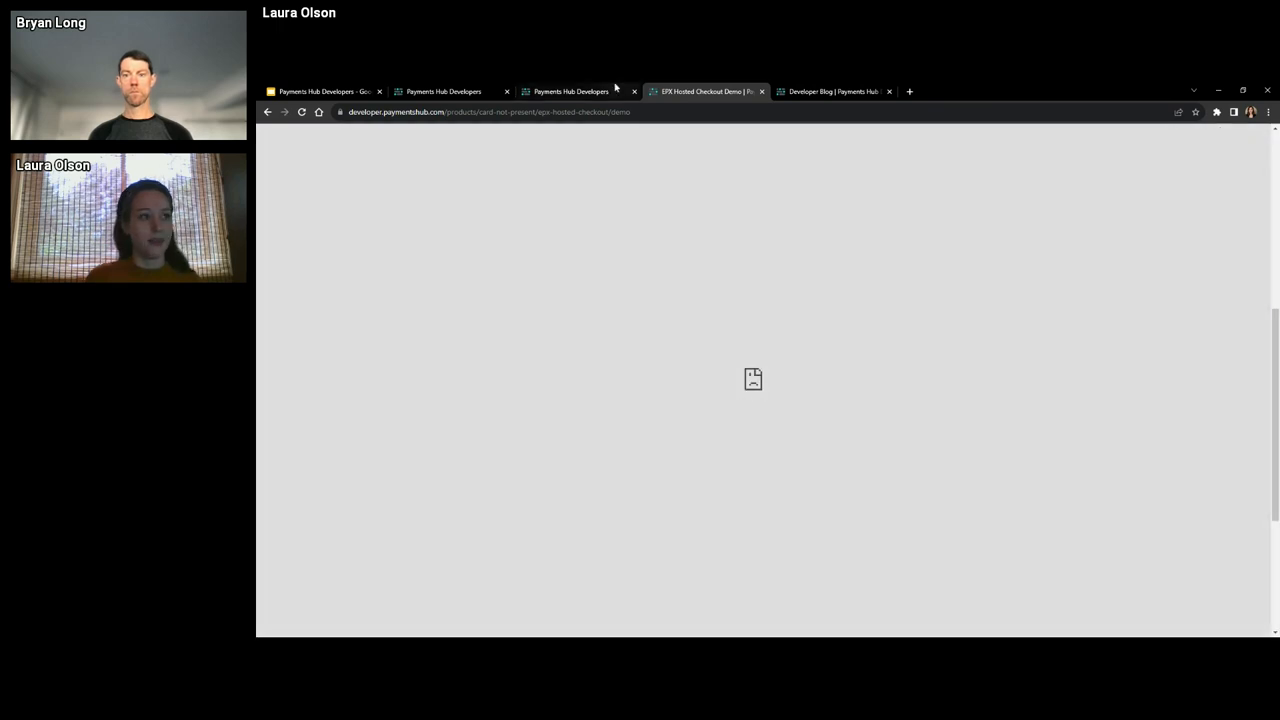
click(572, 92)
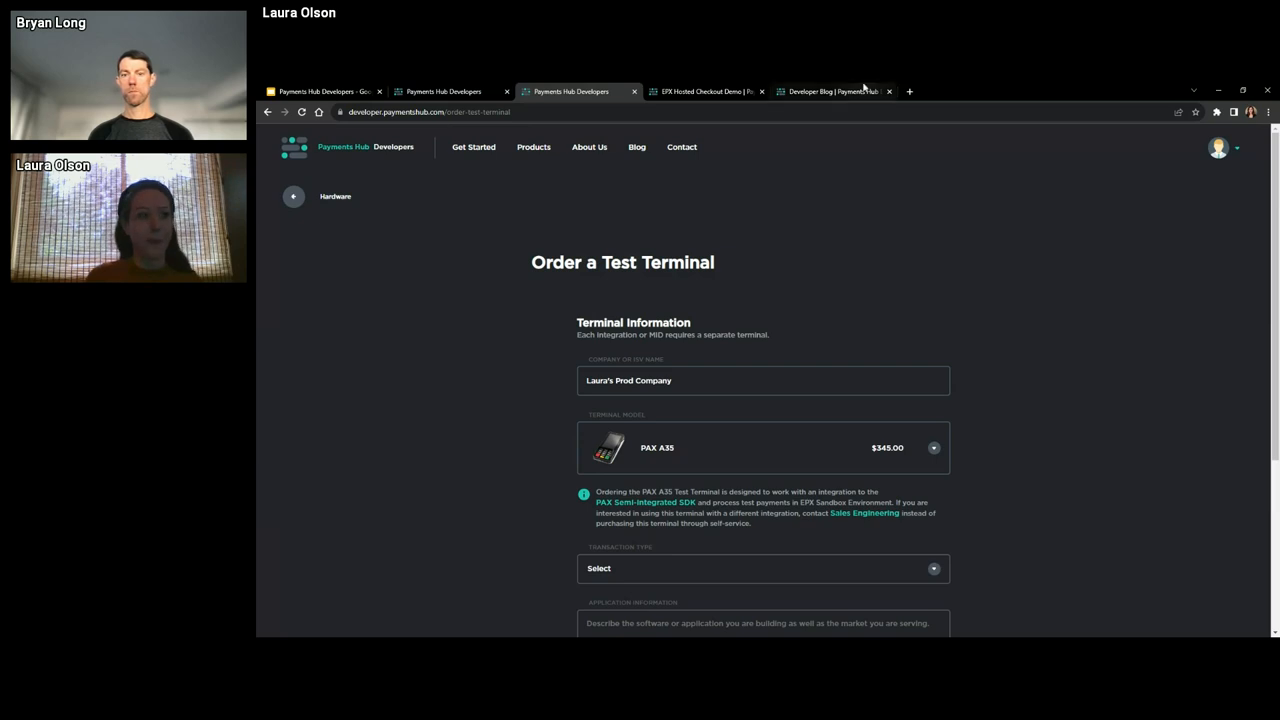
From the Developer Blog's Technical Product Coding Tutorials, open Ecommerce React App Part 2
click(836, 92)
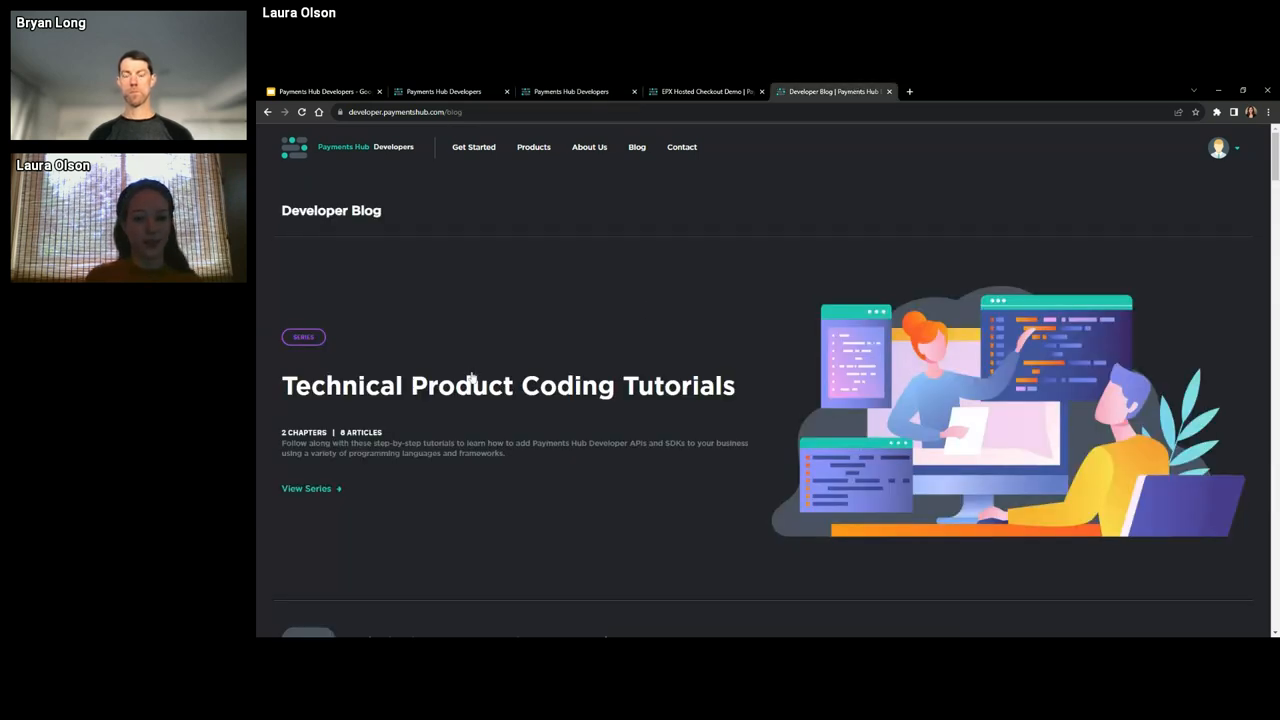
click(306, 488)
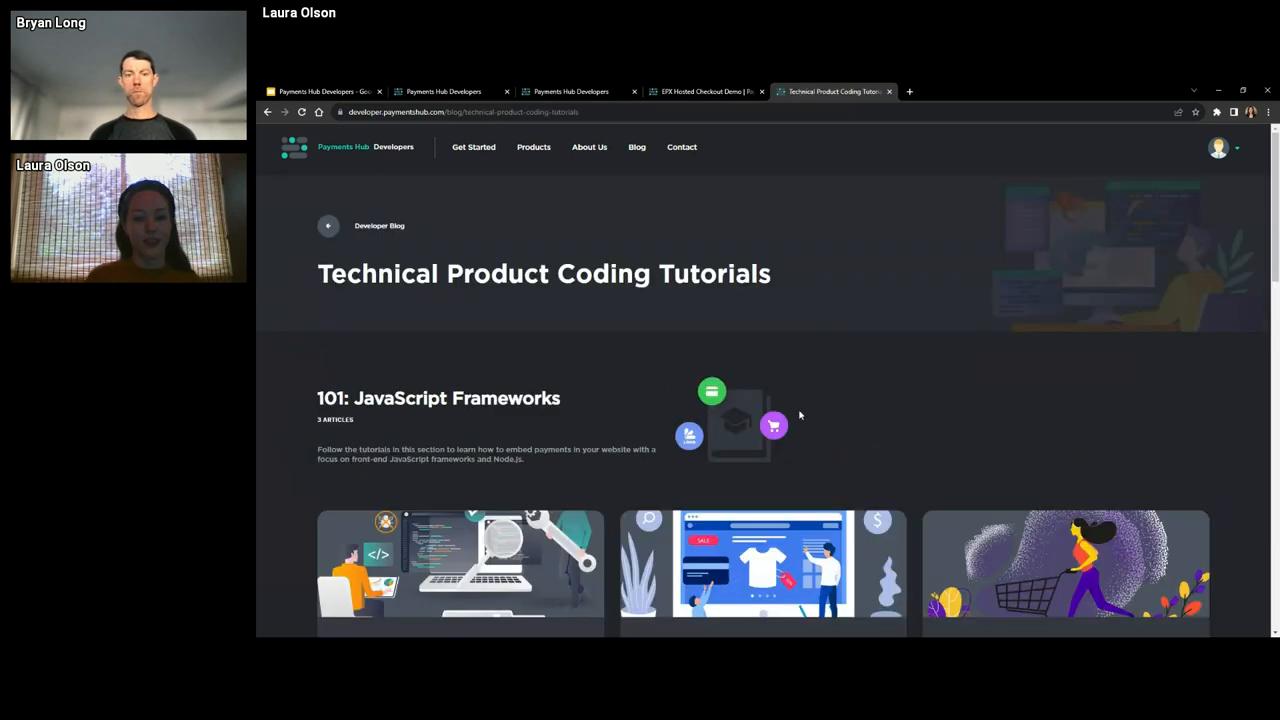
scroll(down, 3)
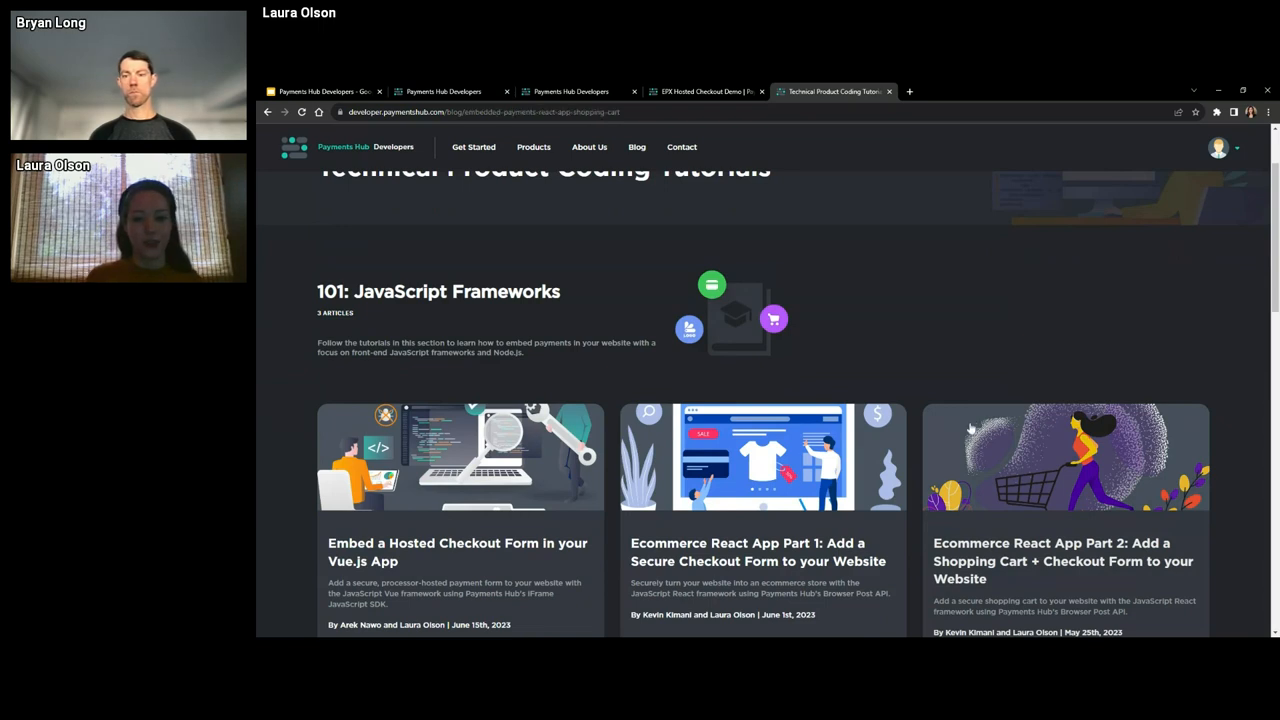
click(1064, 560)
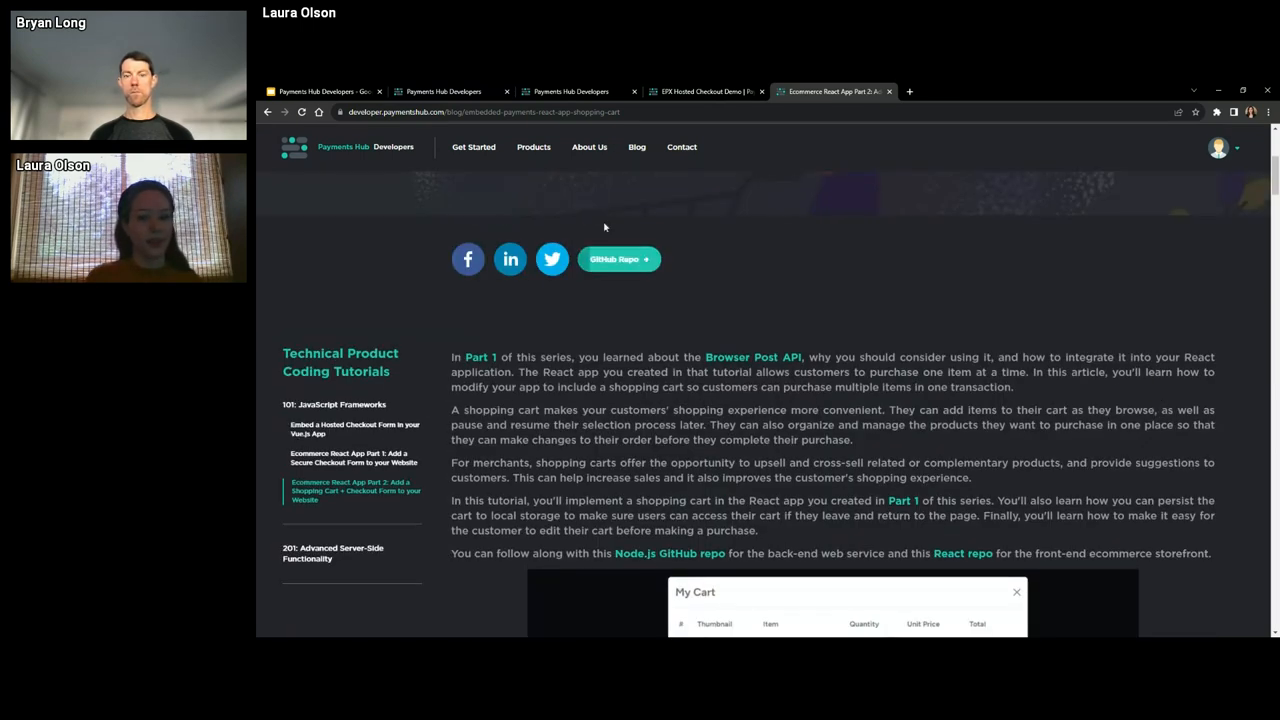
View the PaymentsHub-React-Browser-Post-API-With-Shopping-Cart repository README down to the Completed App section
click(614, 260)
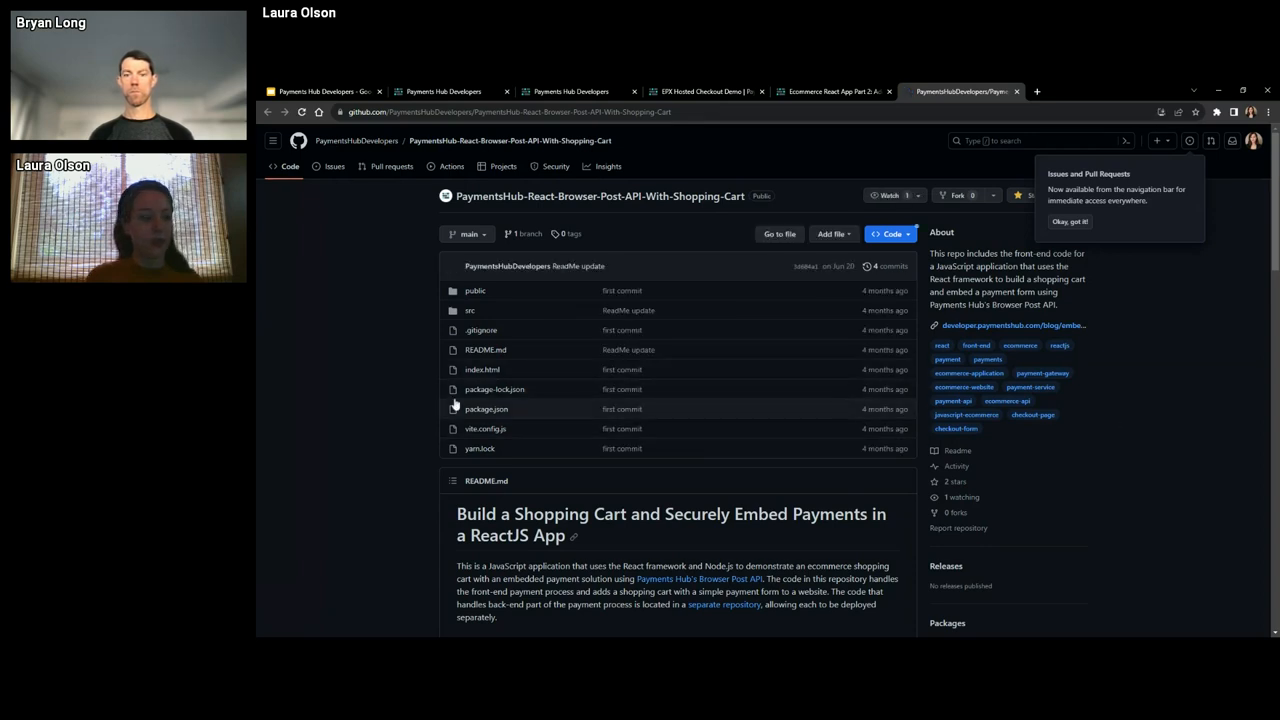
scroll(down, 3)
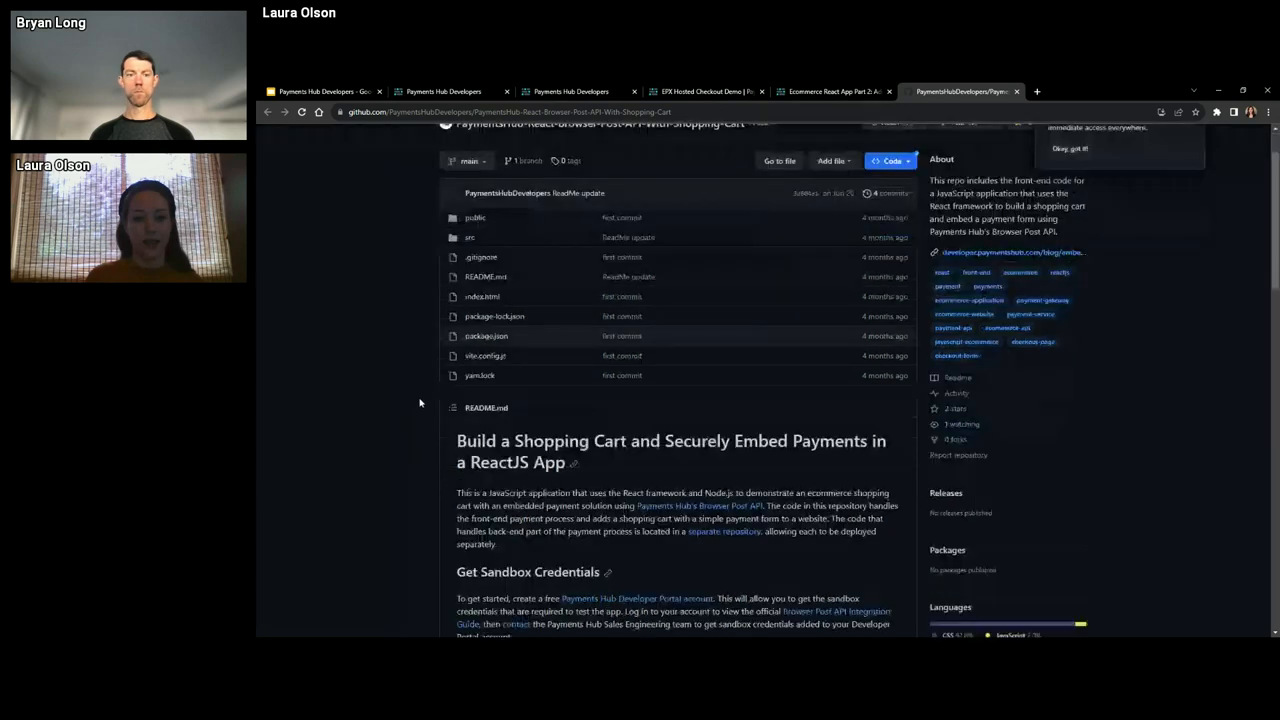
scroll(down, 3)
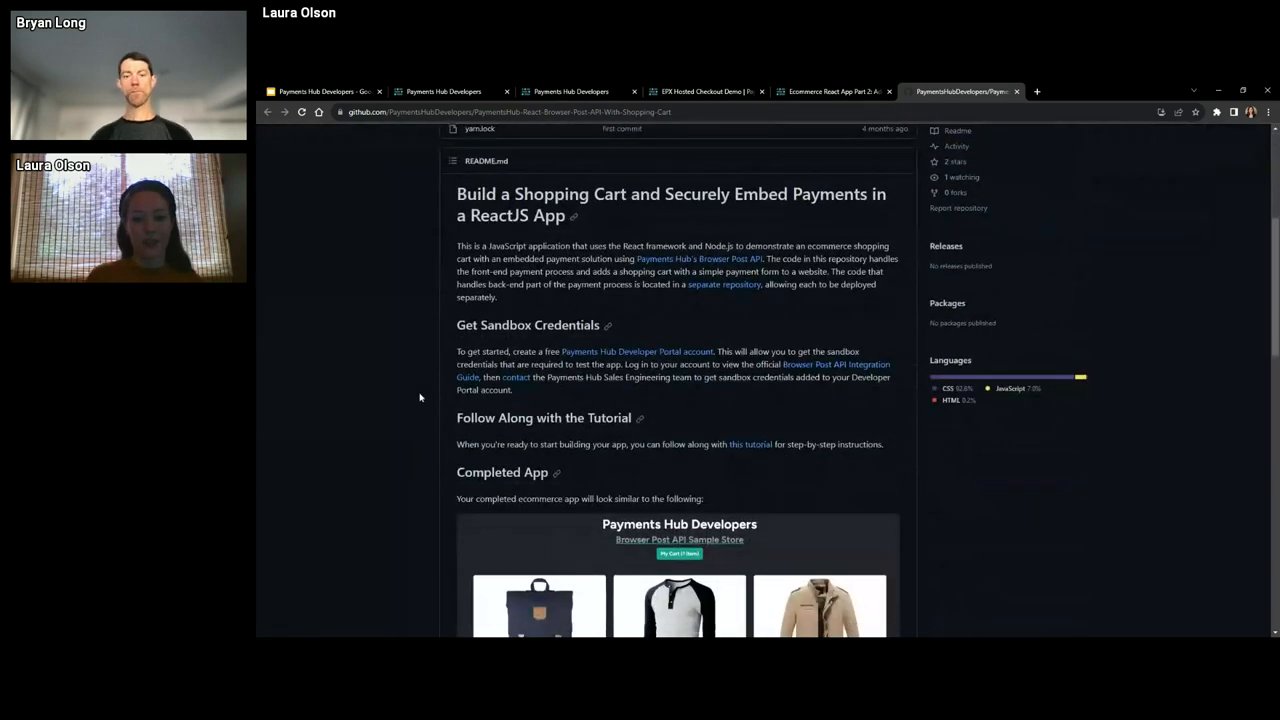
scroll(down, 3)
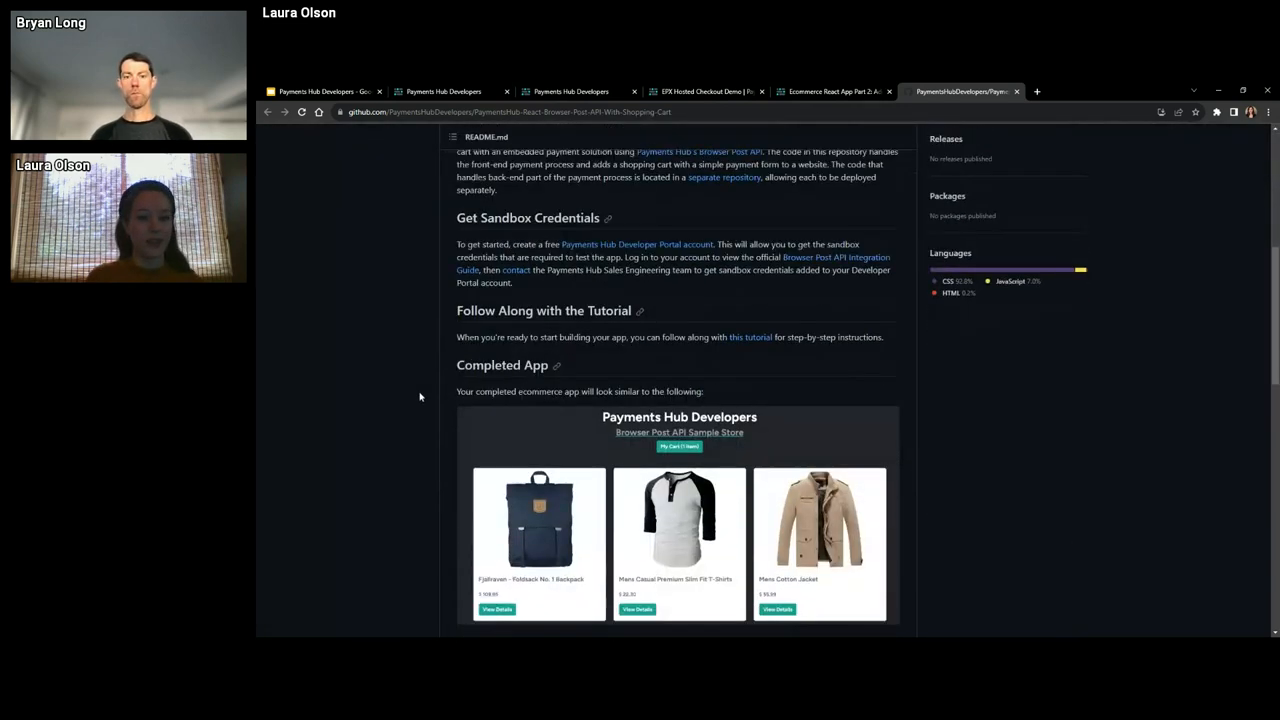
scroll(down, 3)
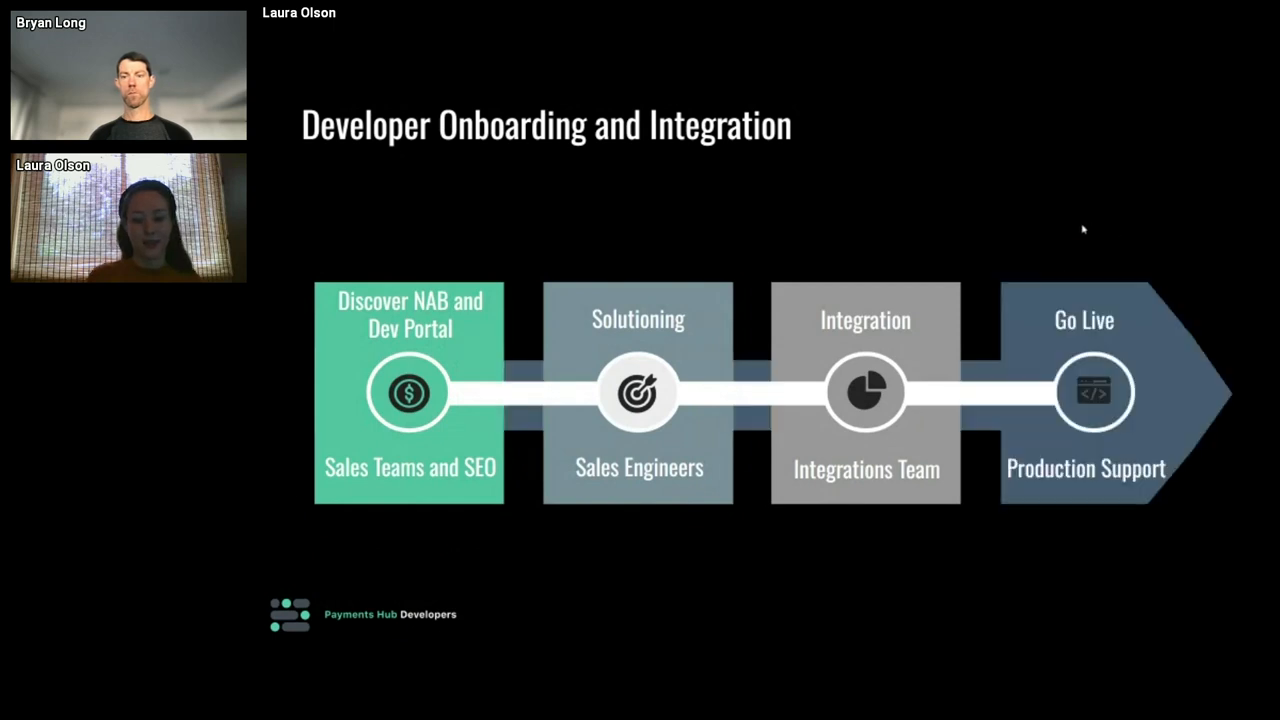
mouse_move(1024, 334)
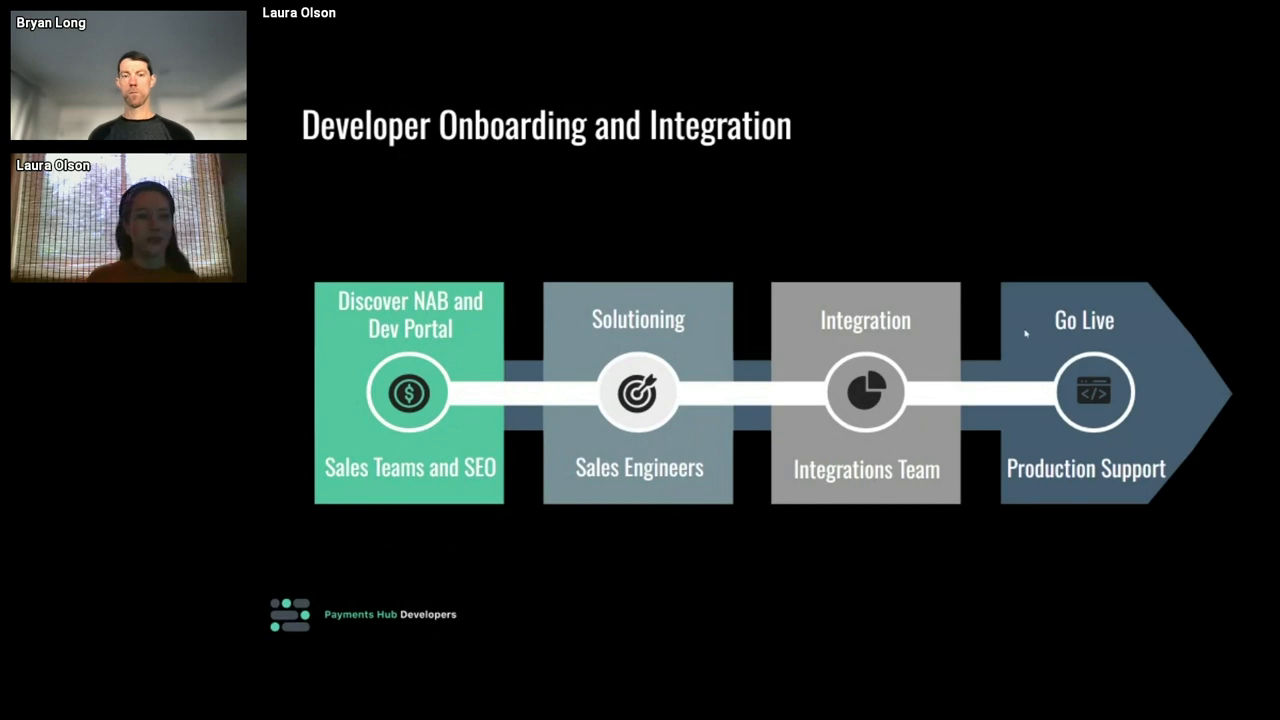
mouse_move(1016, 292)
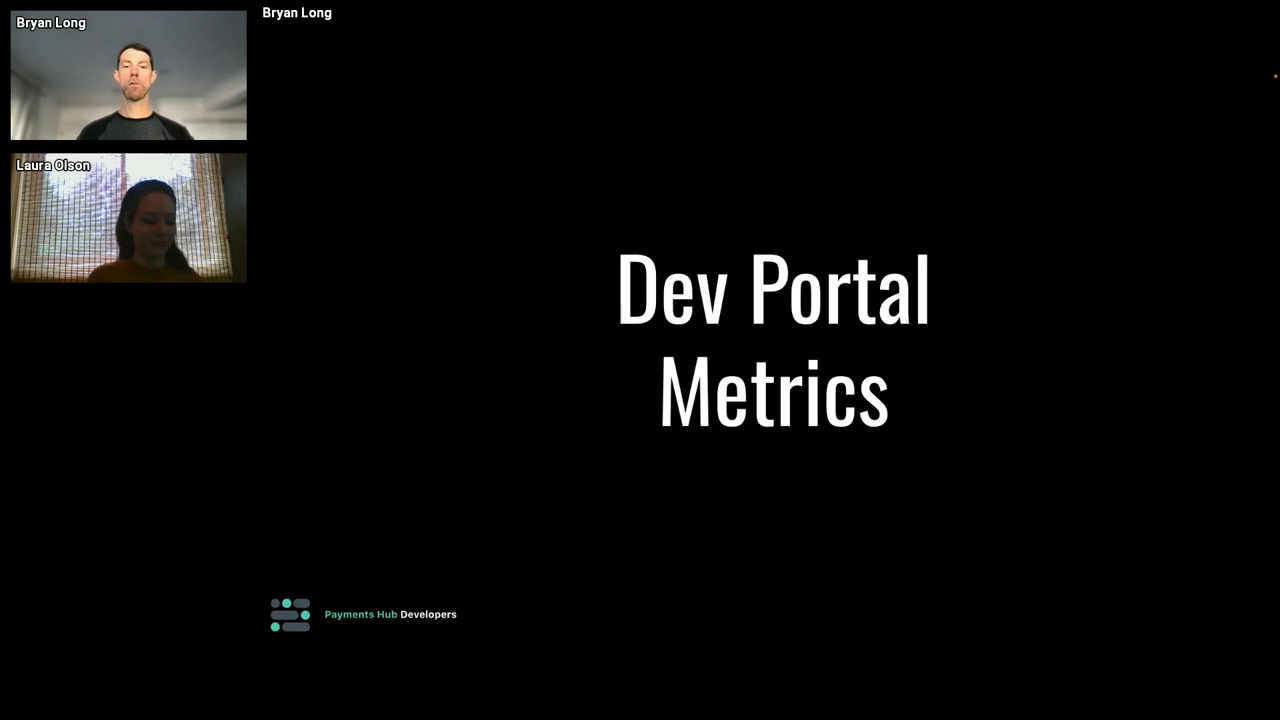
mouse_move(1276, 592)
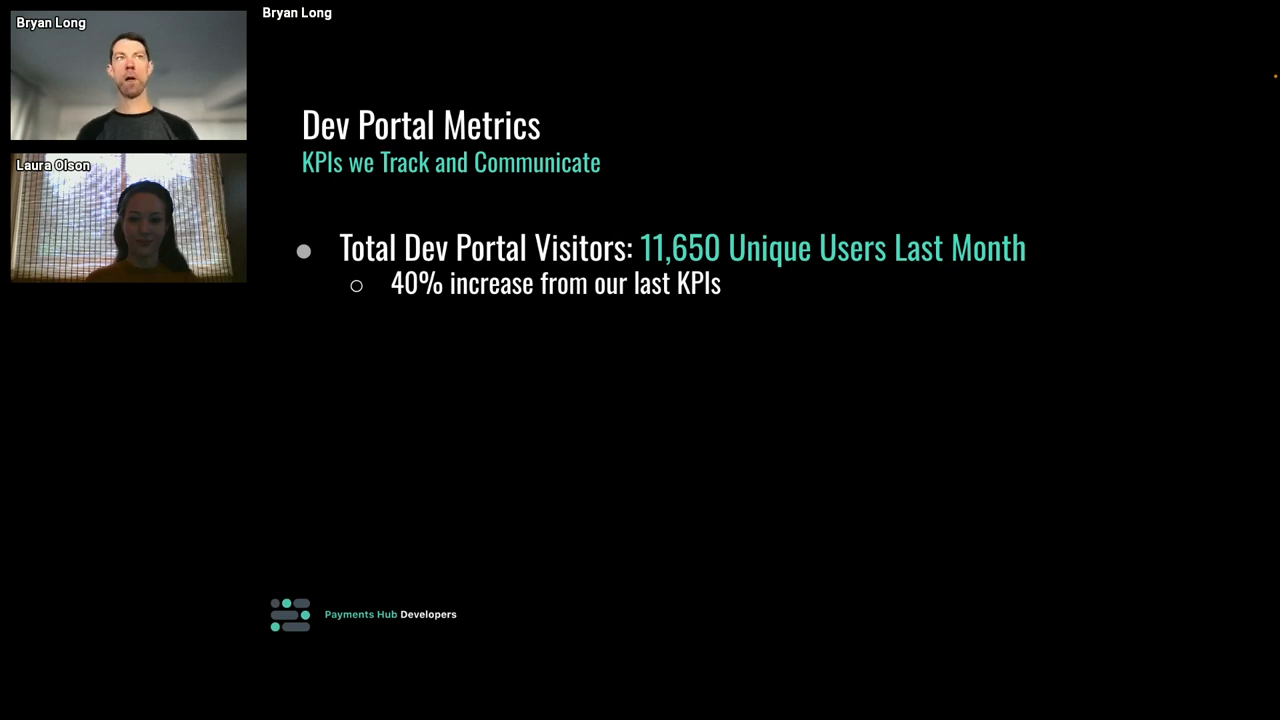
mouse_move(1028, 510)
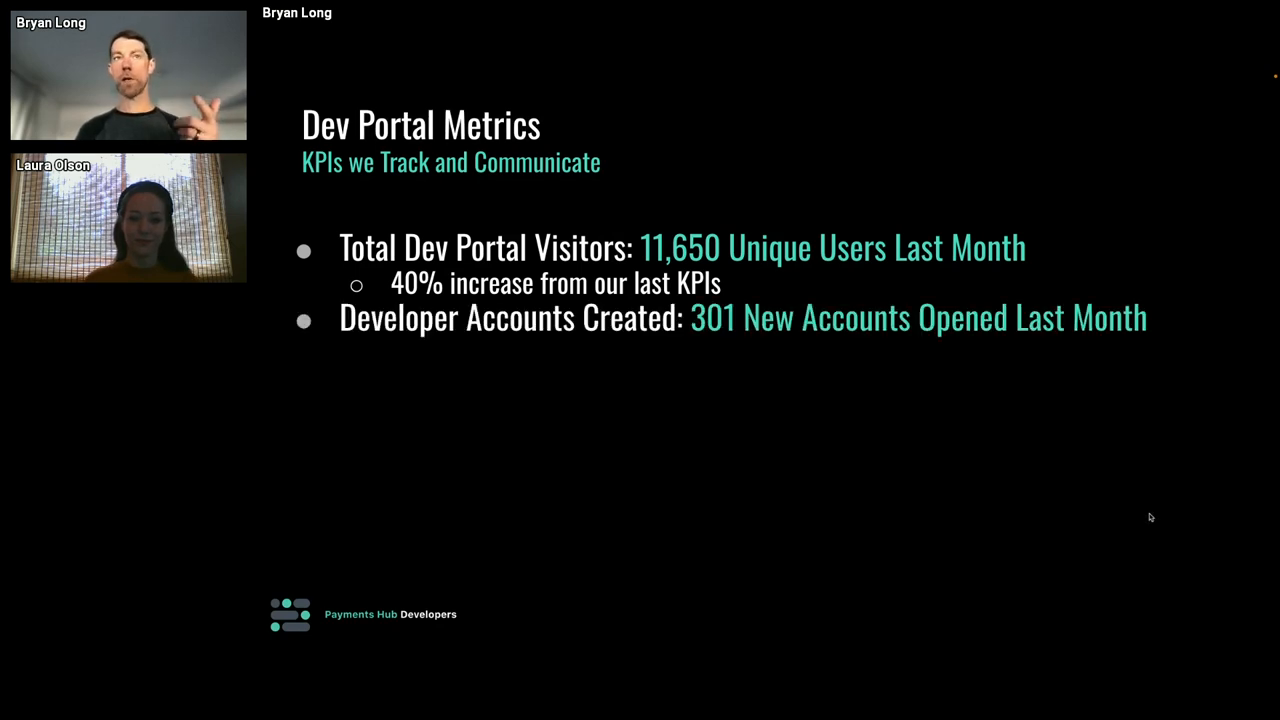
Reveal the new developer accounts figure on the Dev Portal Metrics slide
key(right)
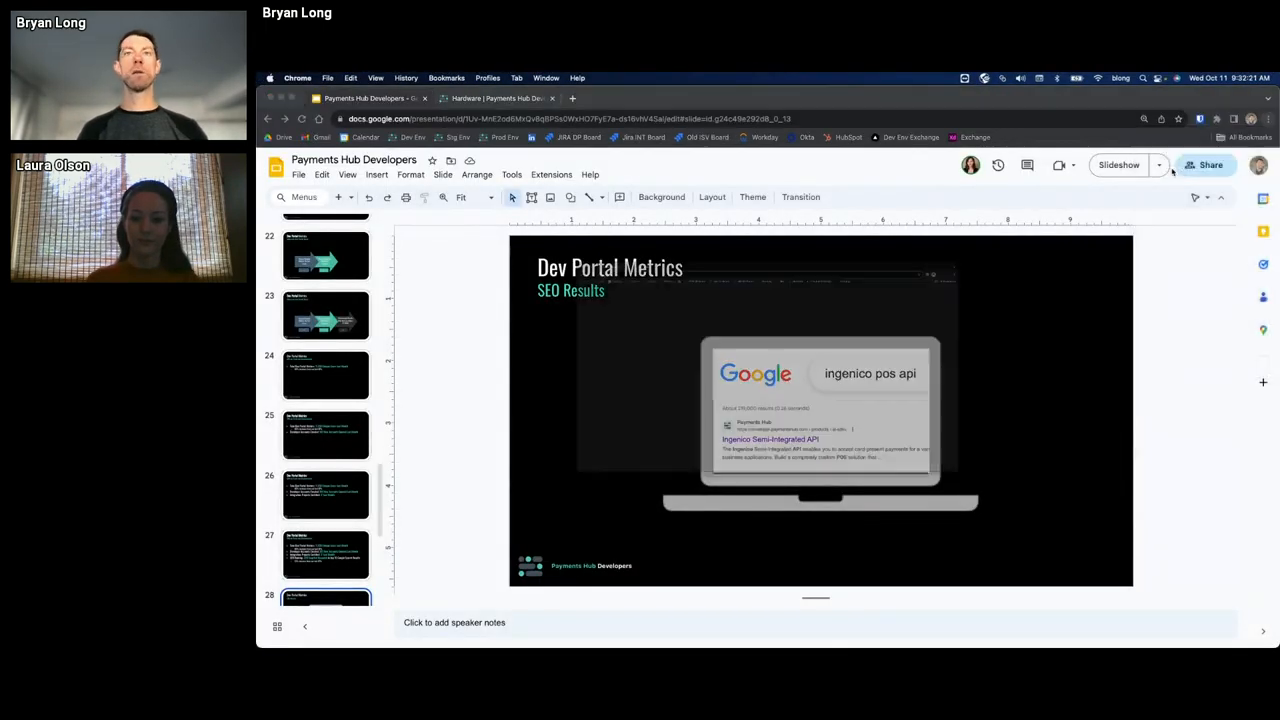
Start a Google search for 'ingenico pos api' from the SEO Results slide
text(ingenico pos api)
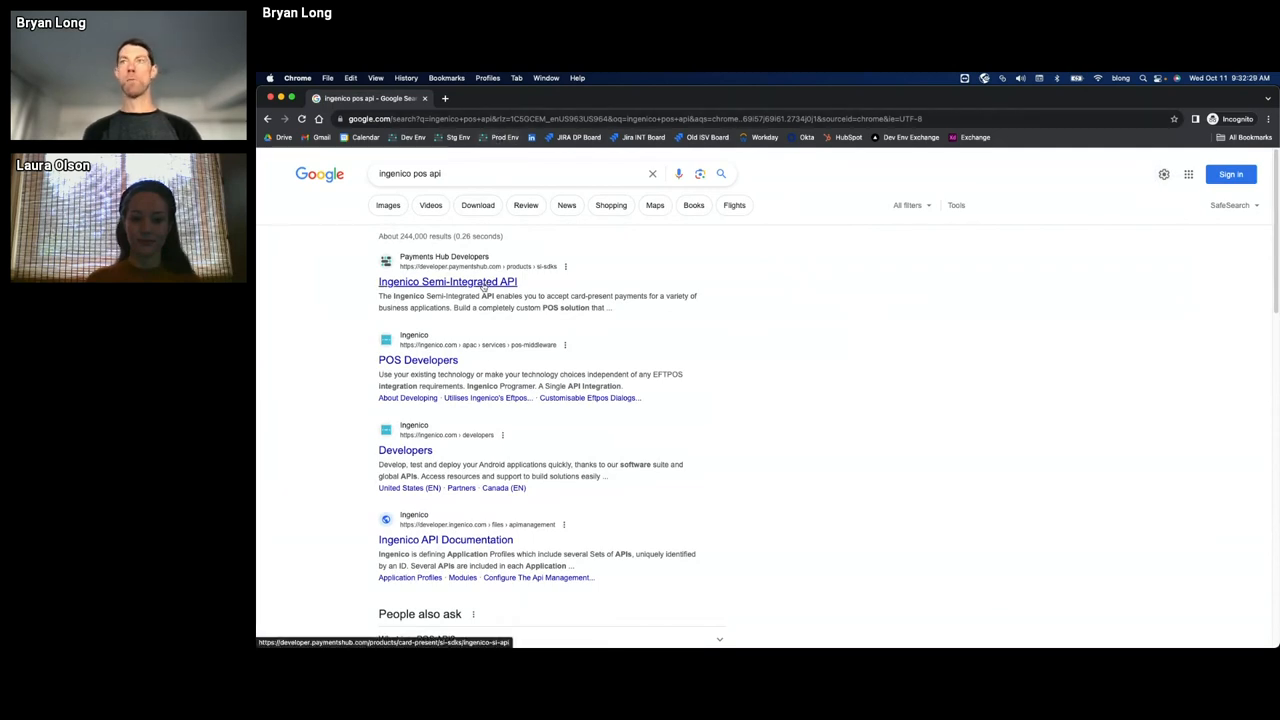
Open the Ingenico Semi-Integrated API result from developer.paymentshub.com
click(448, 280)
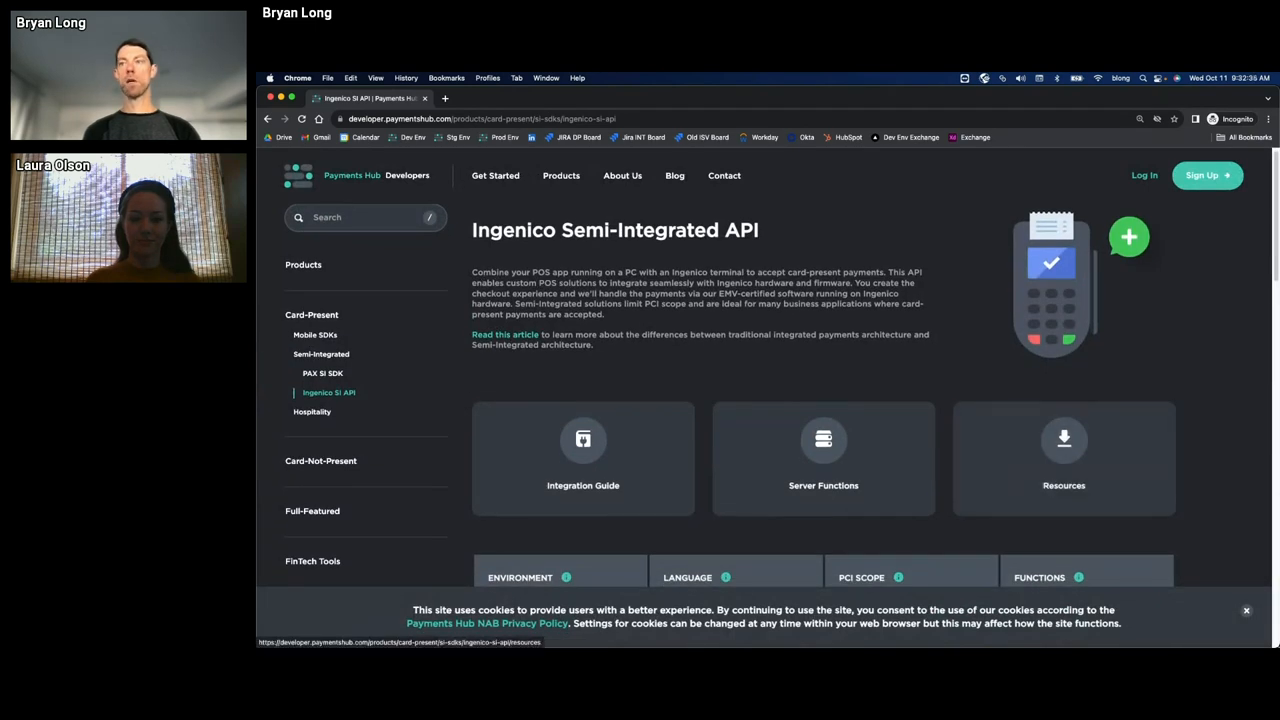
Dismiss the cookie notice on the Ingenico page and return to the Google Slides deck
click(1246, 610)
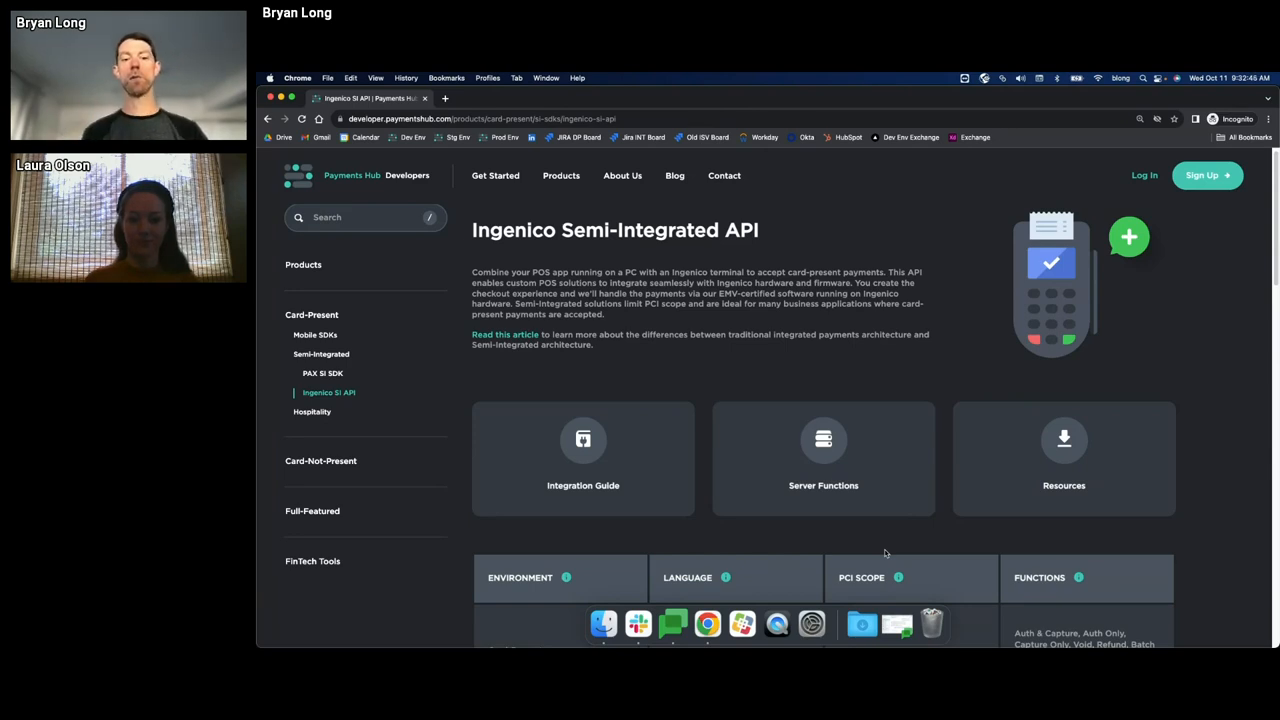
click(490, 98)
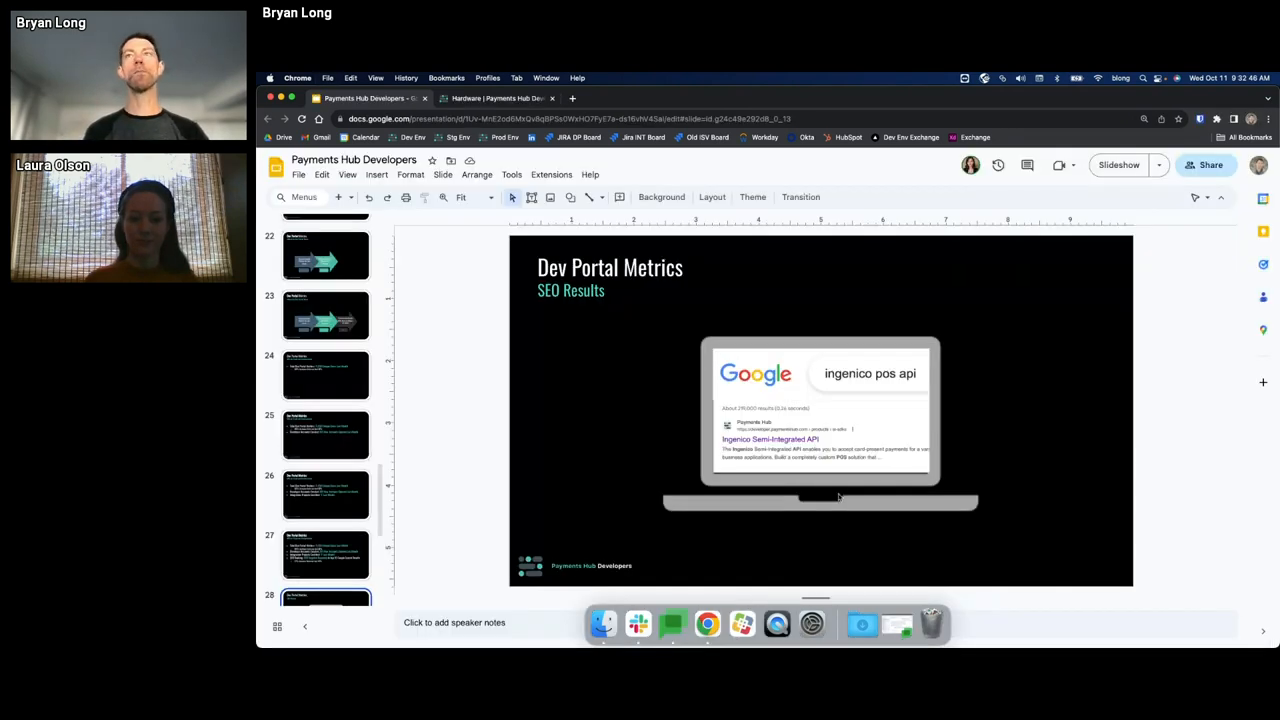
Switch from the SEO results slide to the 1stMILE case study blog post
click(1118, 164)
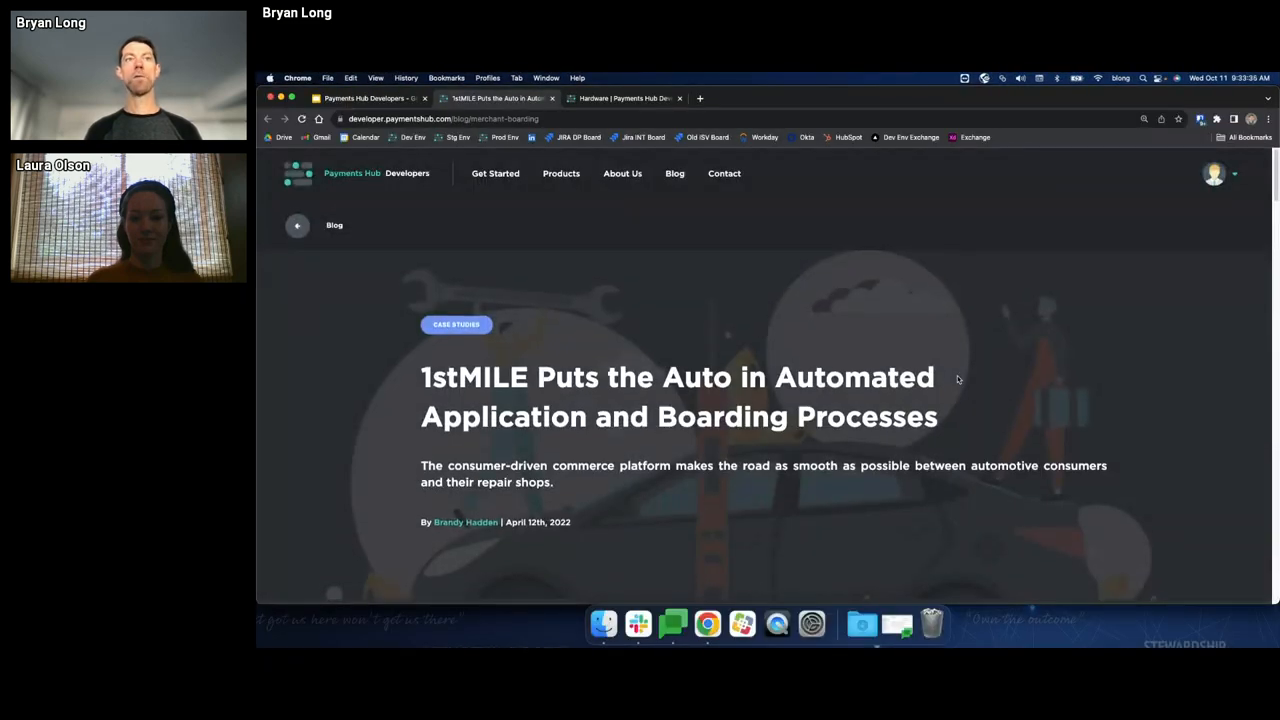
Scroll the 1stMILE case study down to its From Weeks to Minutes results
scroll(down, 3)
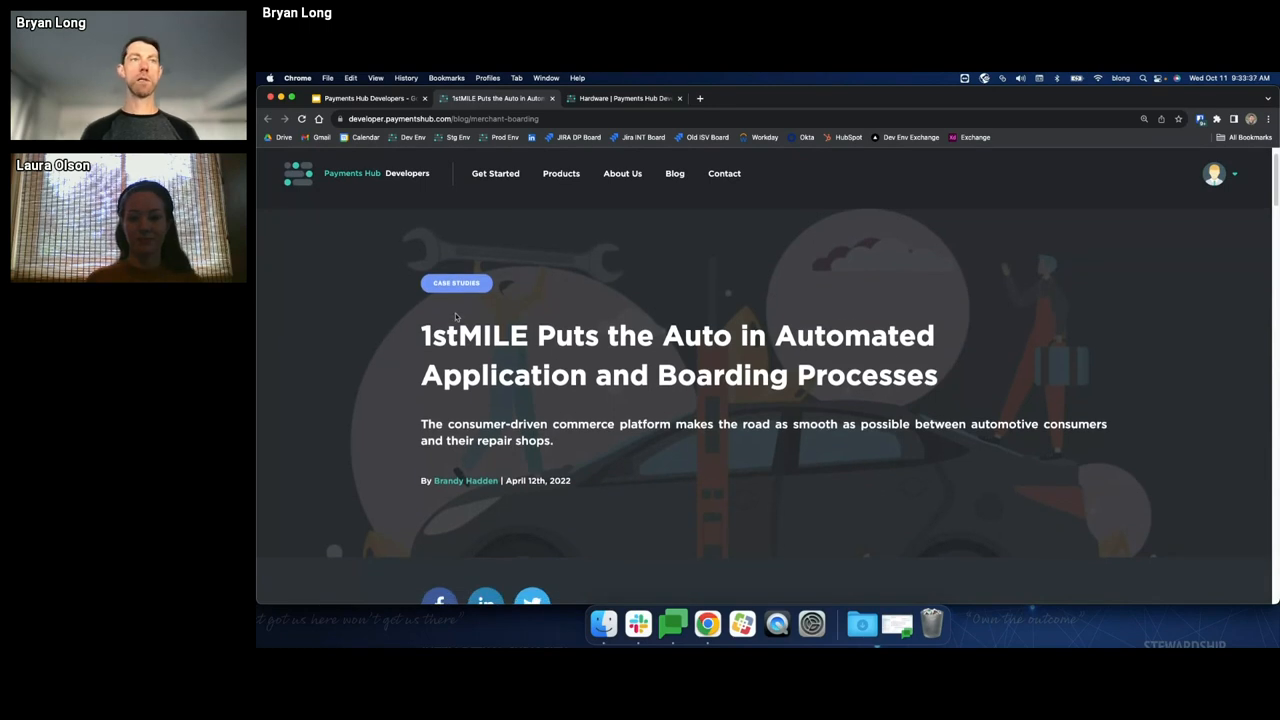
mouse_move(336, 418)
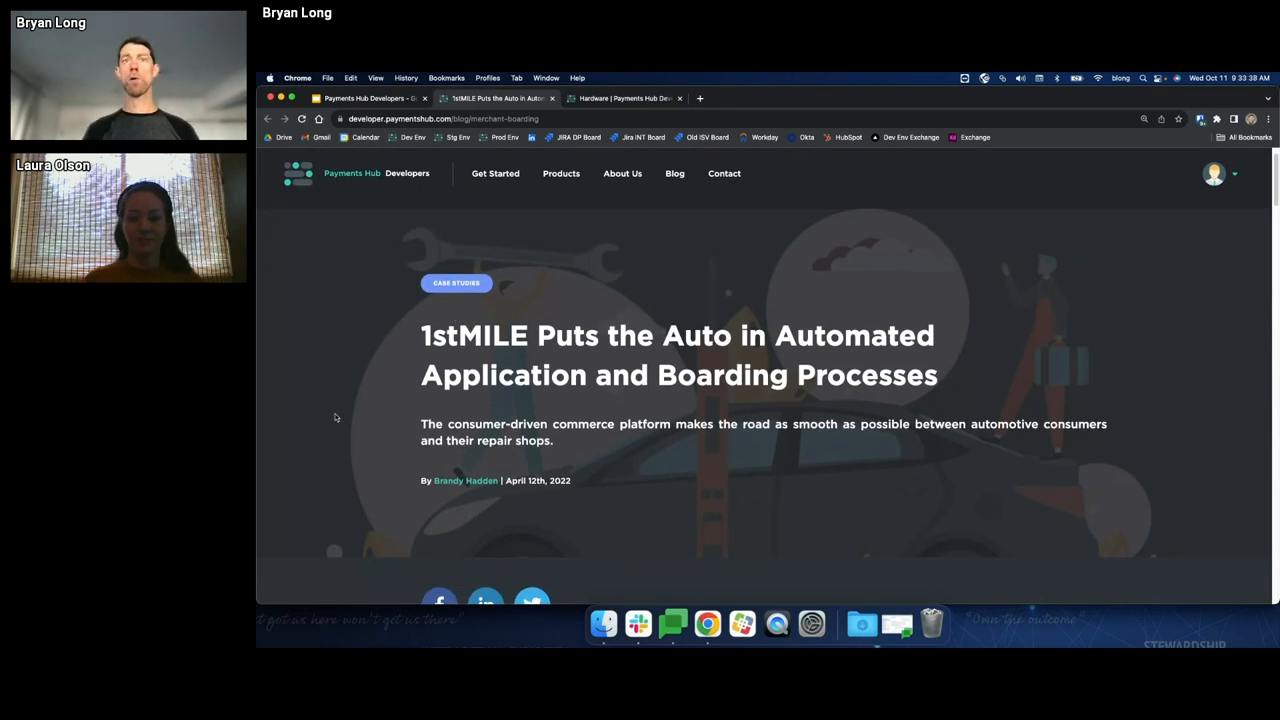
scroll(down, 3)
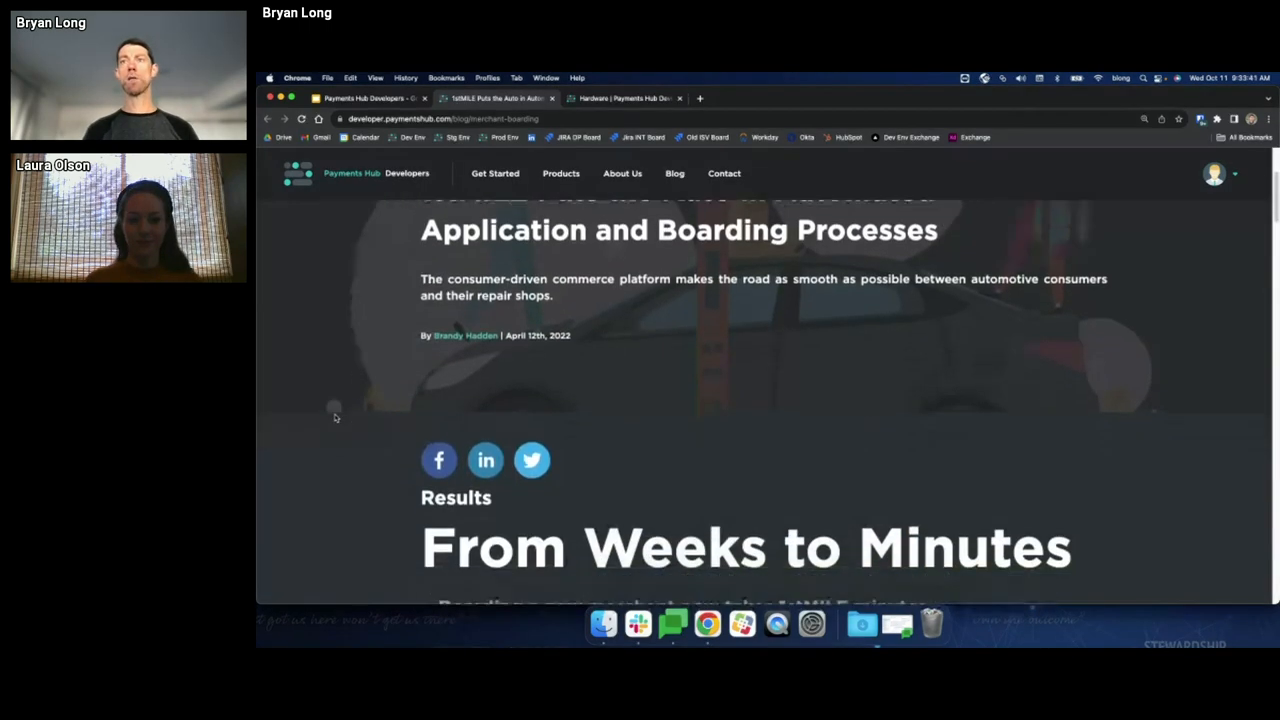
scroll(down, 3)
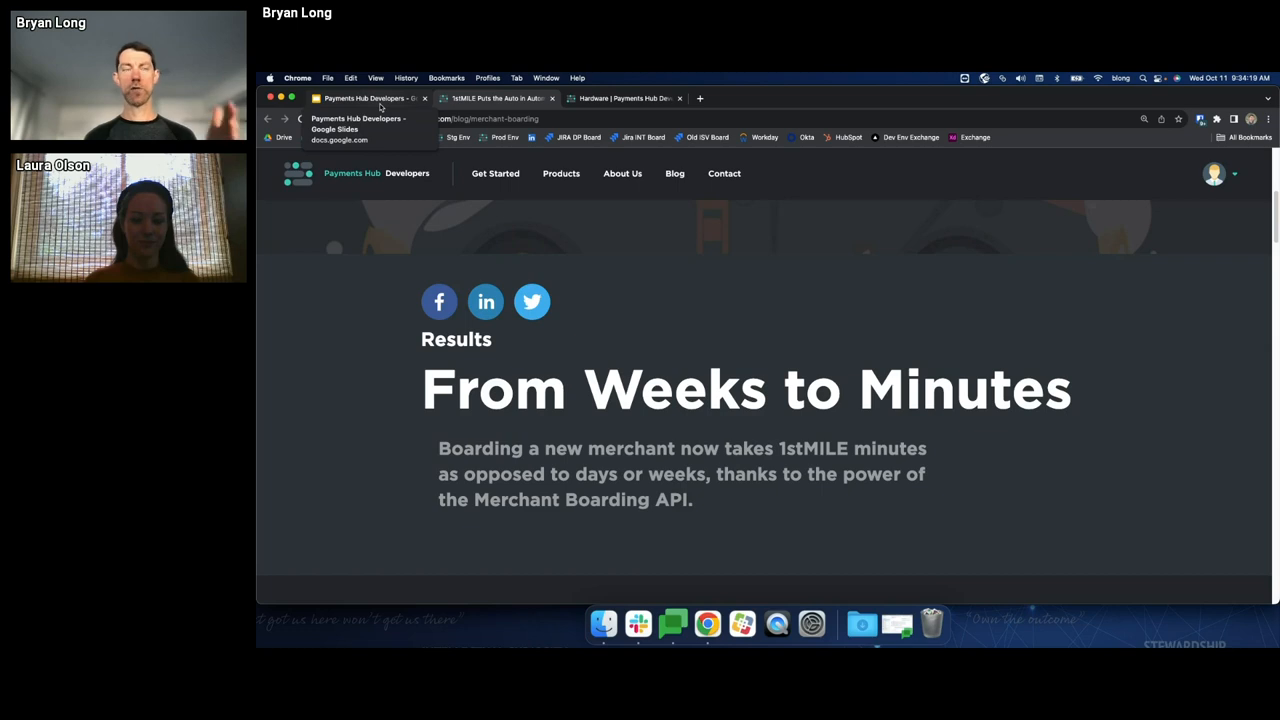
click(370, 98)
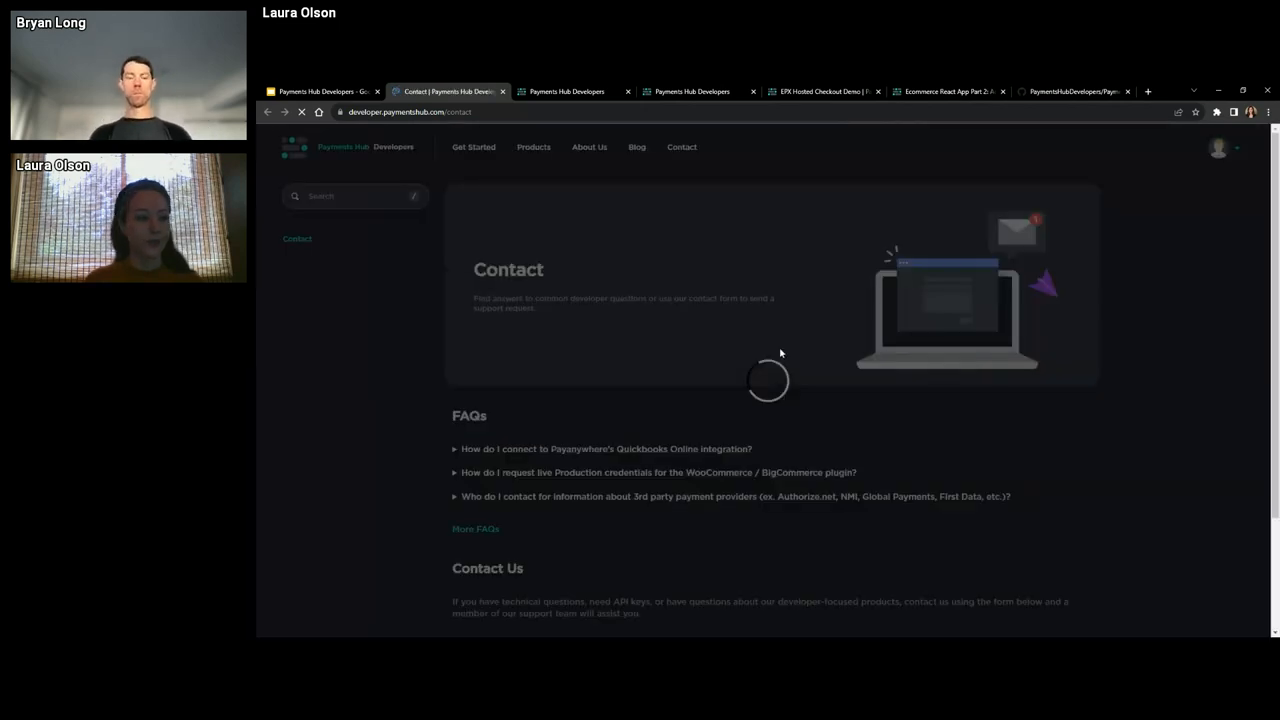
Choose 'ISV or Developer' as the Contact Us type, then go to the admin Partner Reporting page
scroll(down, 3)
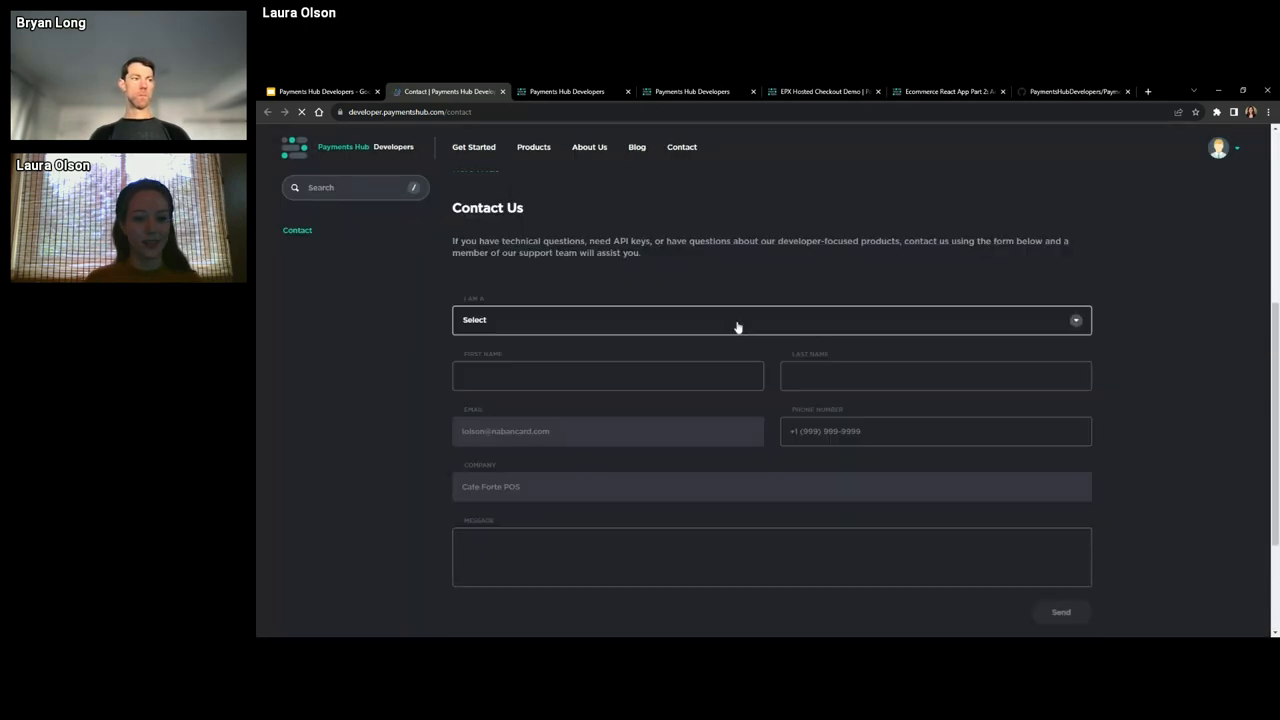
click(770, 320)
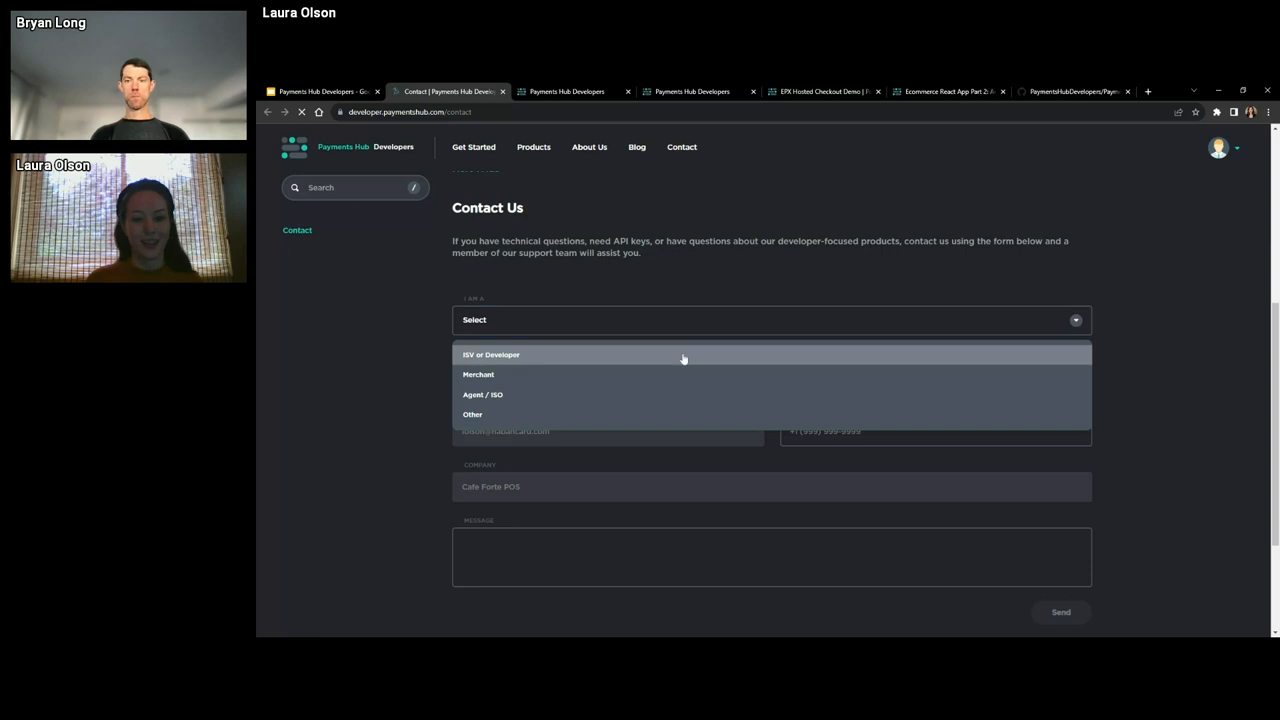
click(490, 354)
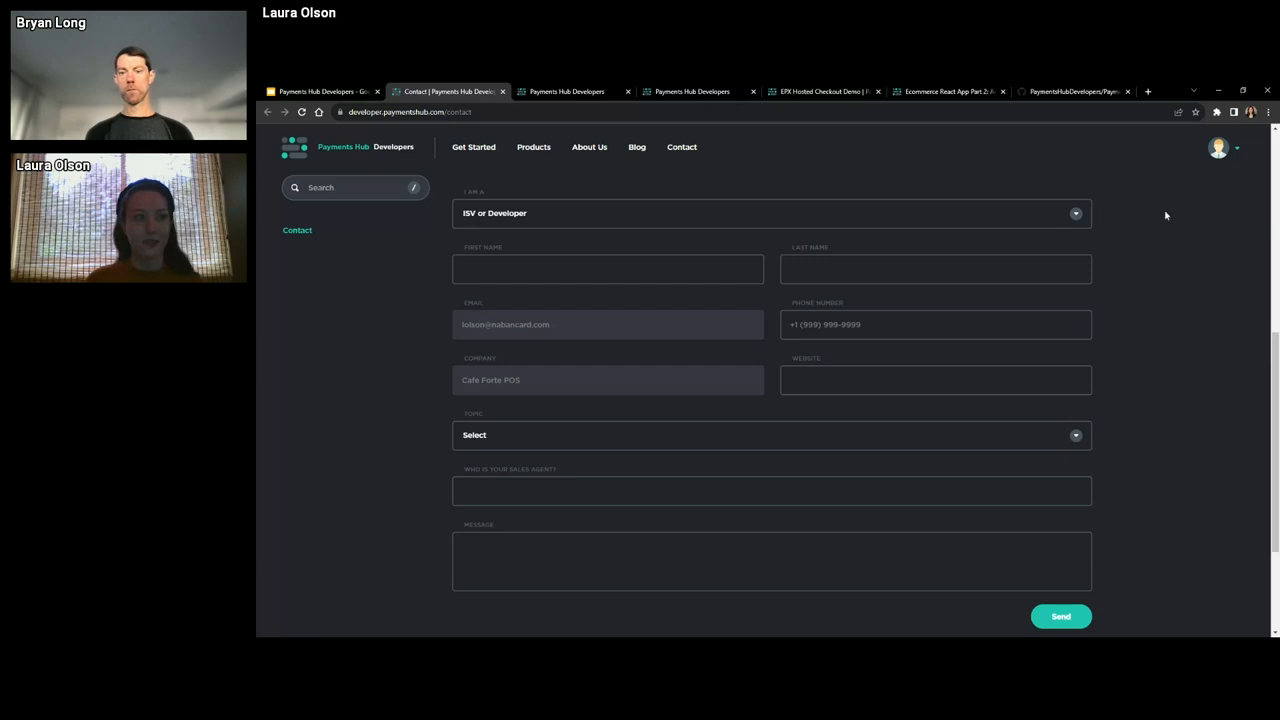
click(320, 92)
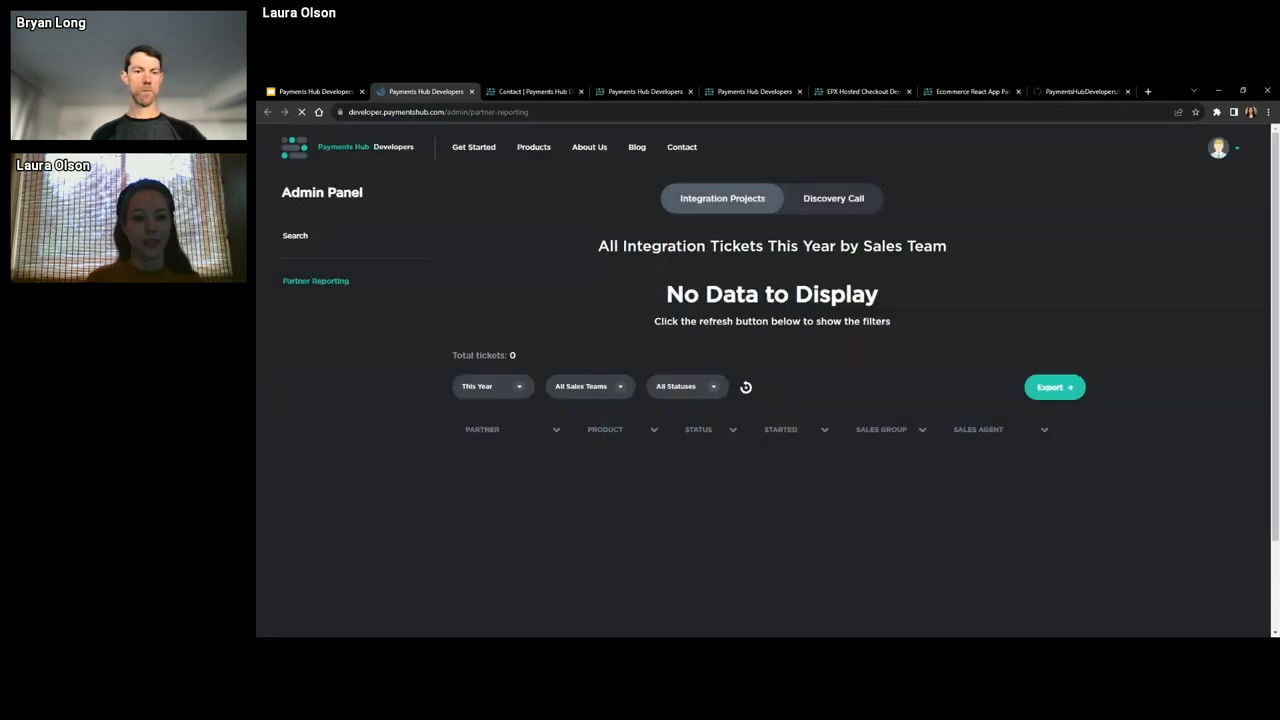
Refresh the integration ticket report and scroll through its results
click(744, 388)
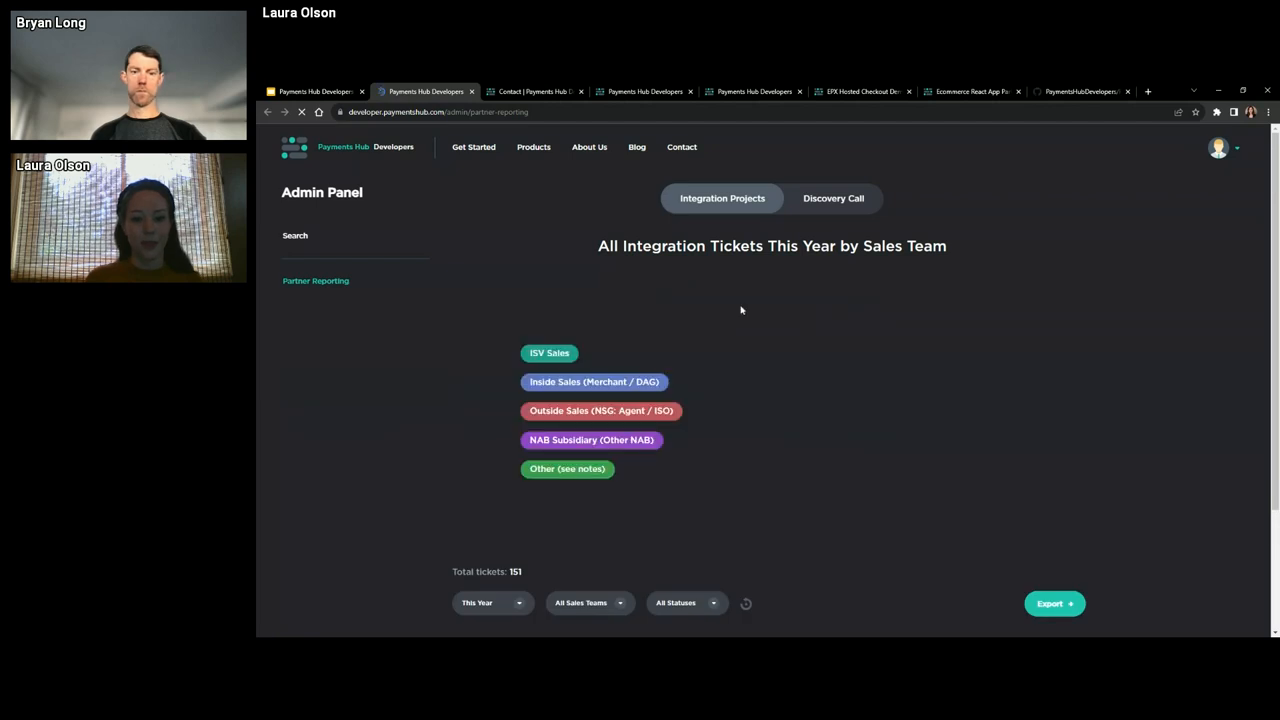
mouse_move(524, 284)
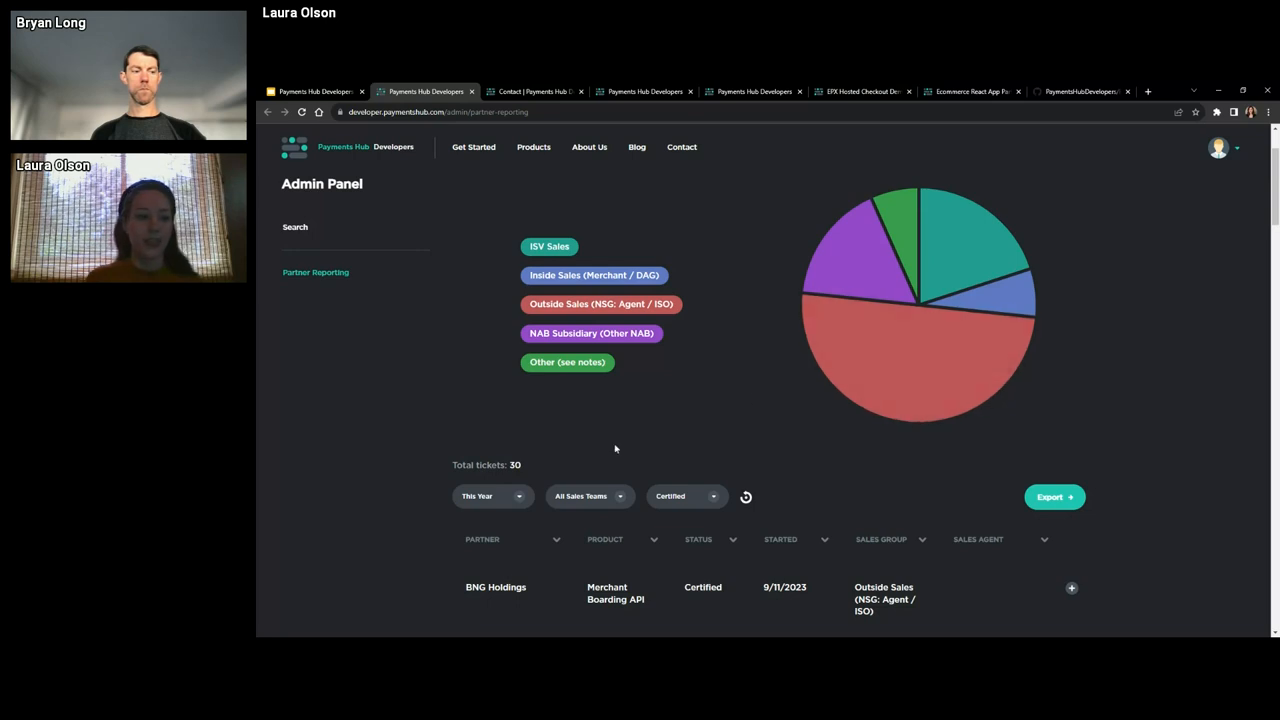
scroll(down, 3)
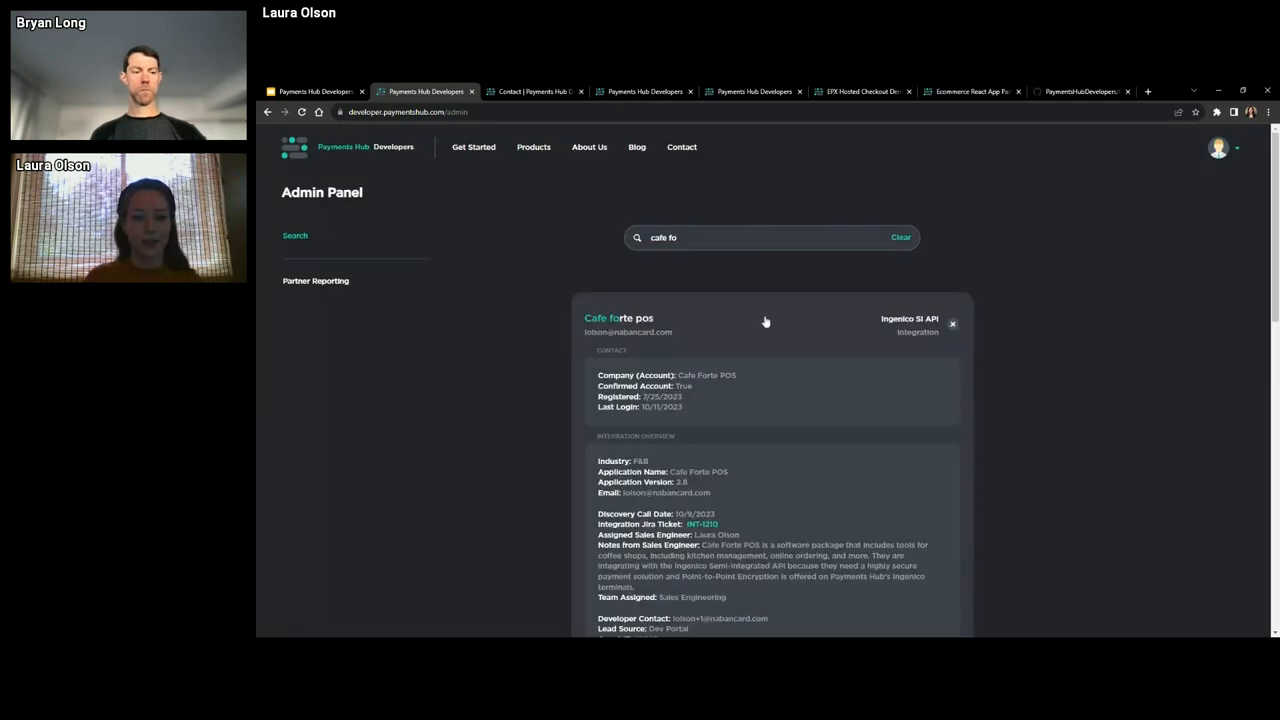
Review the Cafe Forte POS record down to its sandbox credentials, search 'cafe fo', then return to the slides
scroll(down, 3)
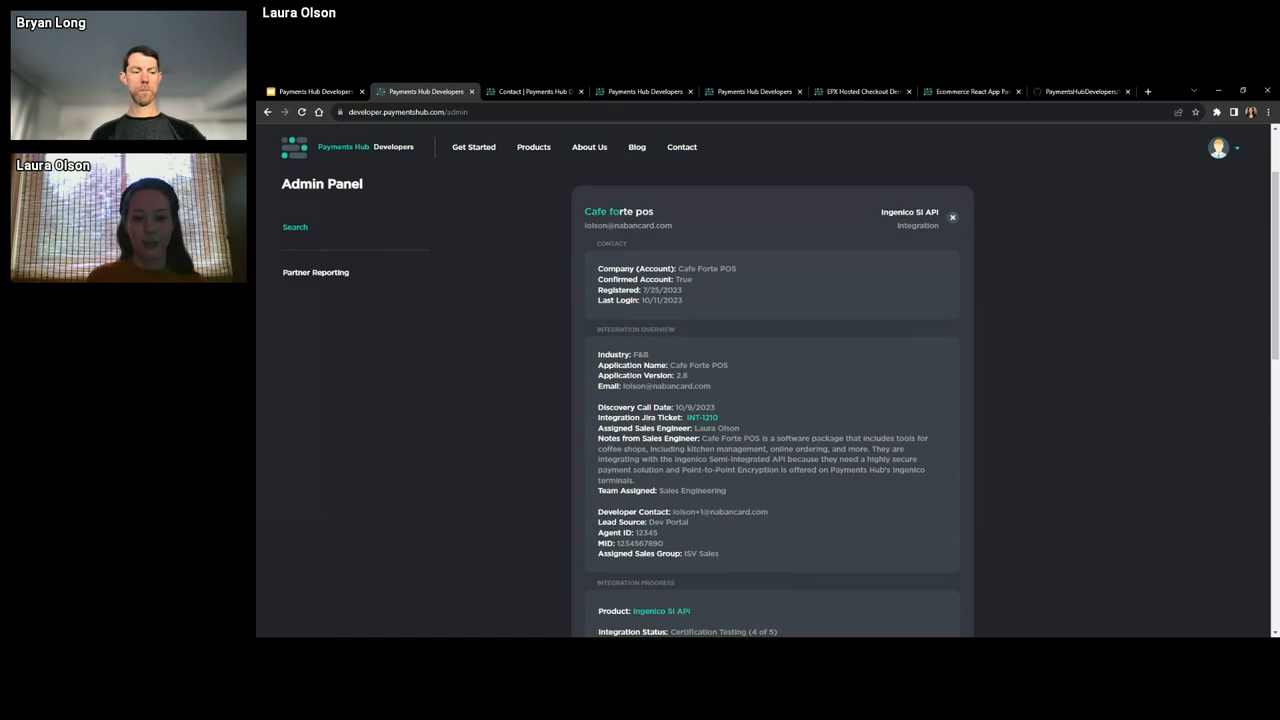
mouse_move(740, 364)
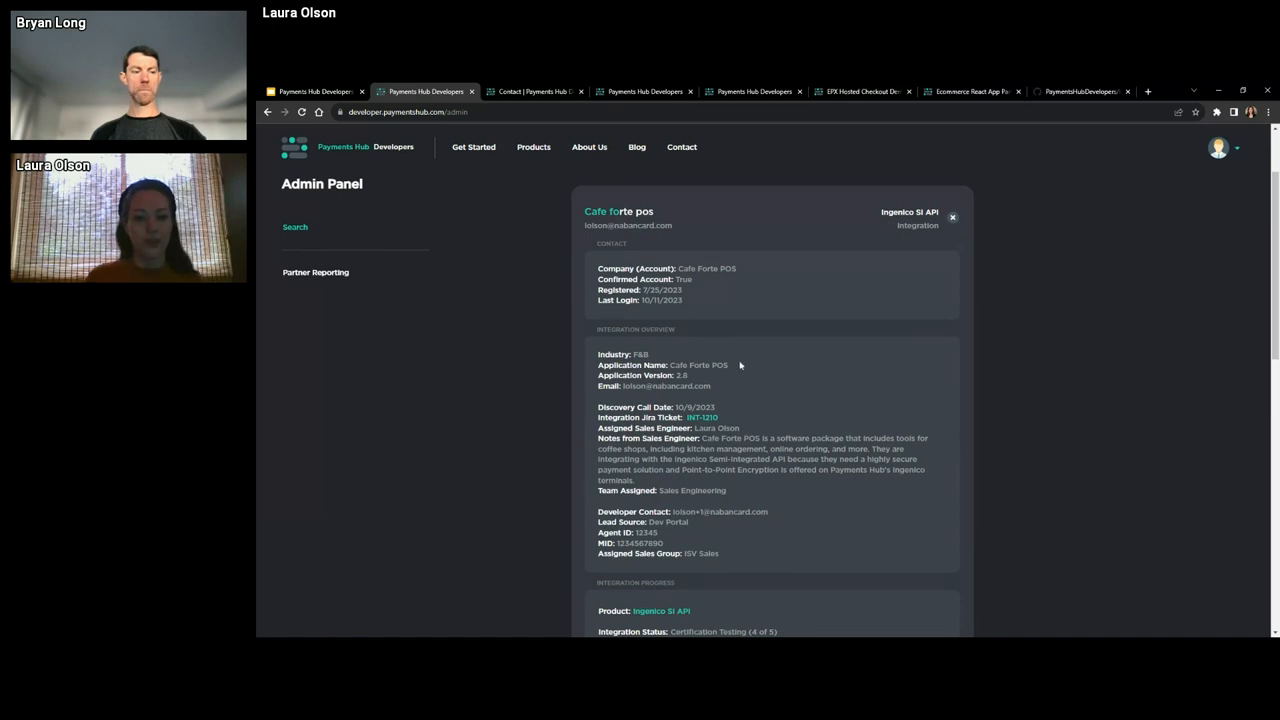
scroll(down, 3)
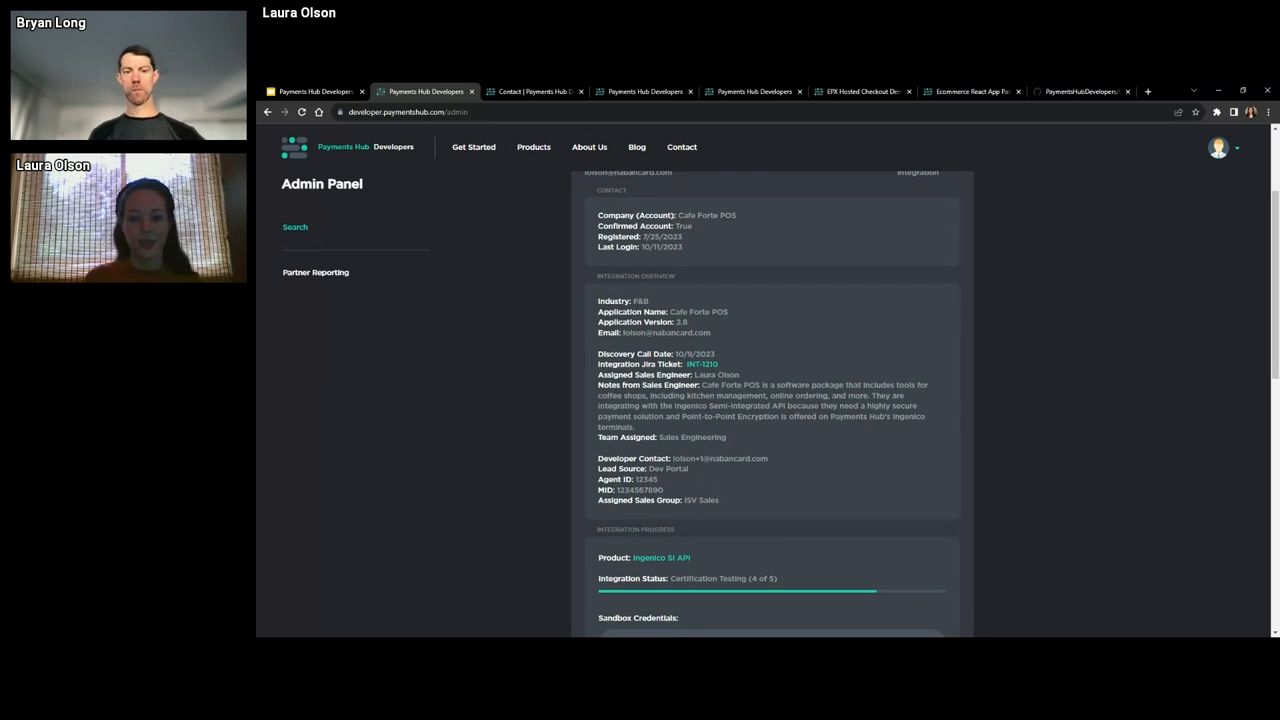
scroll(down, 3)
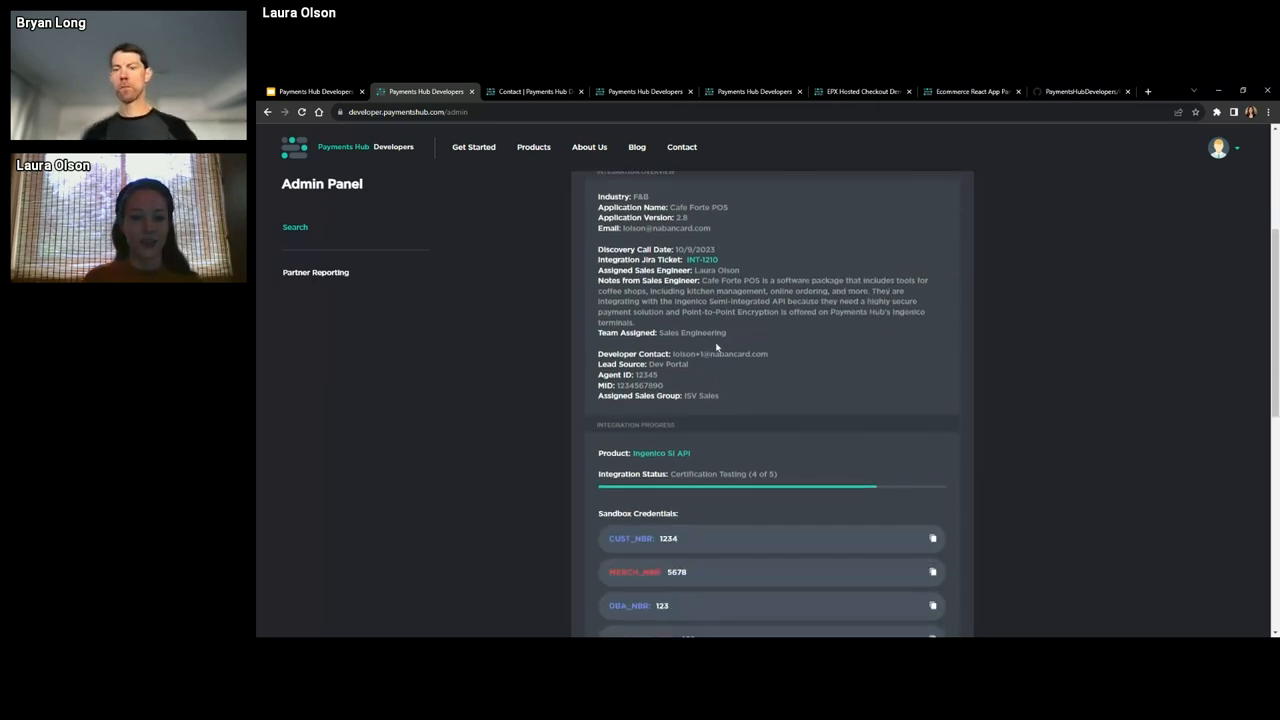
scroll(down, 3)
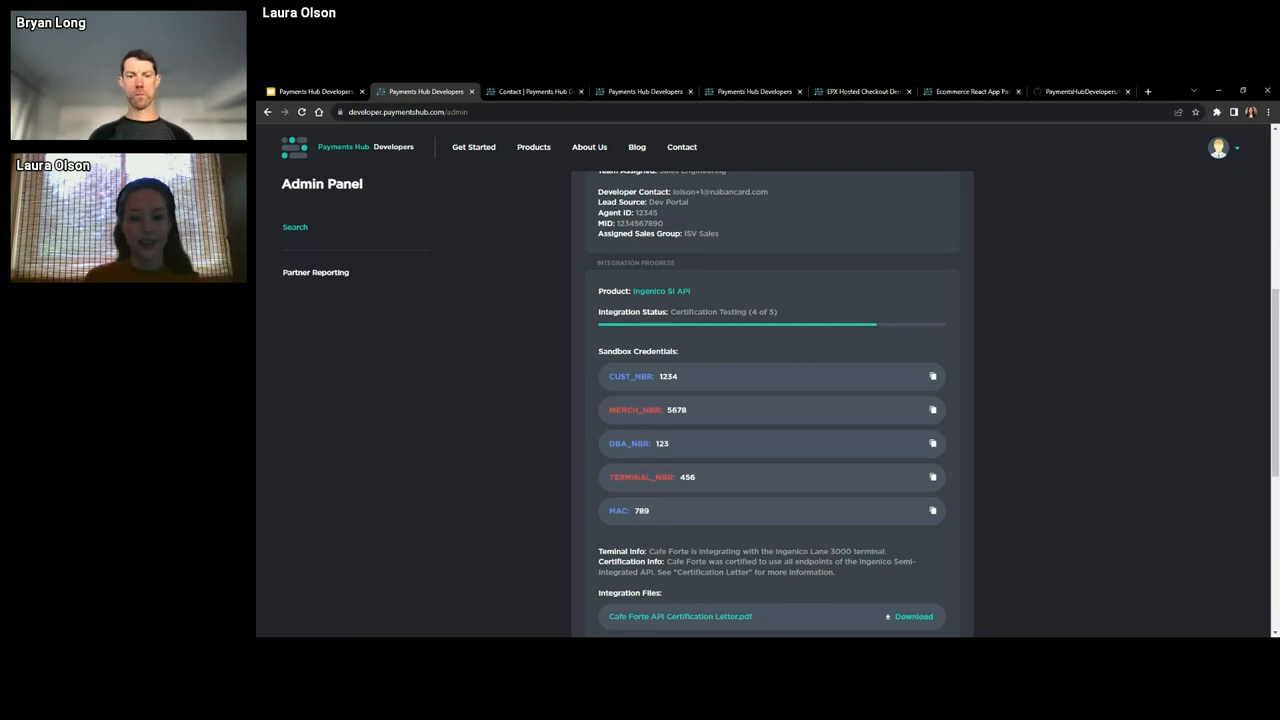
scroll(down, 3)
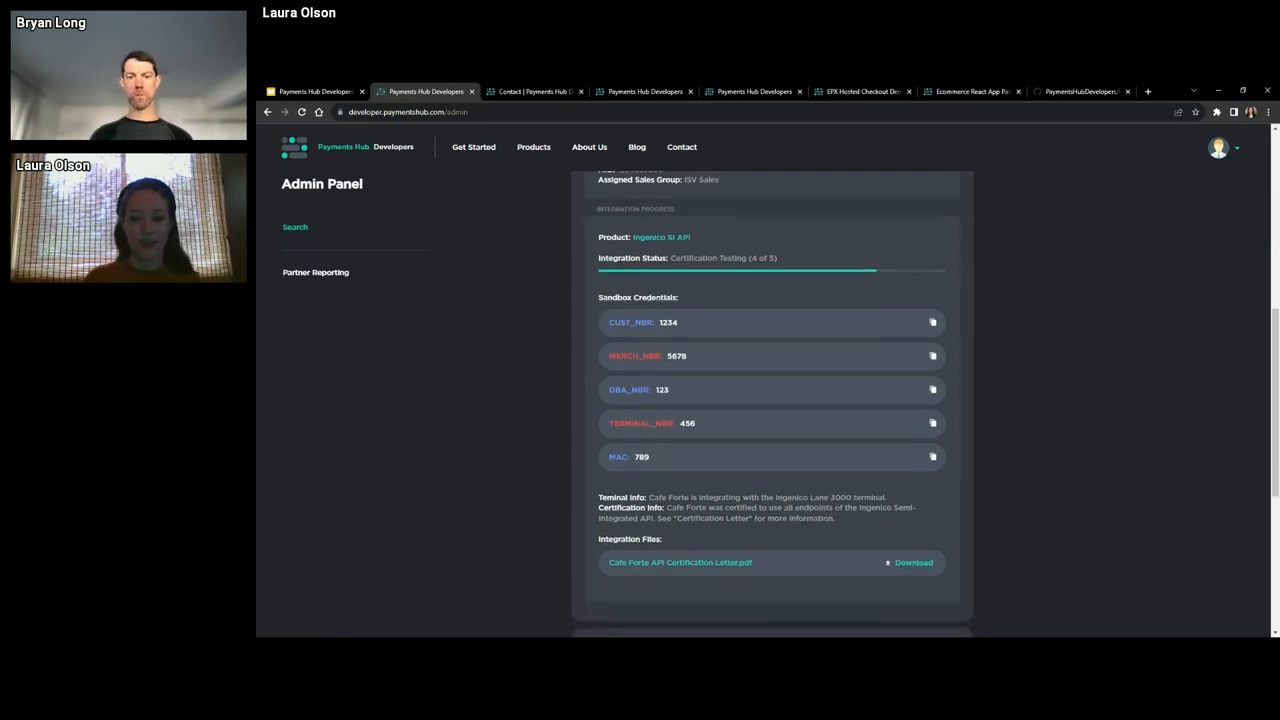
scroll(down, 3)
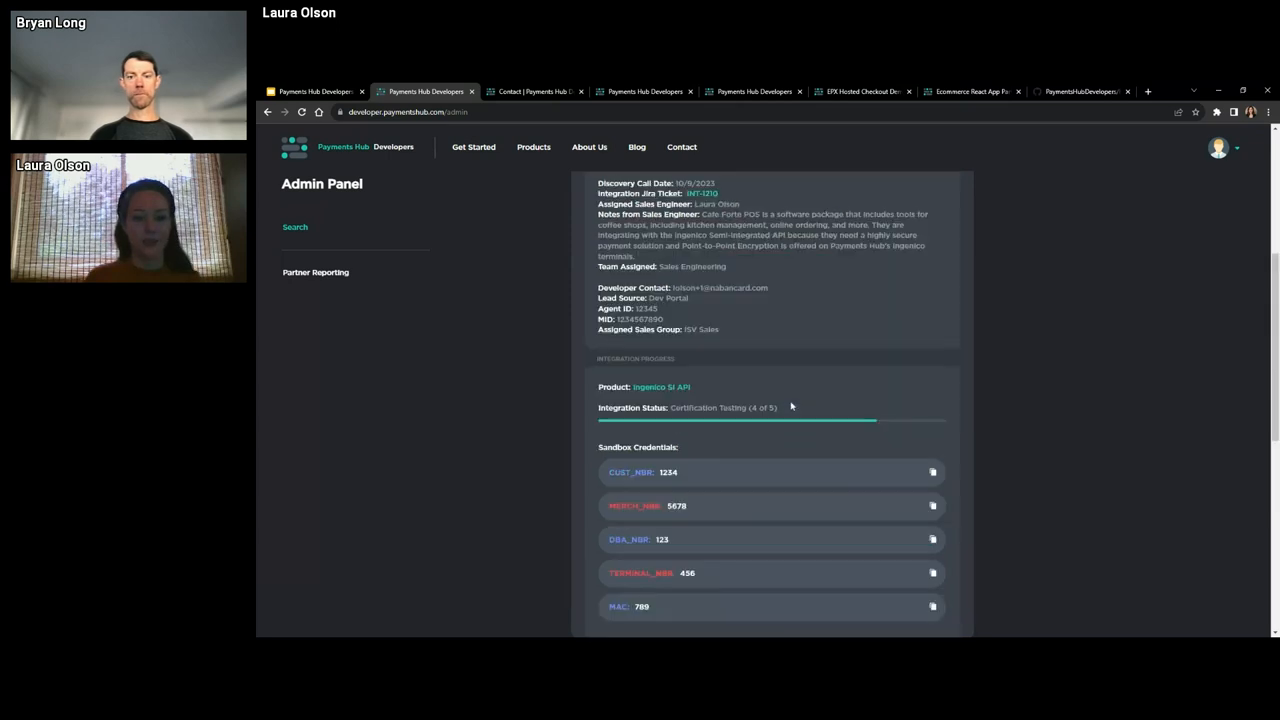
text(cafe fo)
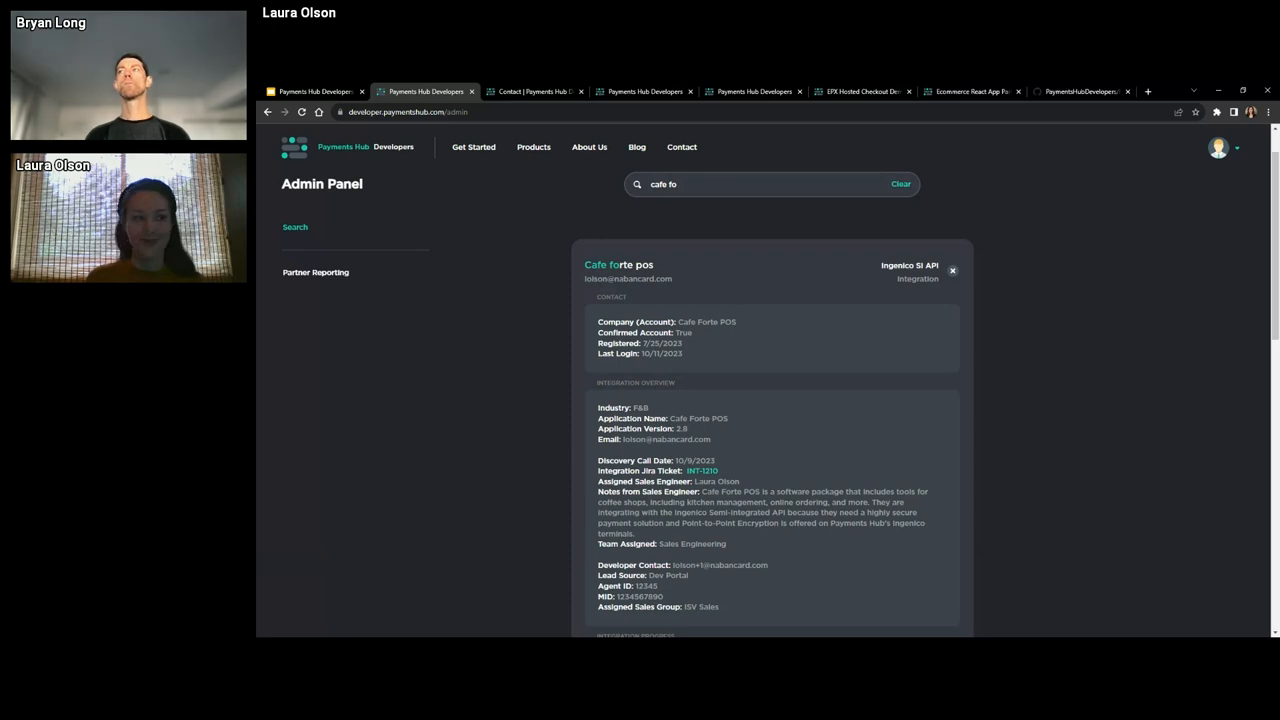
click(316, 80)
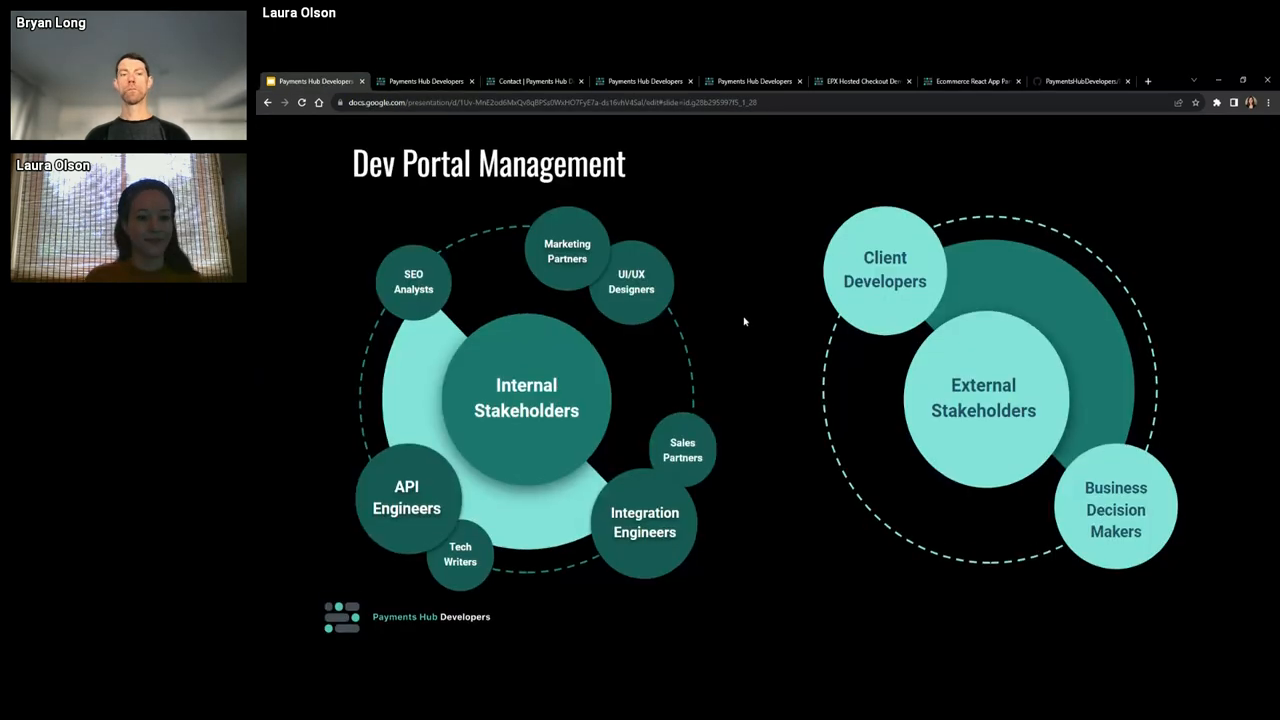